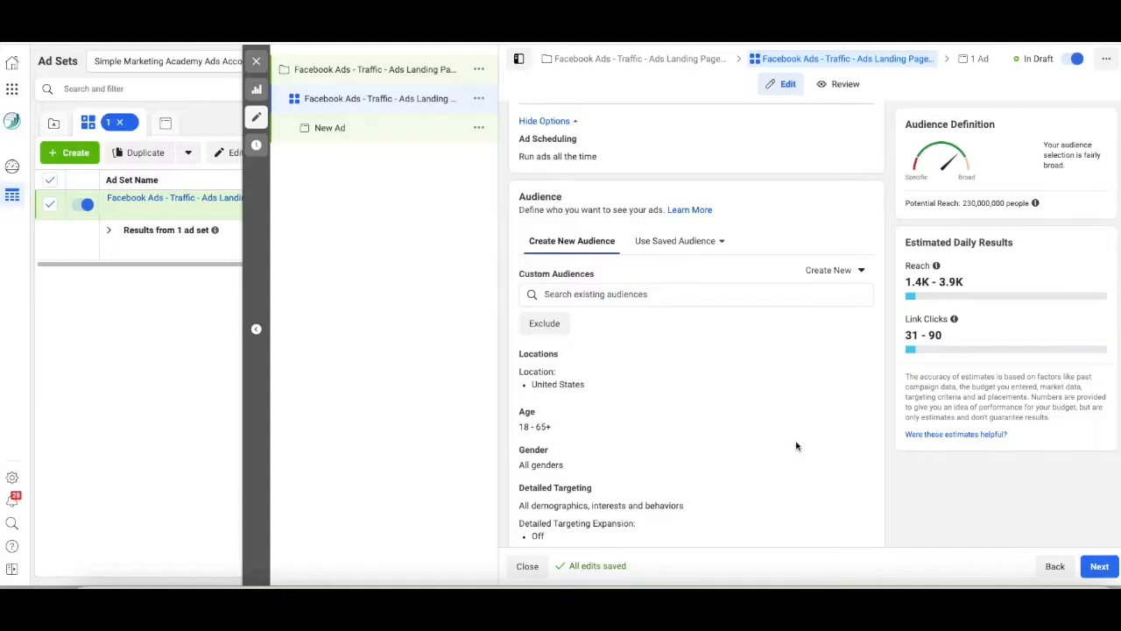
{"action": "mouse_move", "coordinate": [685, 218]}
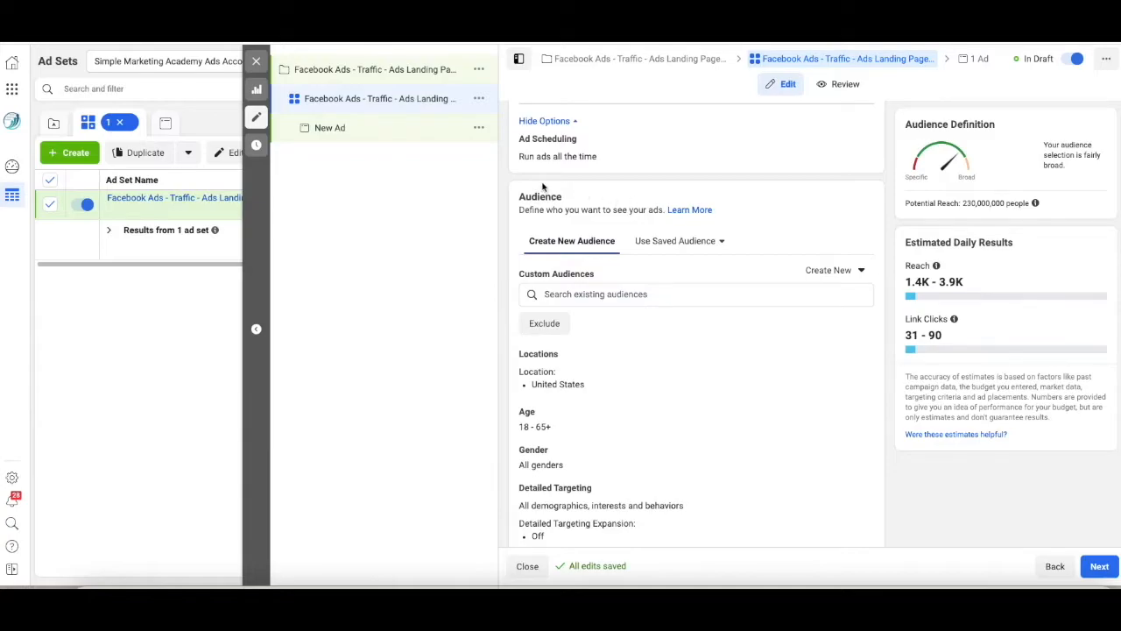
{"action": "mouse_move", "coordinate": [561, 202]}
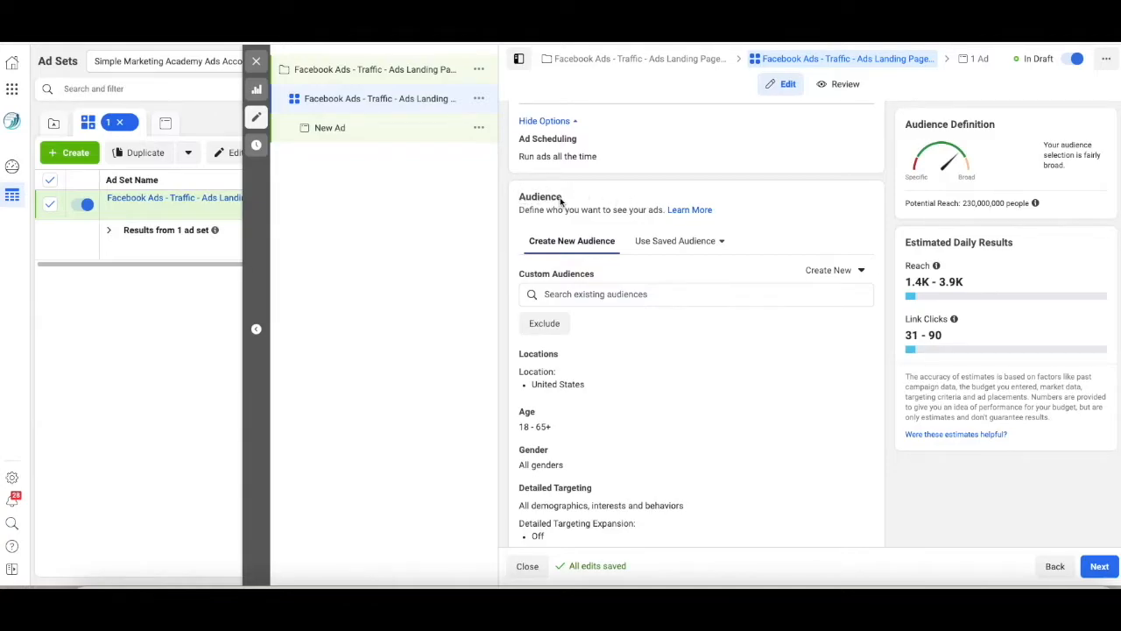
{"action": "mouse_move", "coordinate": [572, 237]}
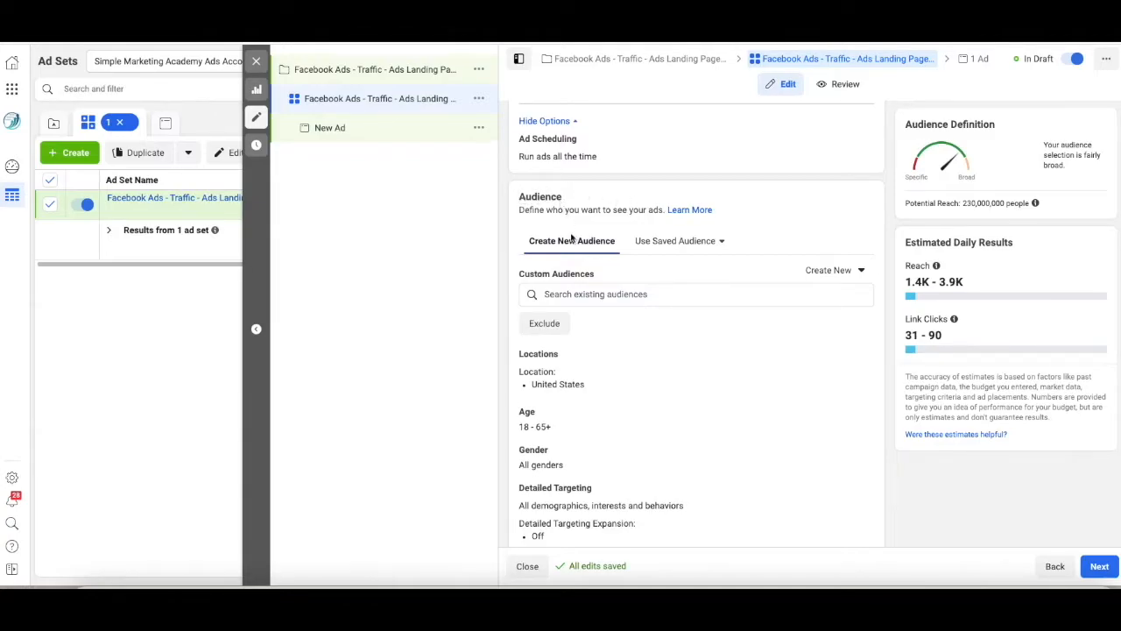
{"action": "mouse_move", "coordinate": [675, 240]}
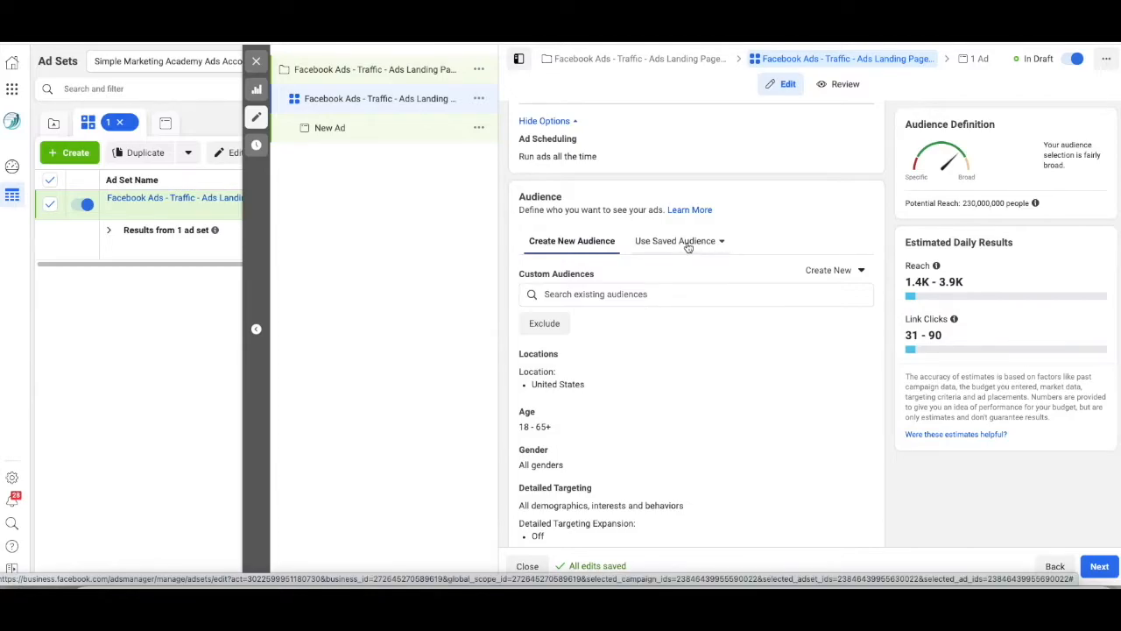
Step: Show the saved audience list with its two saved target audiences
{"action": "left_click", "coordinate": [679, 240]}
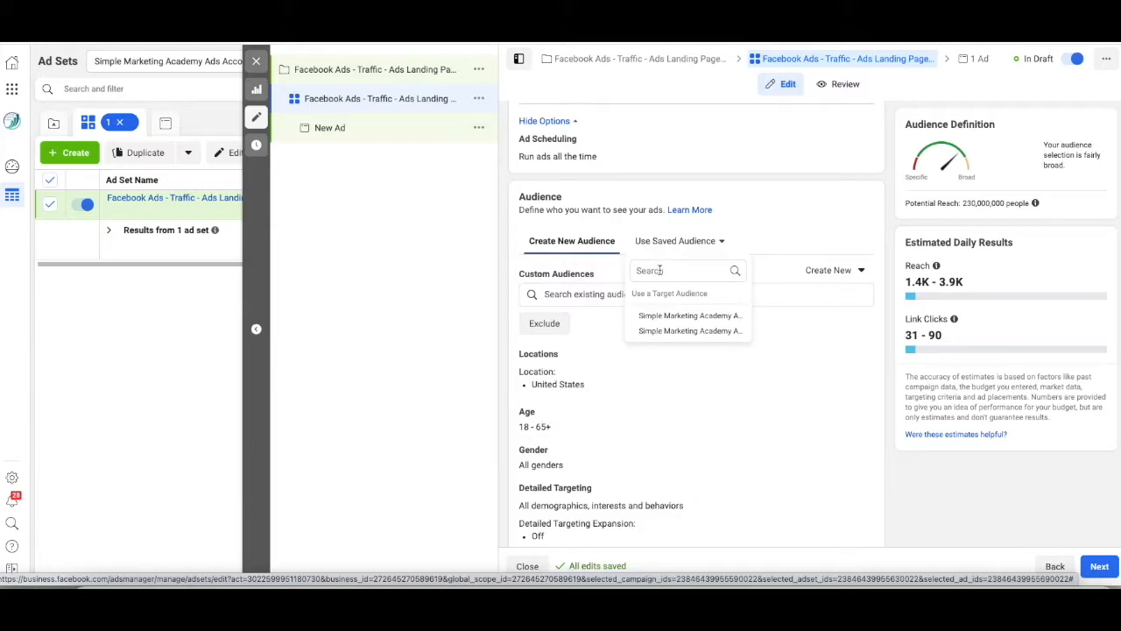
Step: Close the saved audience list and edit the United States location targeting
{"action": "left_click", "coordinate": [791, 398]}
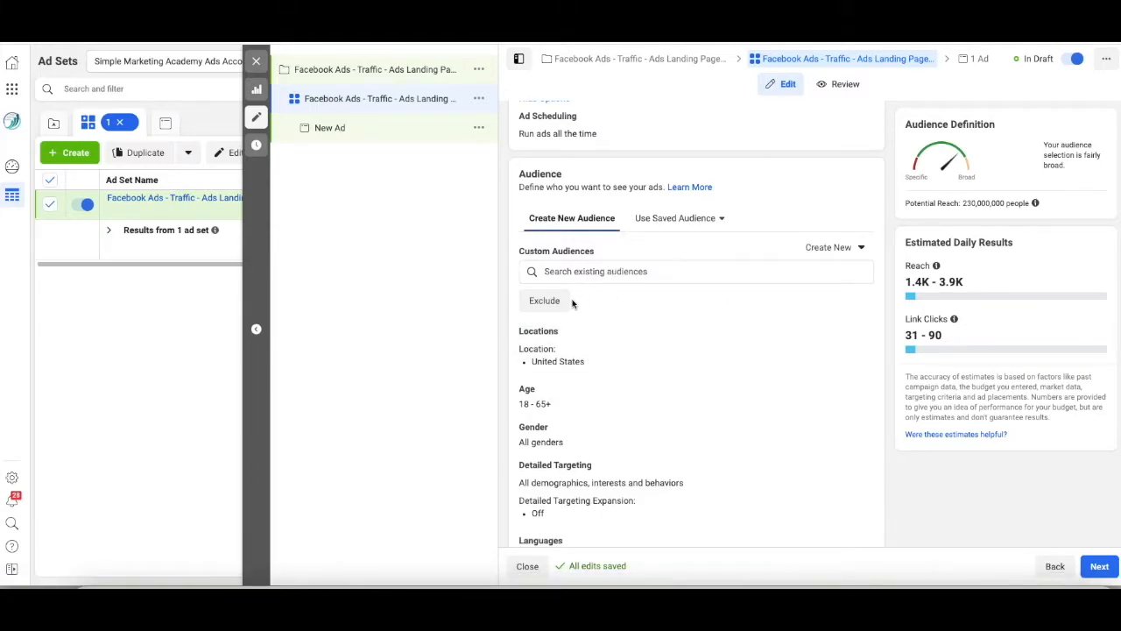
{"action": "mouse_move", "coordinate": [558, 355]}
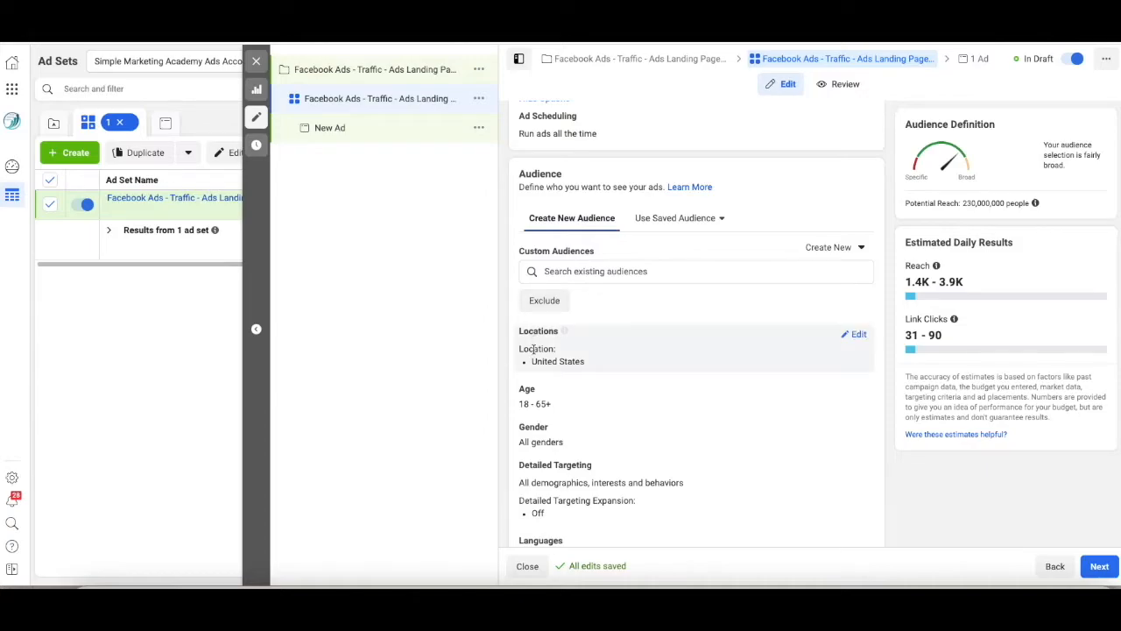
{"action": "mouse_move", "coordinate": [583, 363]}
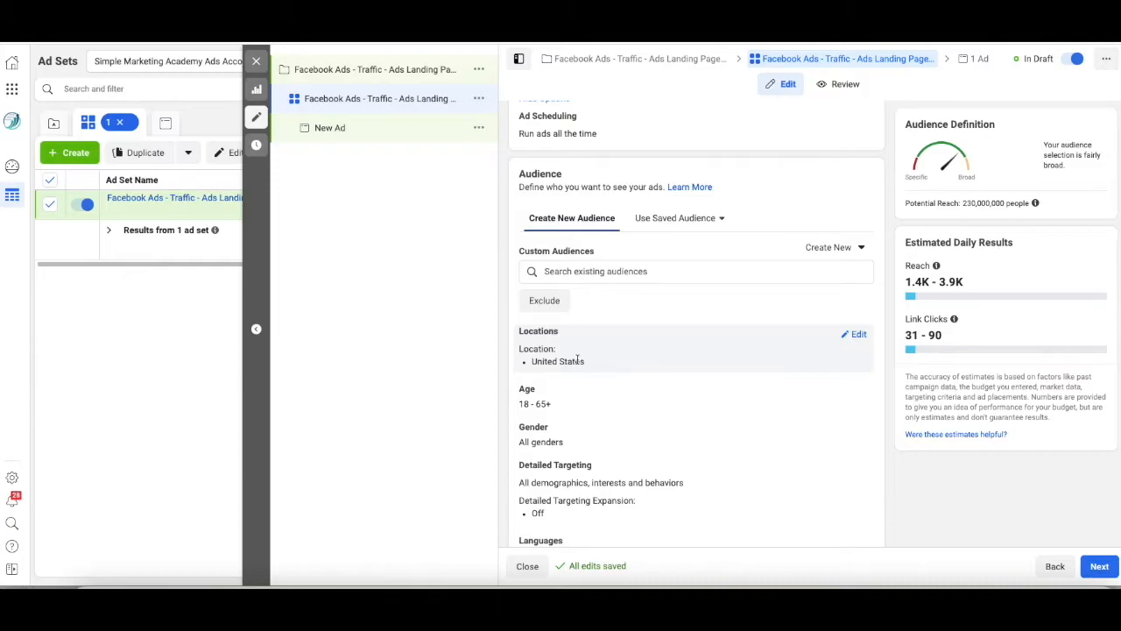
{"action": "mouse_move", "coordinate": [598, 368]}
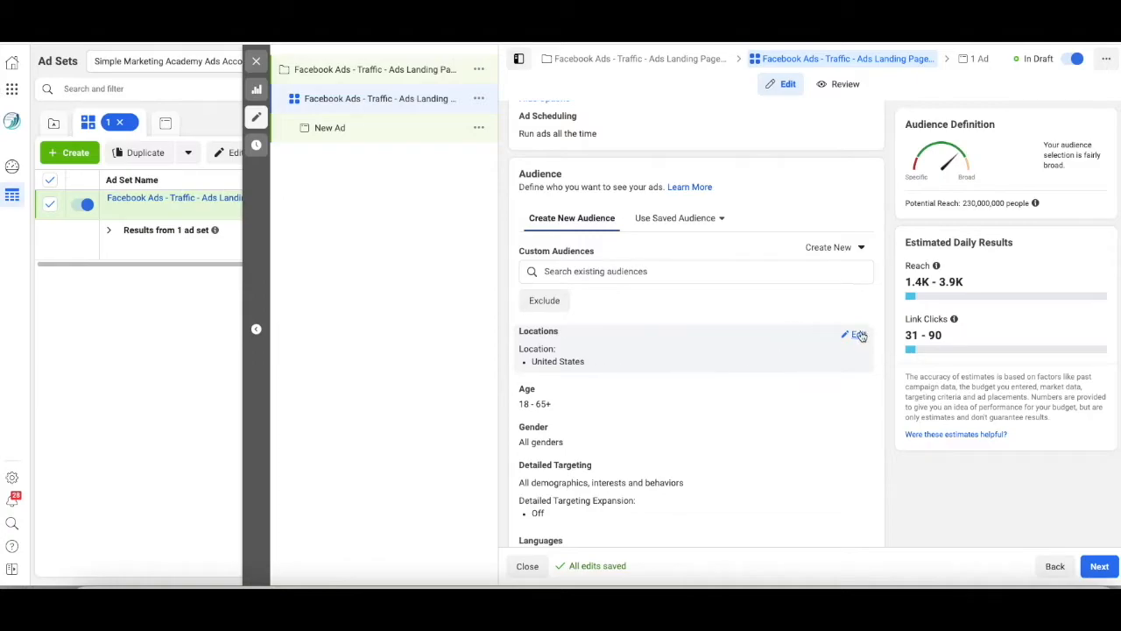
{"action": "left_click", "coordinate": [848, 334]}
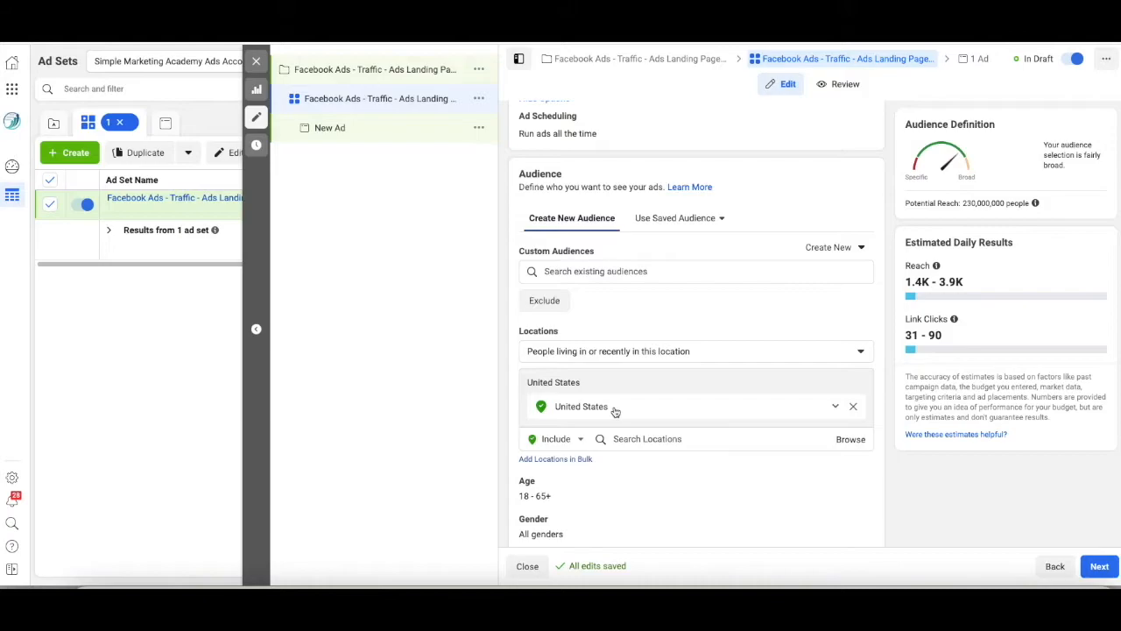
{"action": "mouse_move", "coordinate": [802, 409]}
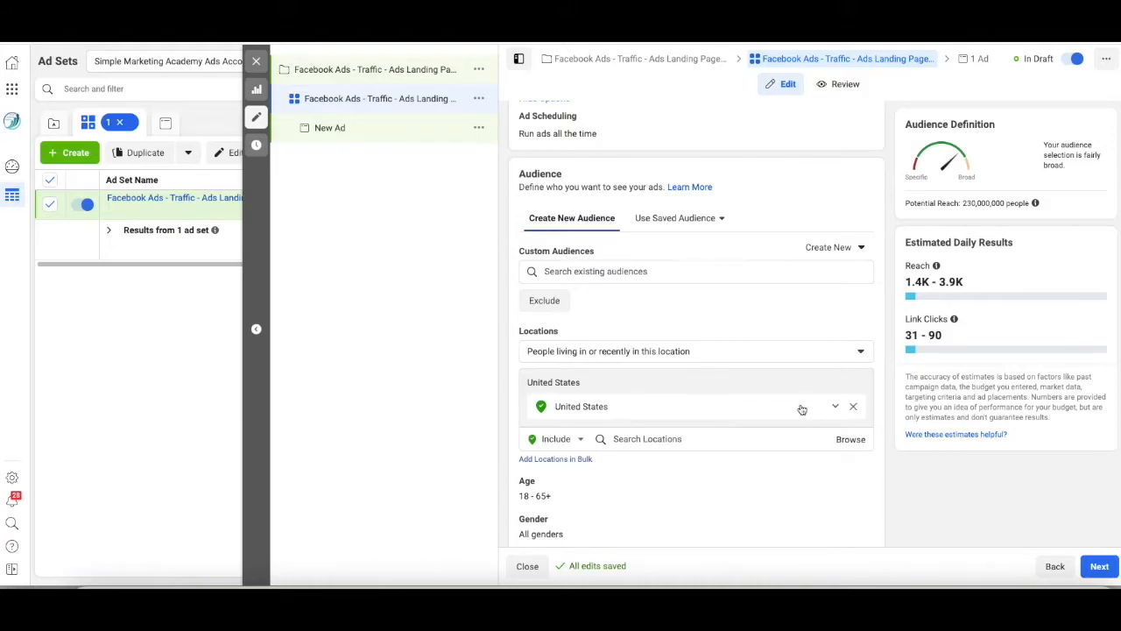
{"action": "mouse_move", "coordinate": [855, 409]}
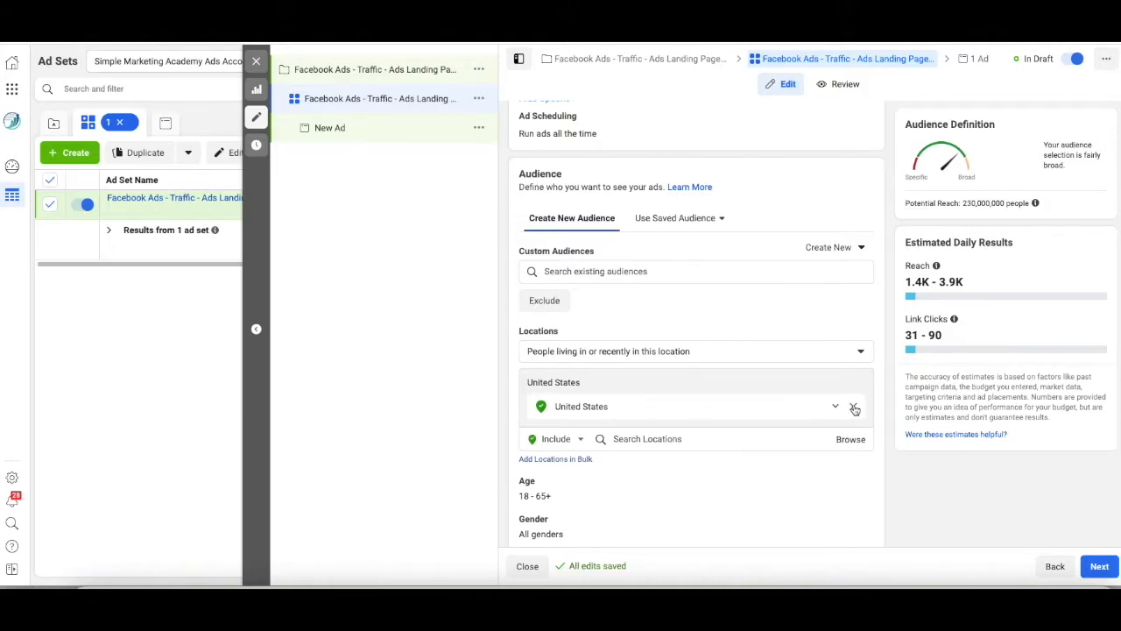
Step: Remove United States and target Irvine, California, United States, searched as 'irvine'
{"action": "left_click", "coordinate": [855, 406]}
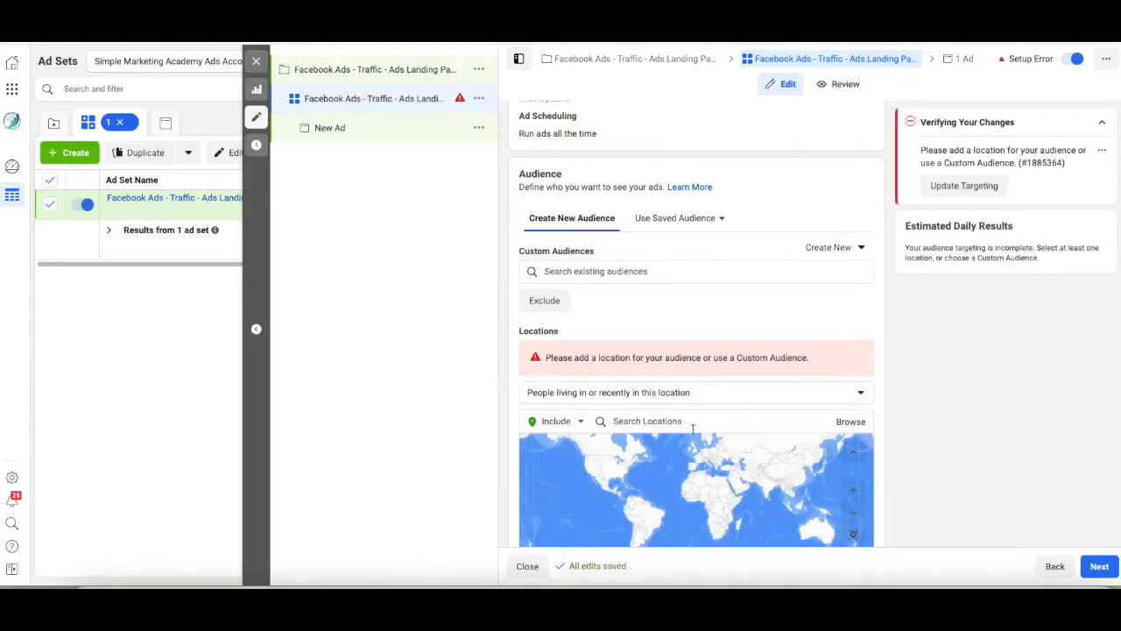
{"action": "mouse_move", "coordinate": [551, 433]}
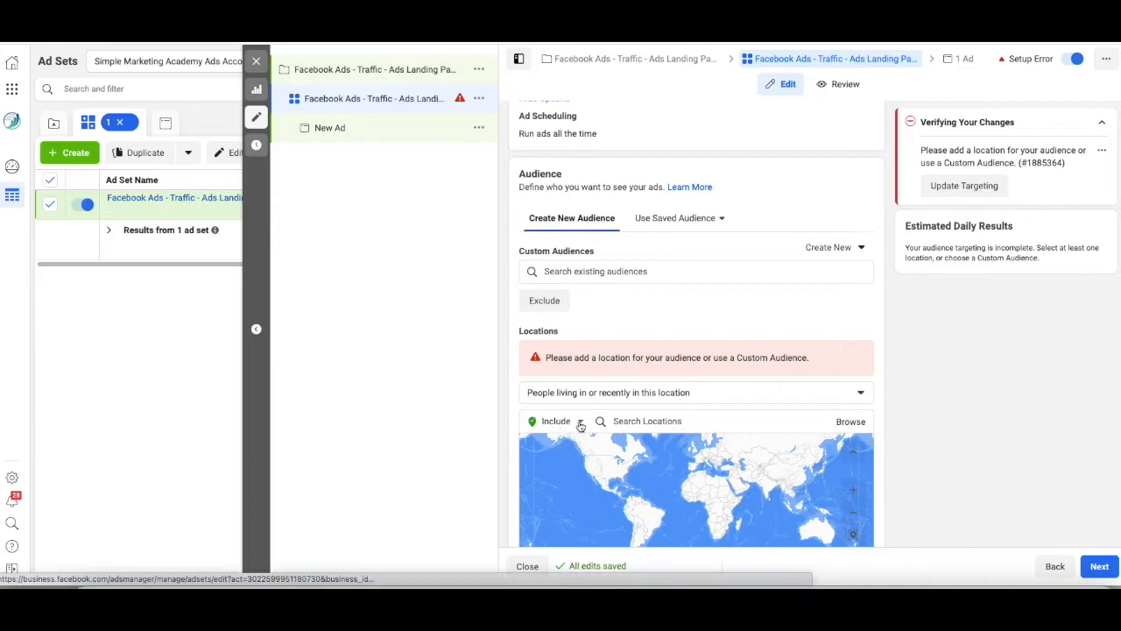
{"action": "left_click", "coordinate": [692, 420]}
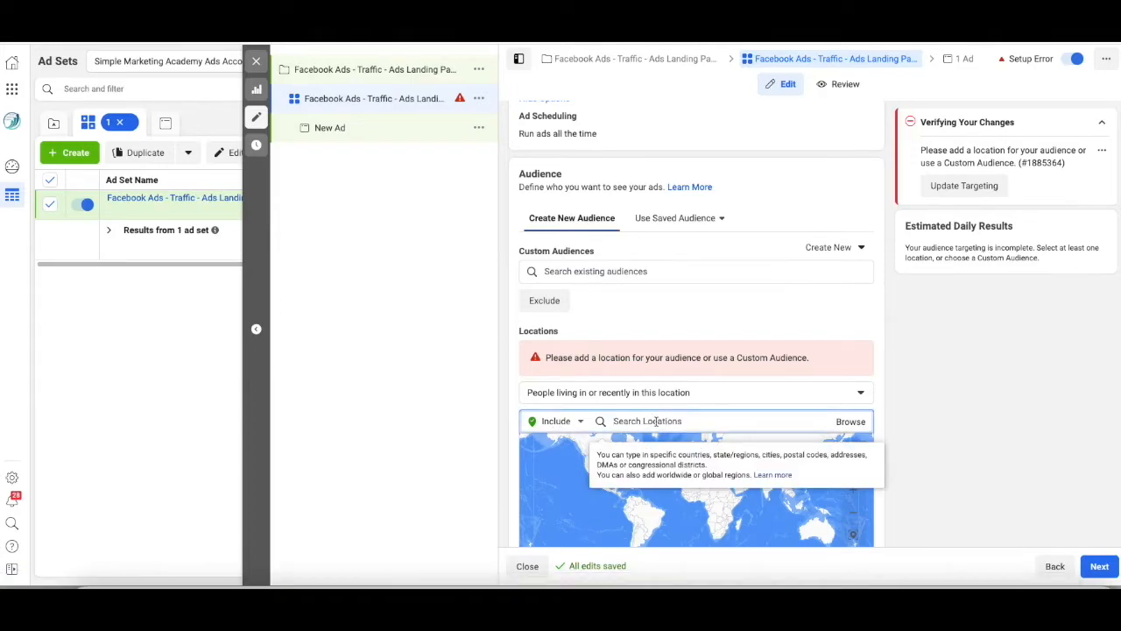
{"action": "type", "text": "irvine"}
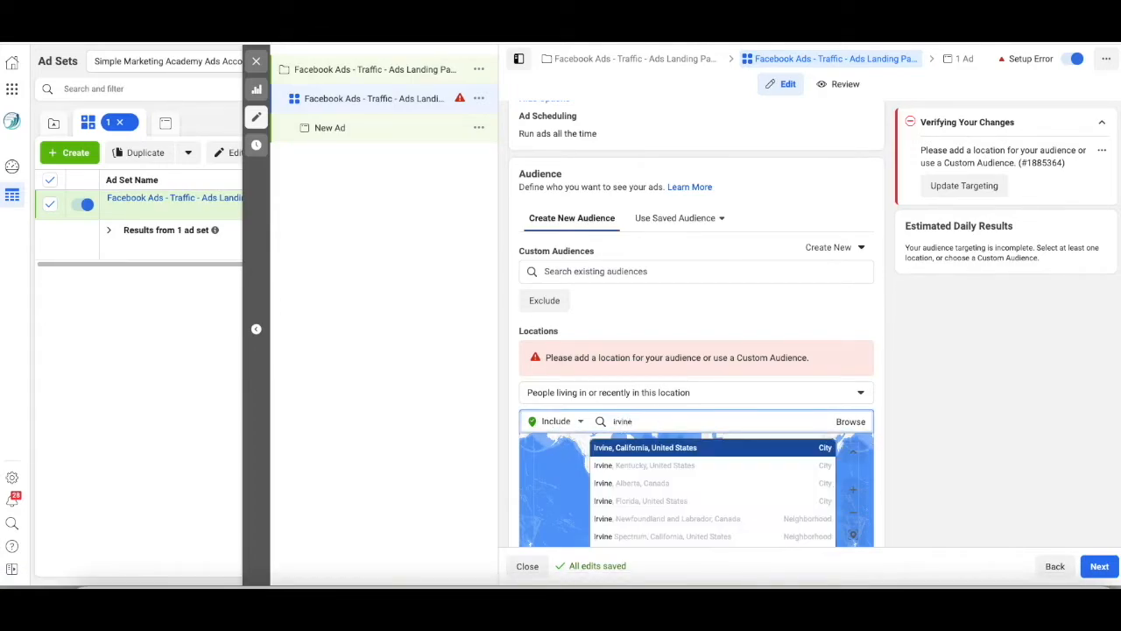
{"action": "left_click", "coordinate": [646, 447]}
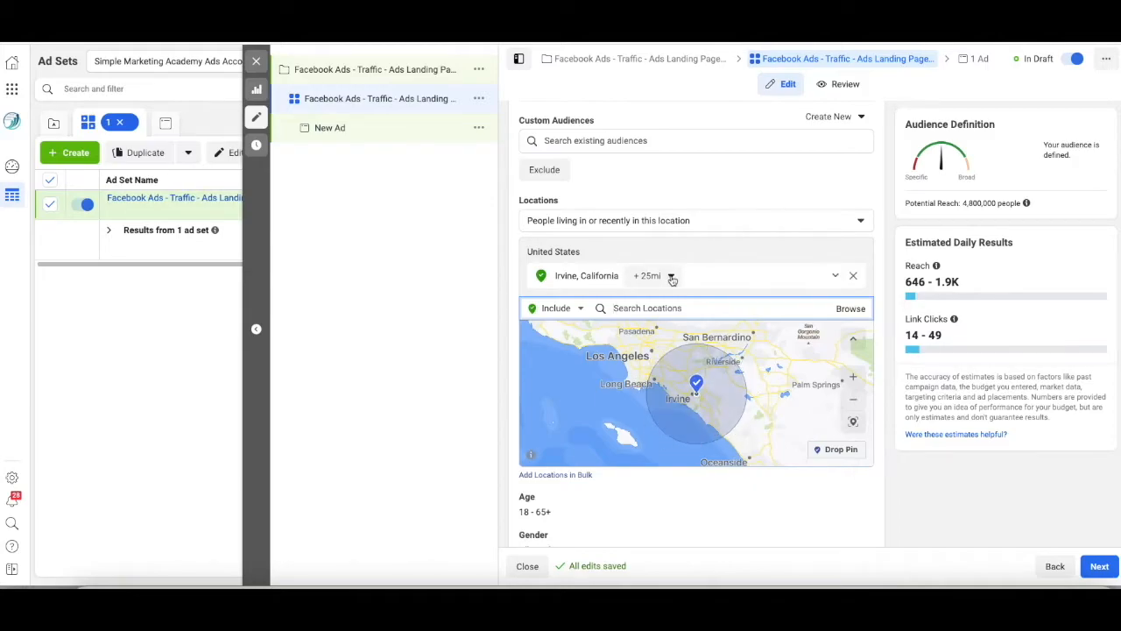
Step: Shrink the Irvine, California radius from 25 mi to 10 mi
{"action": "left_click", "coordinate": [652, 275]}
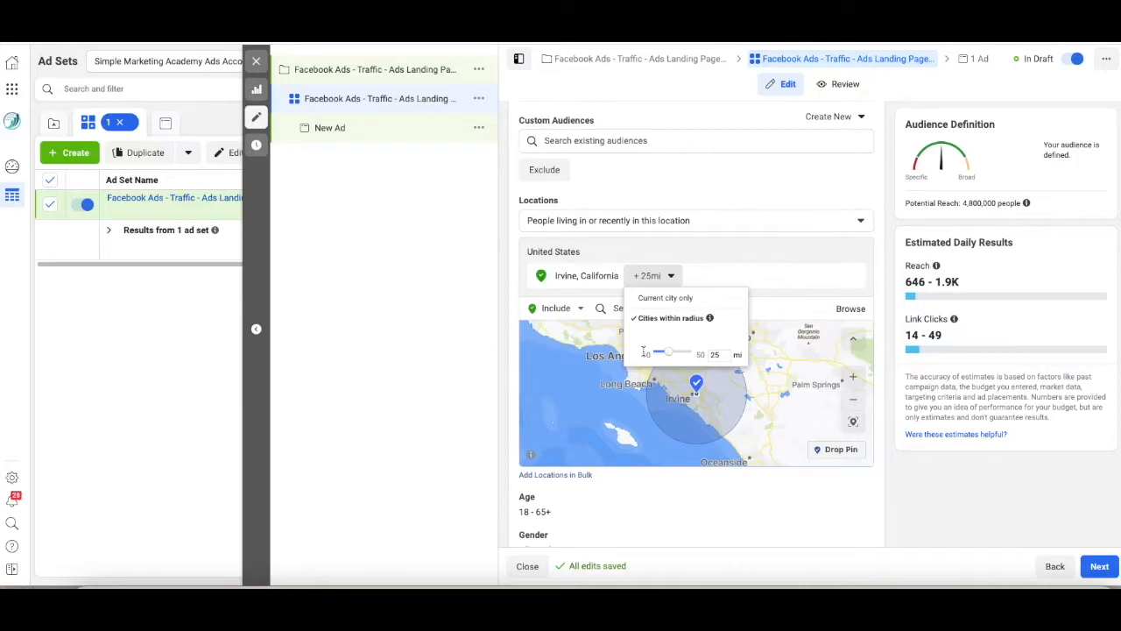
{"action": "left_click_drag", "start_coordinate": [668, 354], "coordinate": [646, 354]}
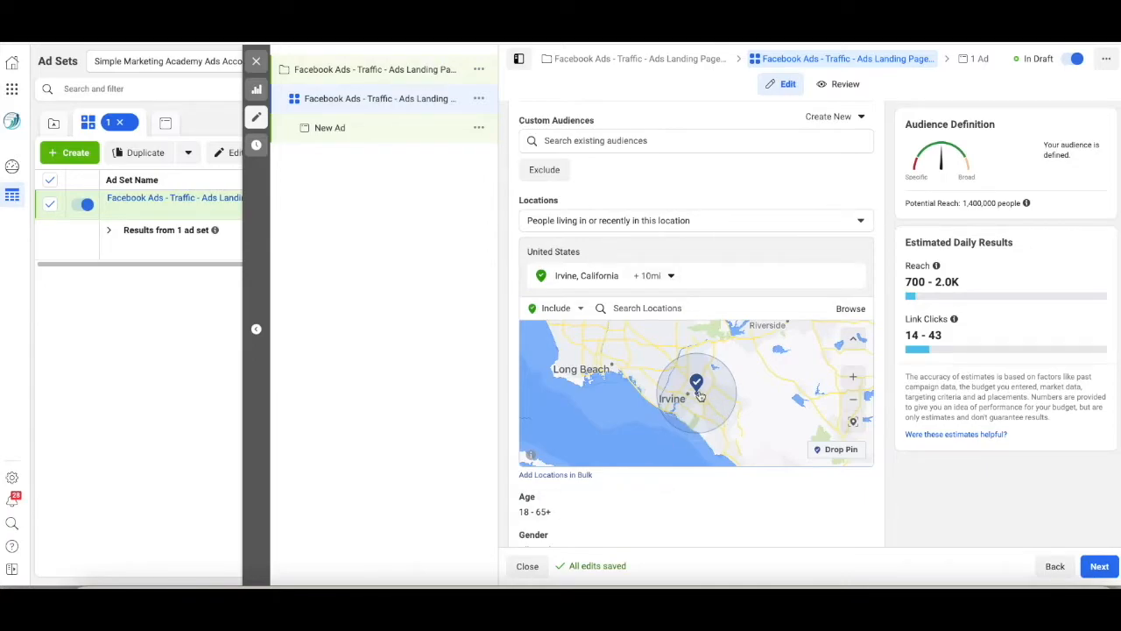
{"action": "mouse_move", "coordinate": [841, 450]}
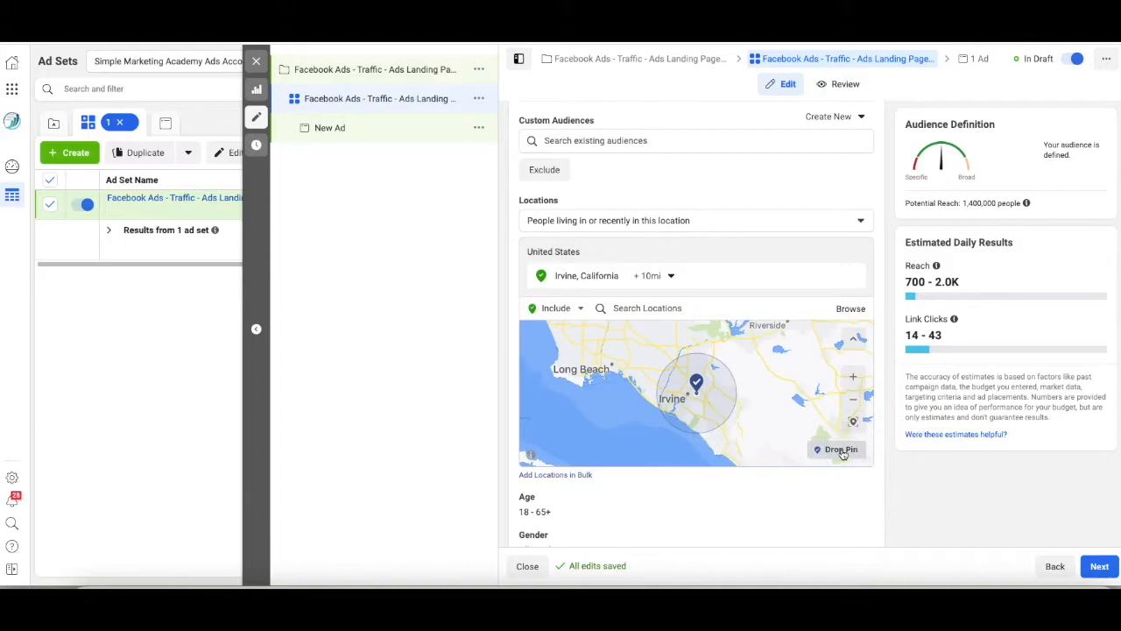
{"action": "mouse_move", "coordinate": [845, 324]}
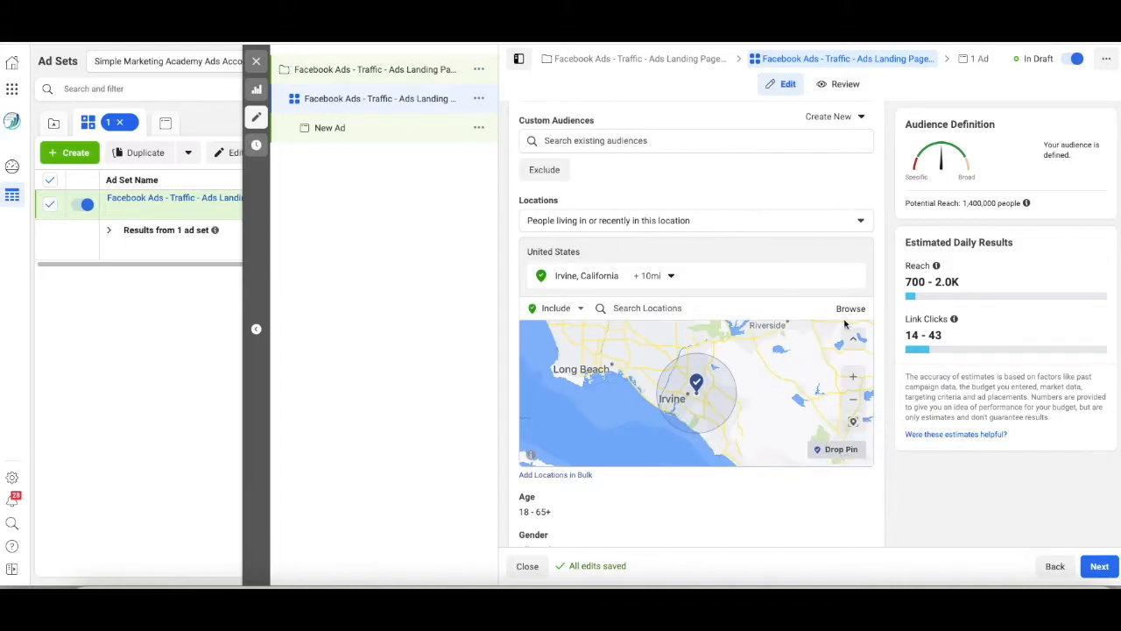
Step: Drop a map pin on Irvine at 33.6832, -117.8311 as the target location
{"action": "left_click", "coordinate": [727, 341]}
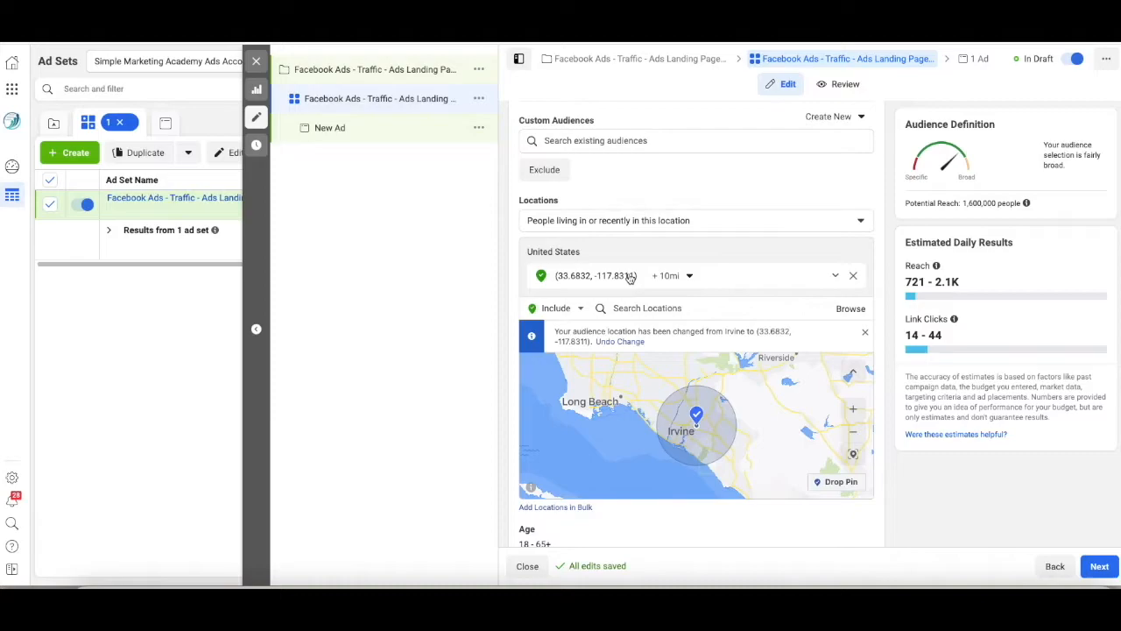
{"action": "mouse_move", "coordinate": [631, 278]}
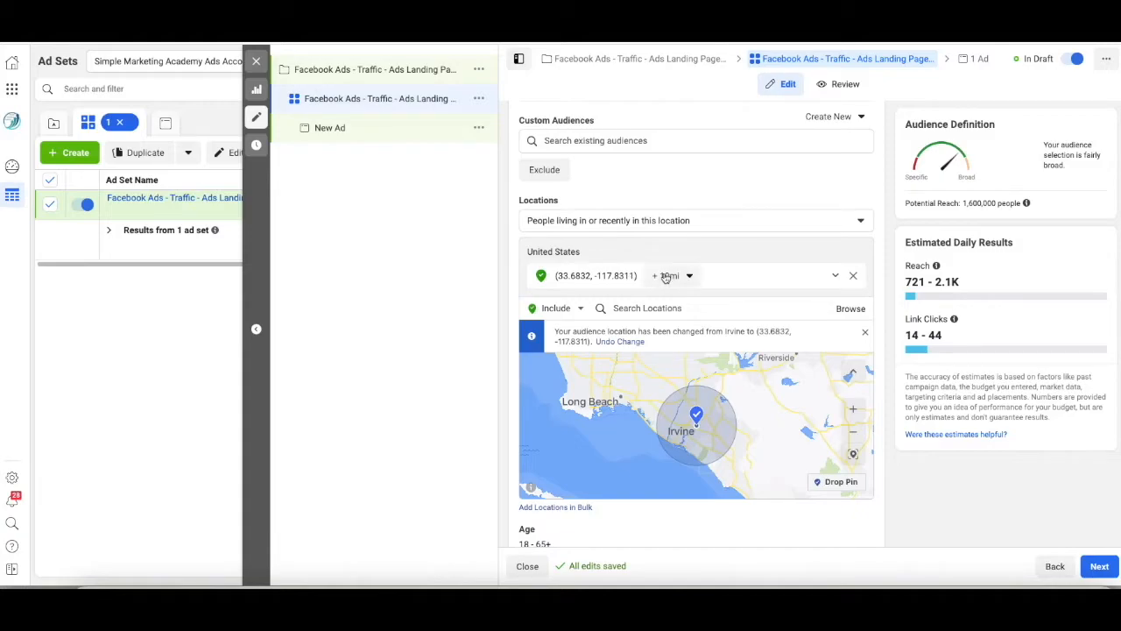
{"action": "mouse_move", "coordinate": [693, 276]}
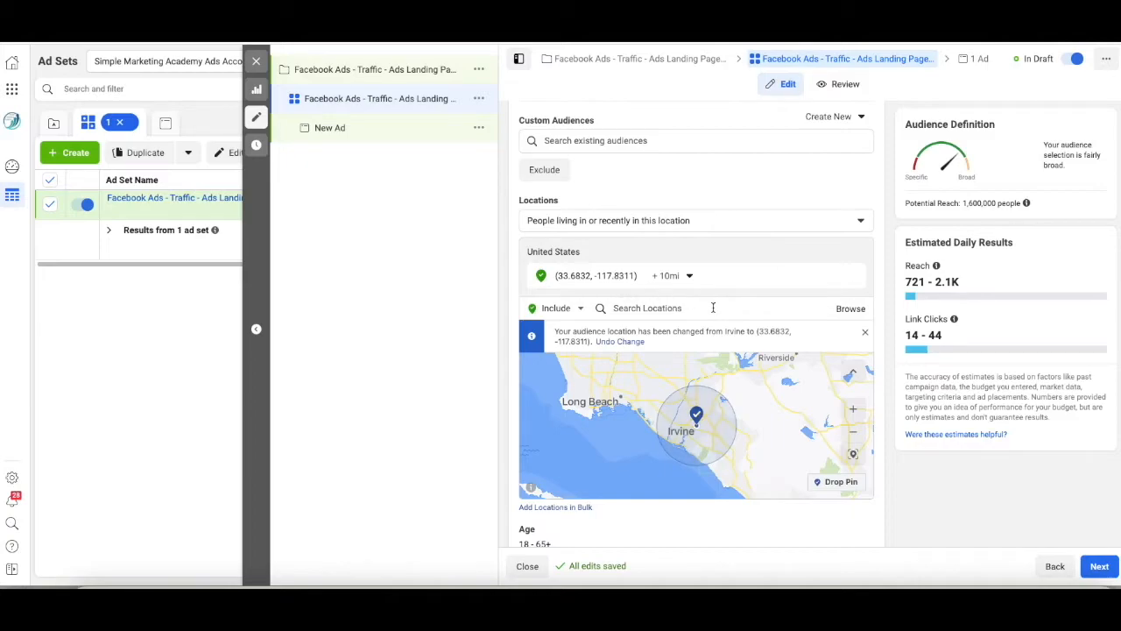
Step: Change the minimum audience age from 18 to 22, keeping maximum 65+
{"action": "scroll", "scroll_direction": "down", "scroll_amount": 3}
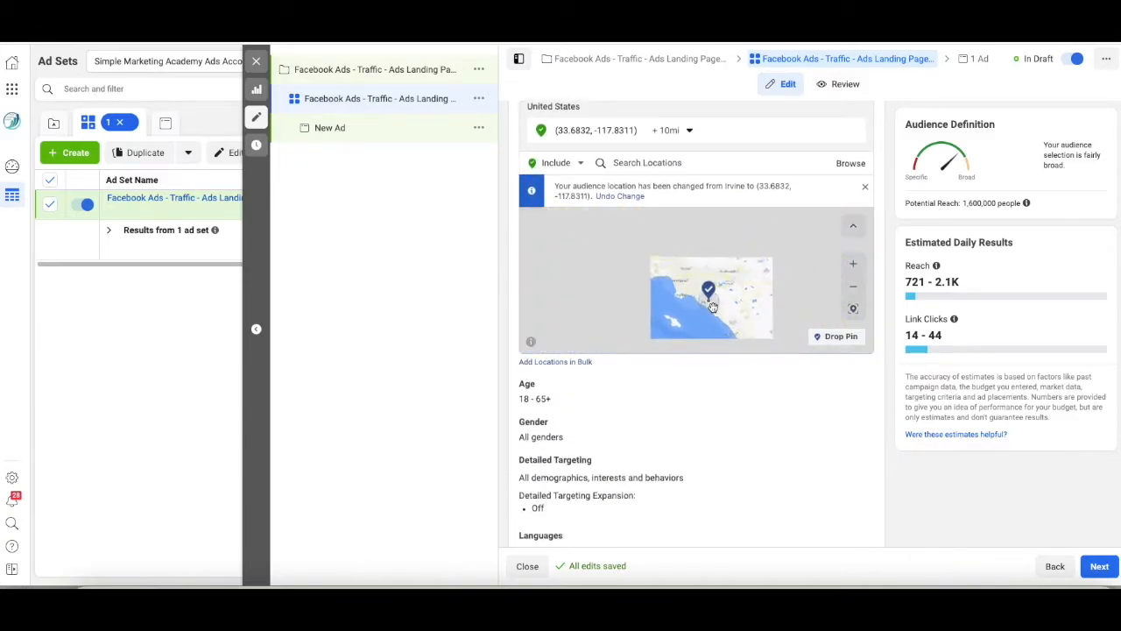
{"action": "scroll", "scroll_direction": "down", "scroll_amount": 3}
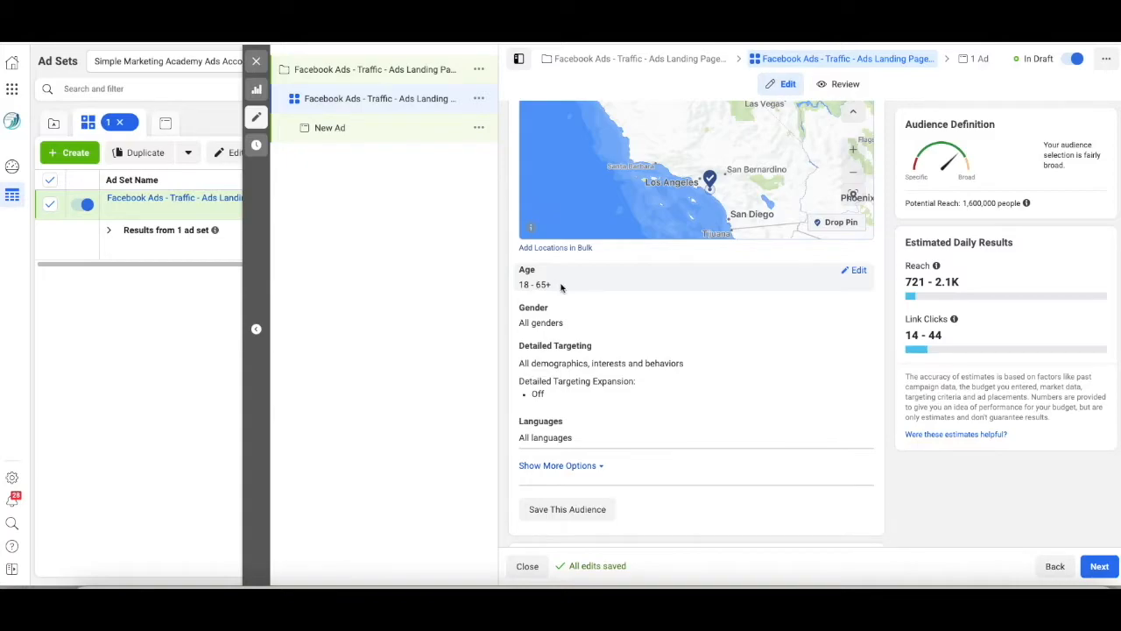
{"action": "mouse_move", "coordinate": [835, 285]}
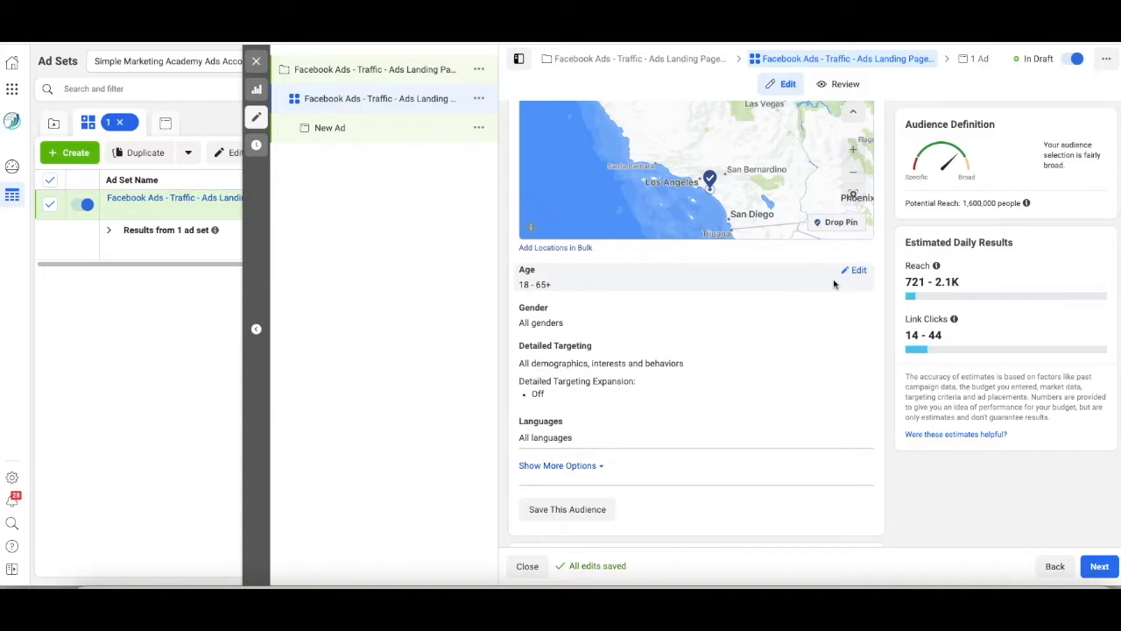
{"action": "left_click", "coordinate": [857, 270]}
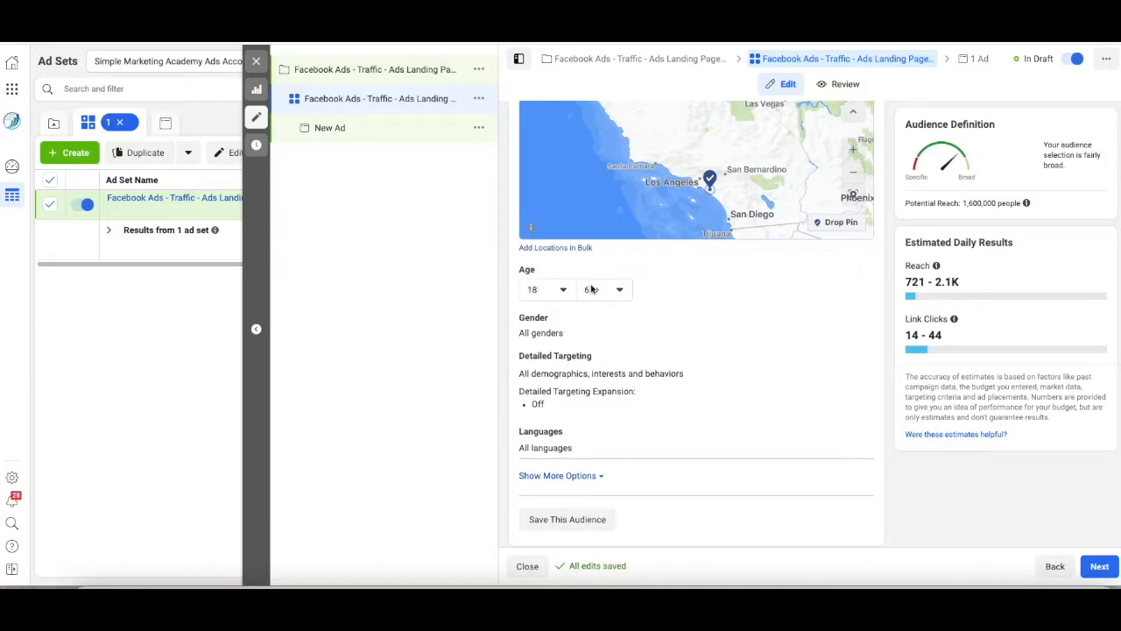
{"action": "left_click", "coordinate": [543, 289]}
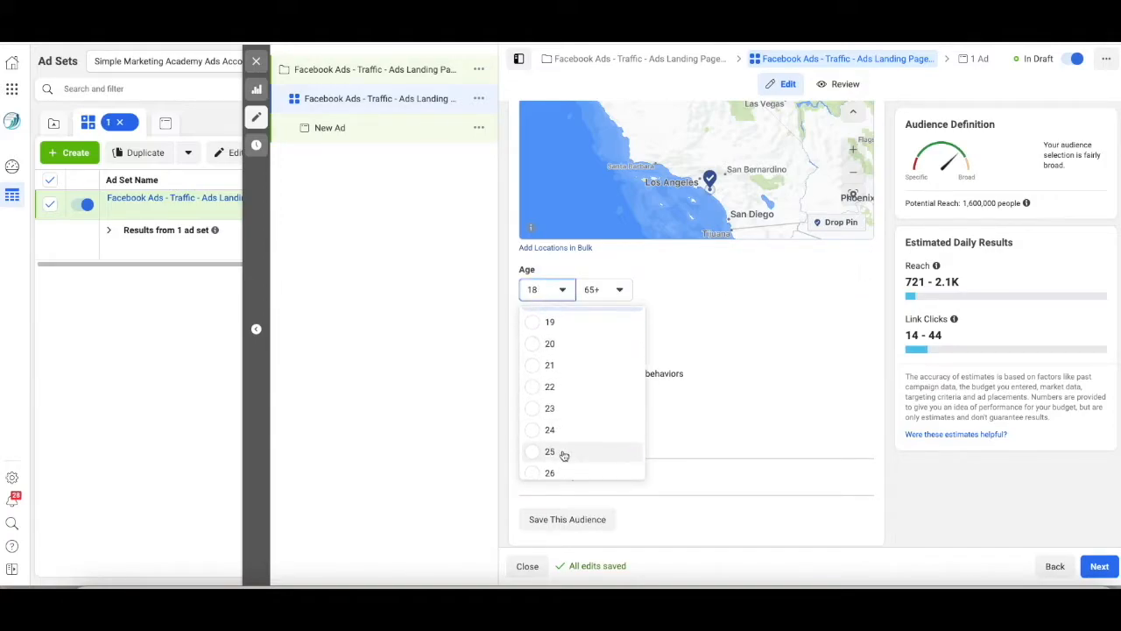
{"action": "left_click", "coordinate": [550, 451]}
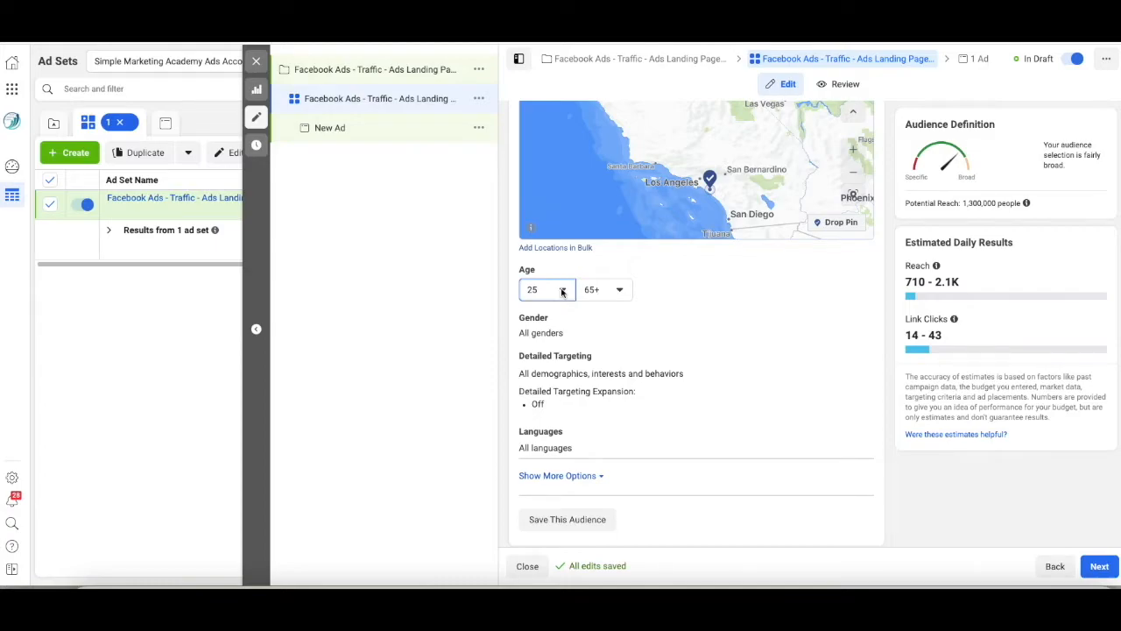
{"action": "mouse_move", "coordinate": [562, 291]}
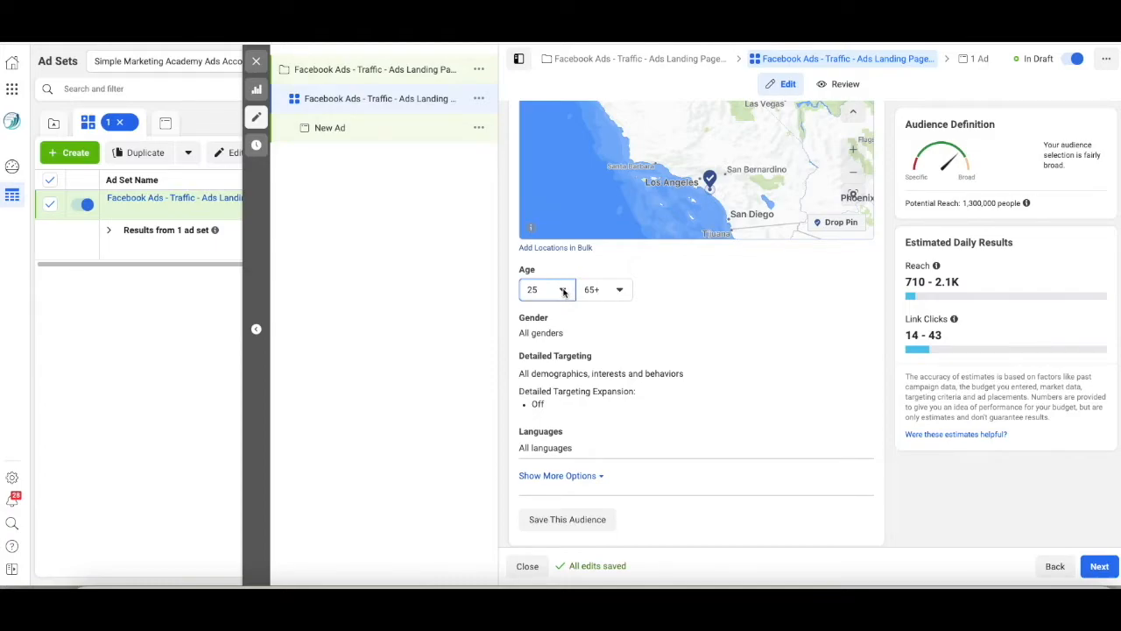
{"action": "left_click", "coordinate": [532, 290]}
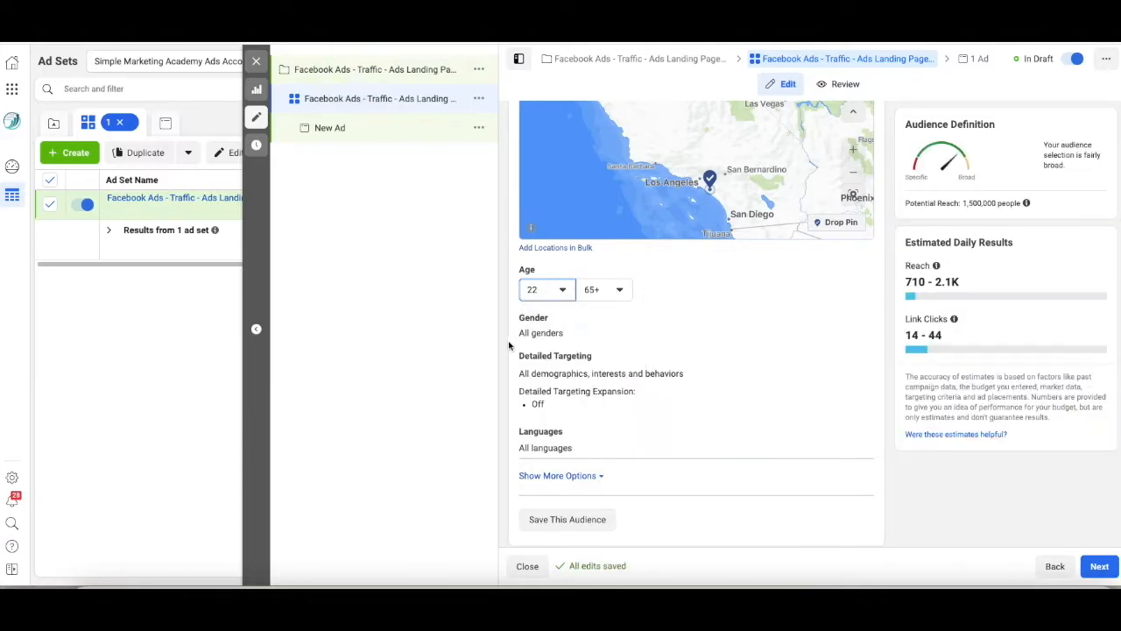
{"action": "mouse_move", "coordinate": [717, 330]}
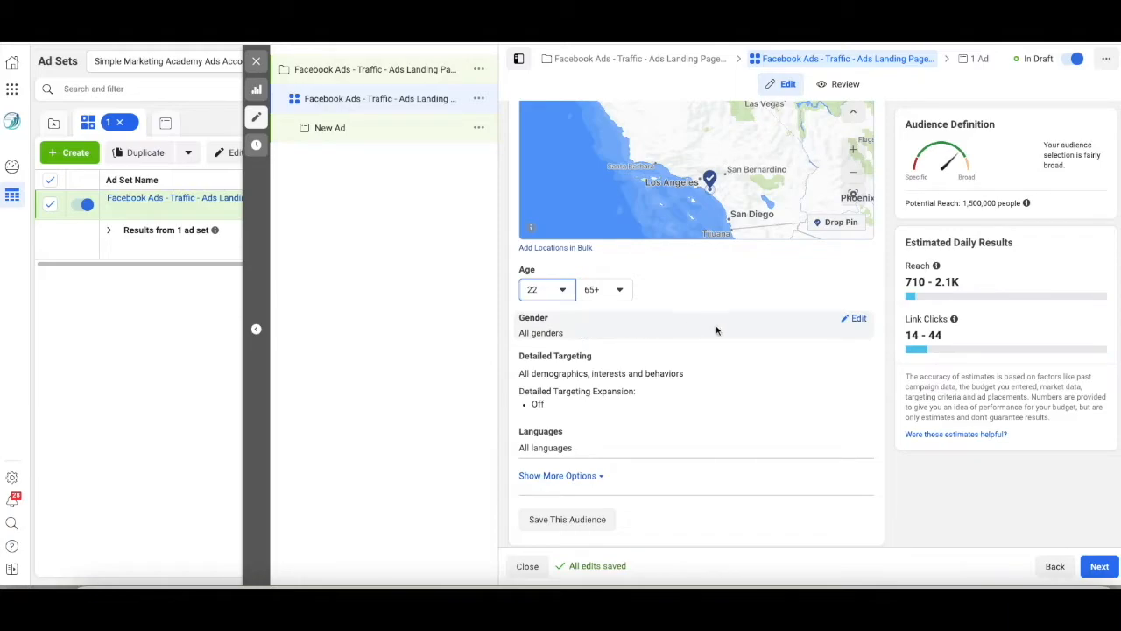
{"action": "scroll", "scroll_direction": "down", "scroll_amount": 3}
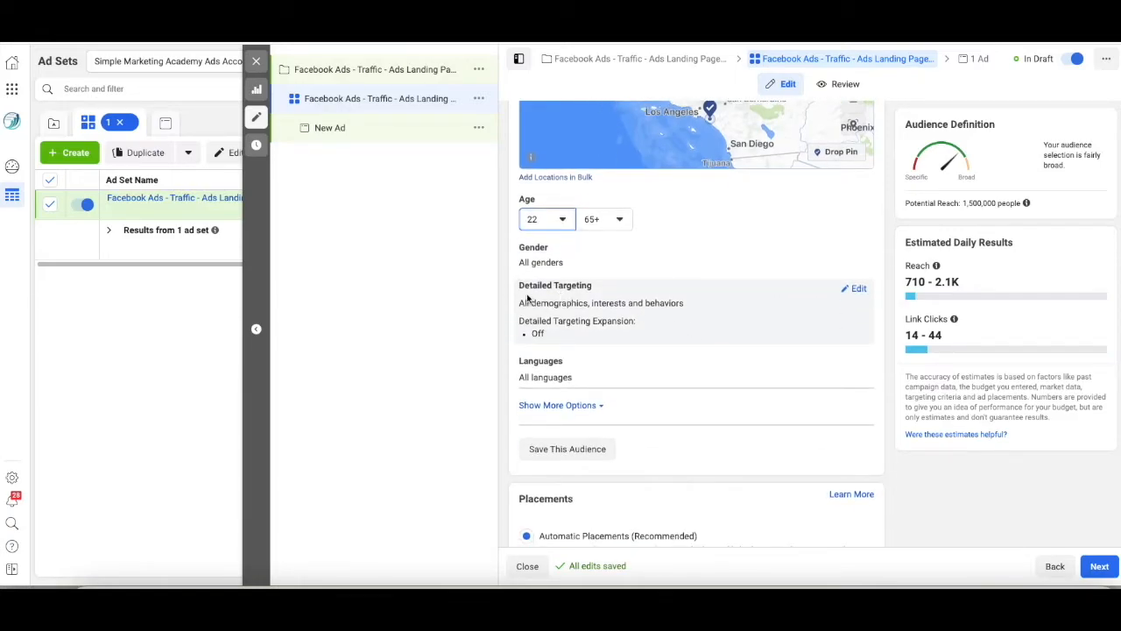
{"action": "mouse_move", "coordinate": [599, 285]}
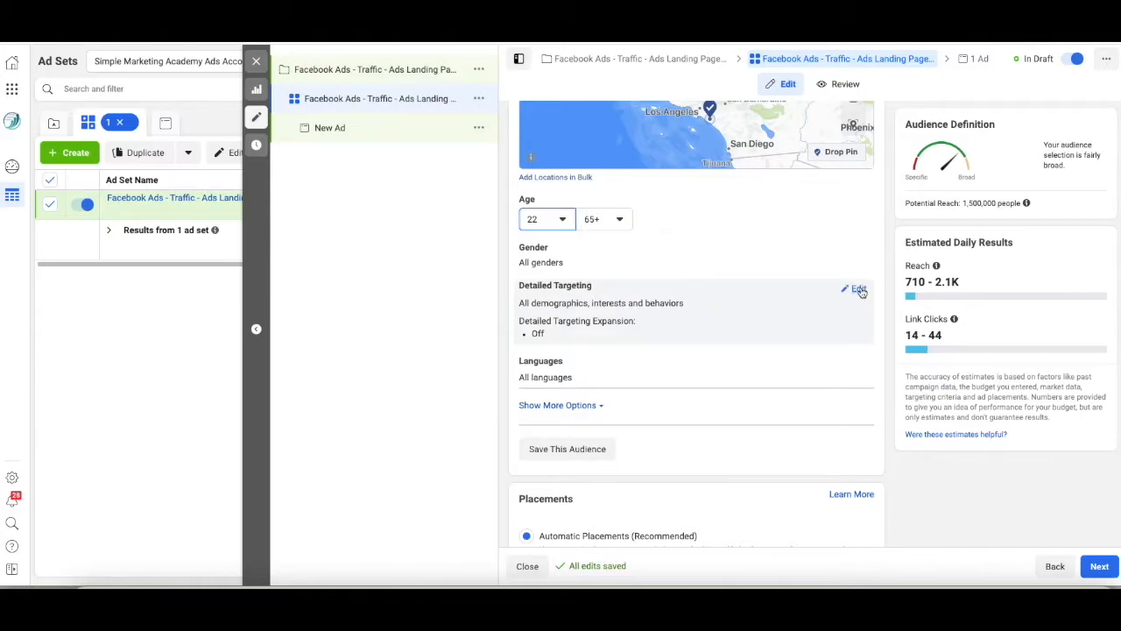
Step: Search 'flowers' and add Cut flowers, FTD Flowers and 1-800-Flowers interests
{"action": "left_click", "coordinate": [857, 289]}
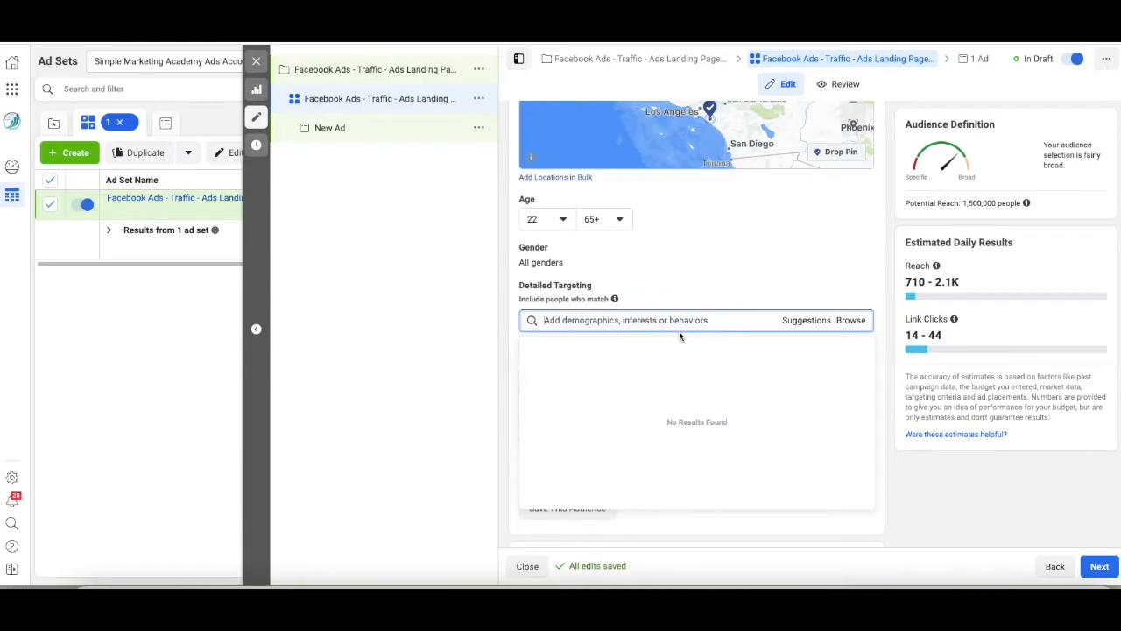
{"action": "type", "text": "flowers"}
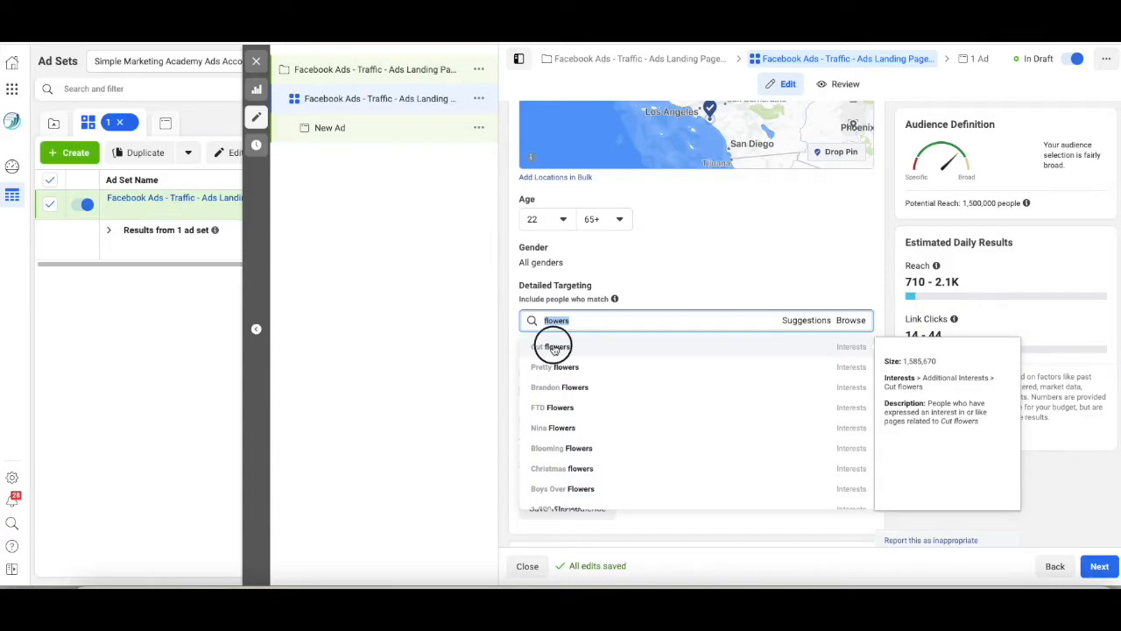
{"action": "left_click", "coordinate": [552, 346]}
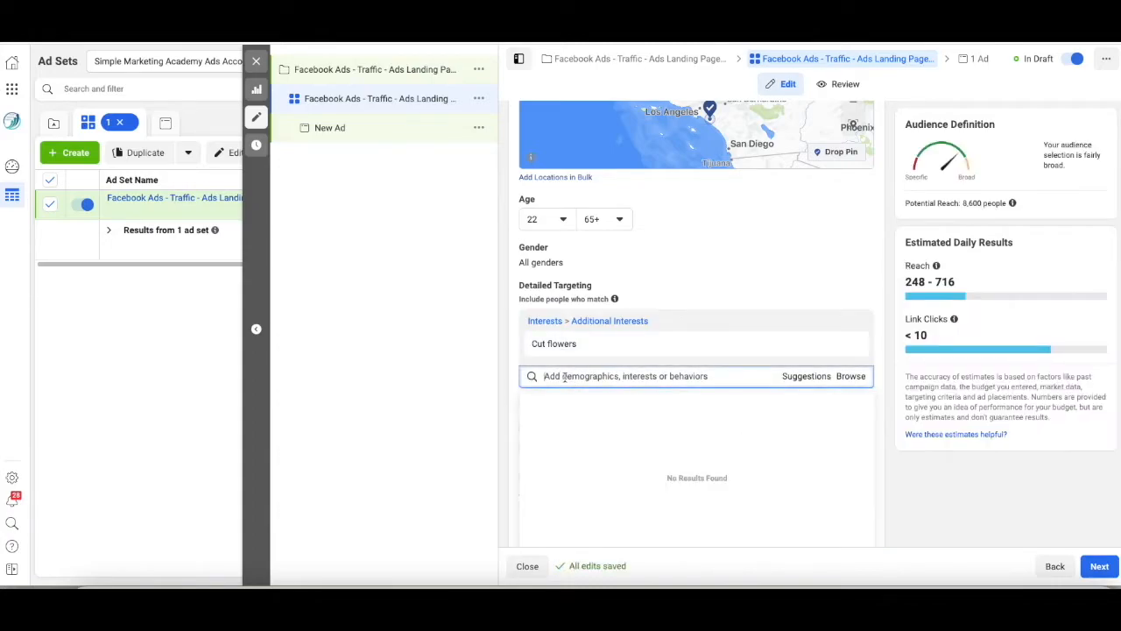
{"action": "type", "text": "flowers"}
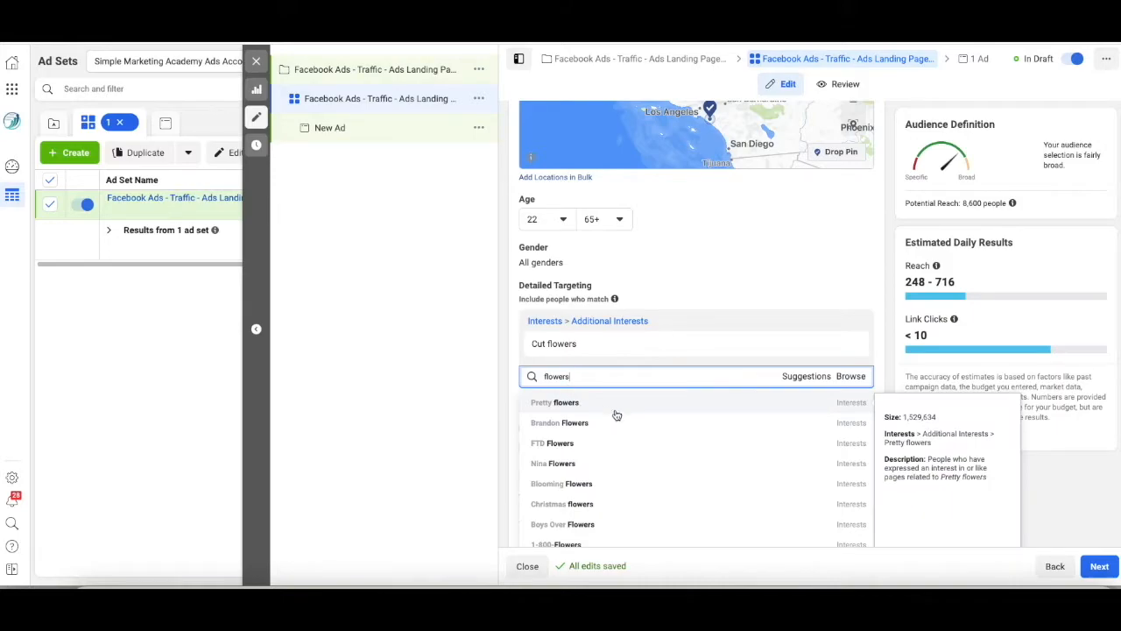
{"action": "mouse_move", "coordinate": [614, 401]}
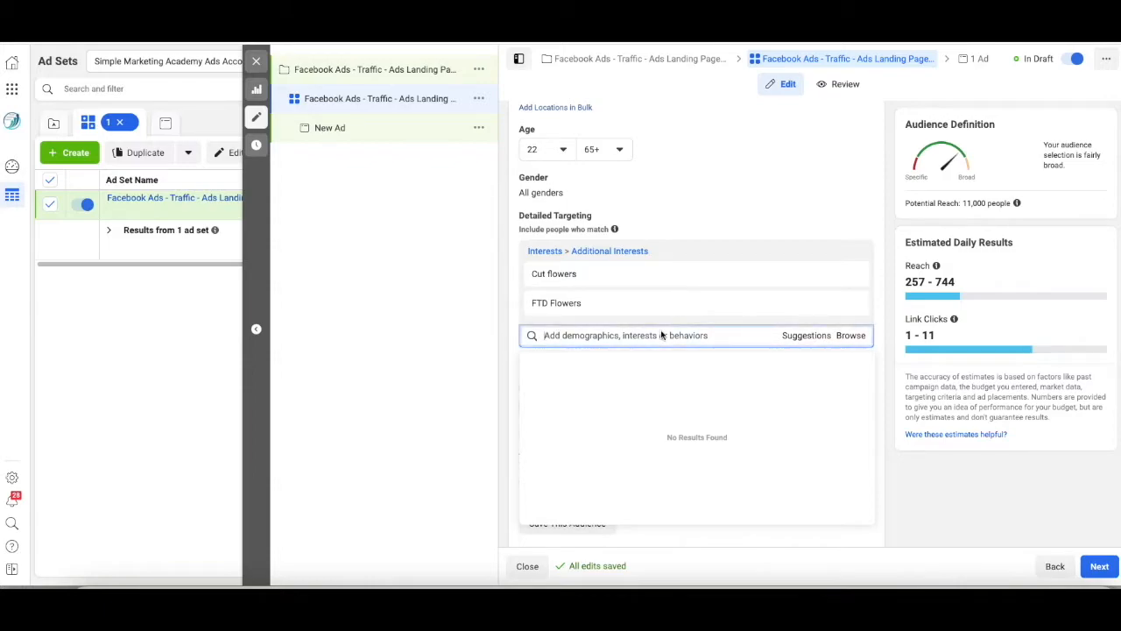
{"action": "type", "text": "flowers"}
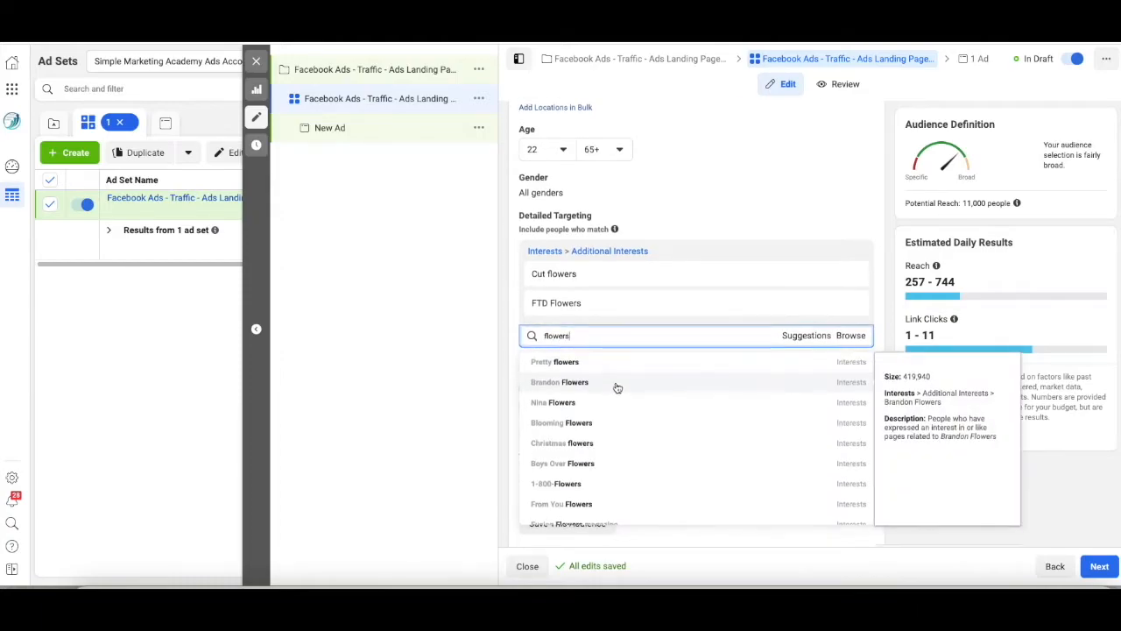
{"action": "scroll", "scroll_direction": "down", "scroll_amount": 3}
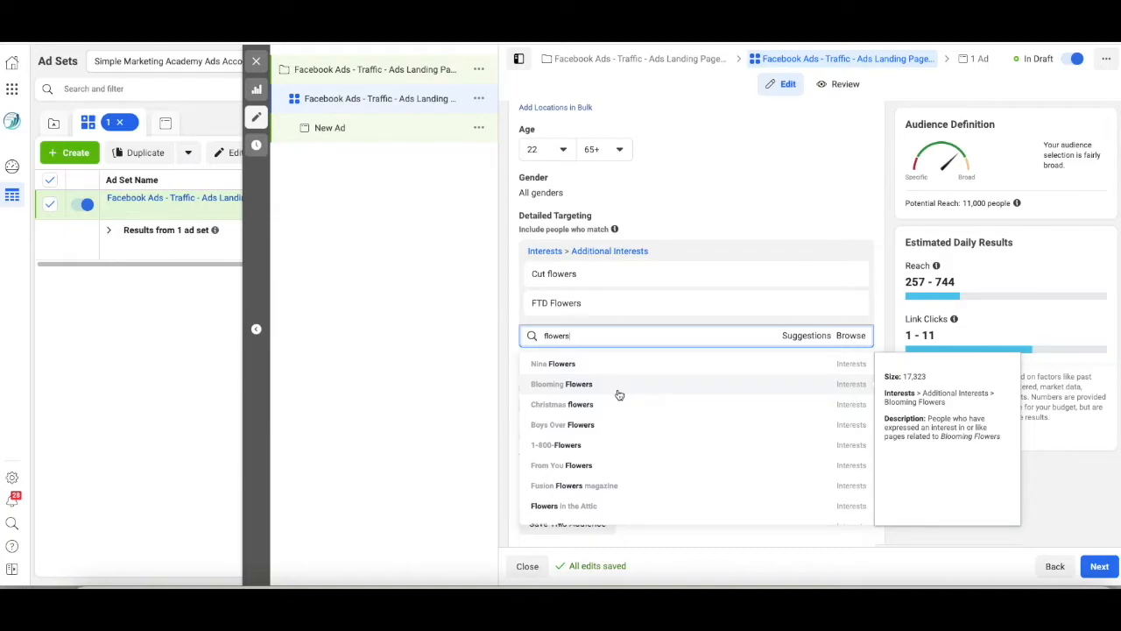
{"action": "left_click", "coordinate": [556, 444]}
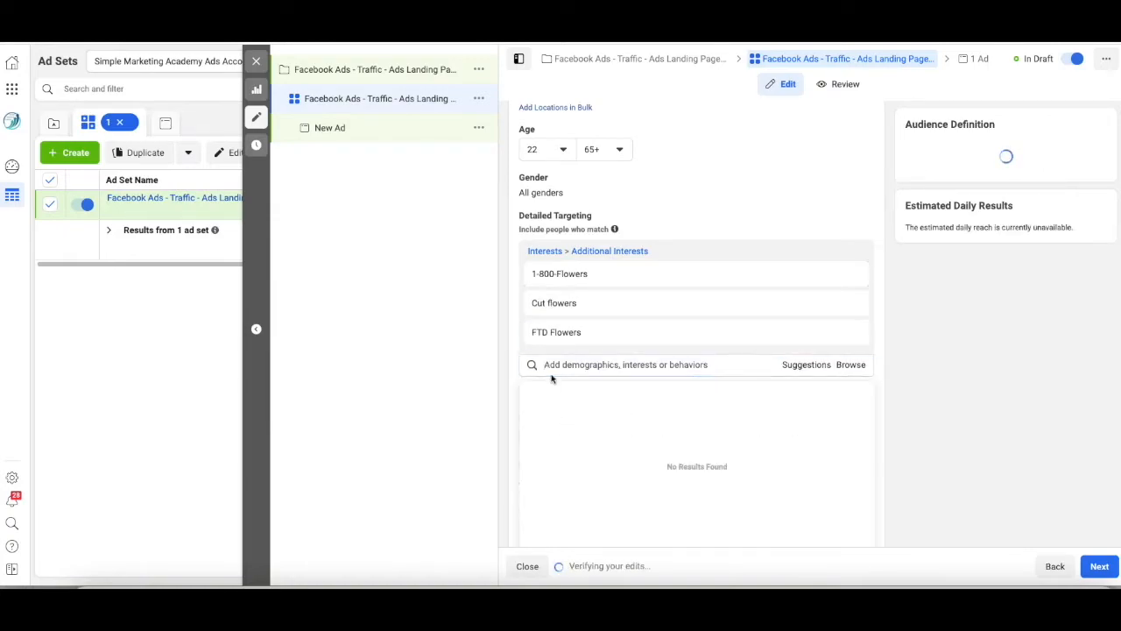
Step: Add employer 1-800-Flowers.com, Online flower delivery and Flower Delivery Express to targeting
{"action": "type", "text": "flower"}
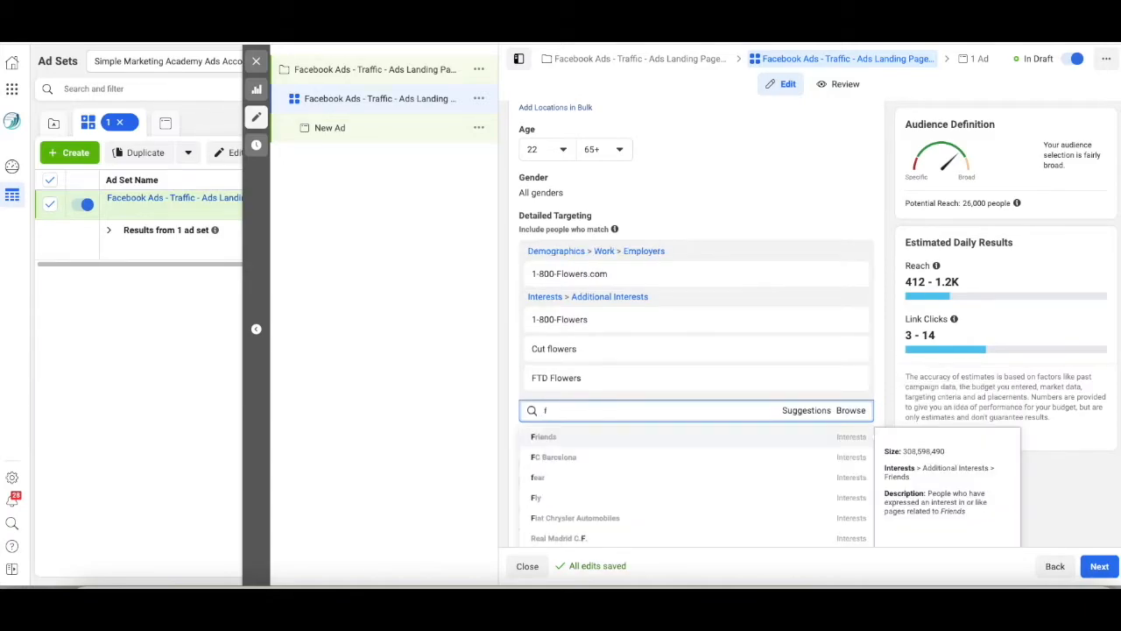
{"action": "type", "text": "flower delivery"}
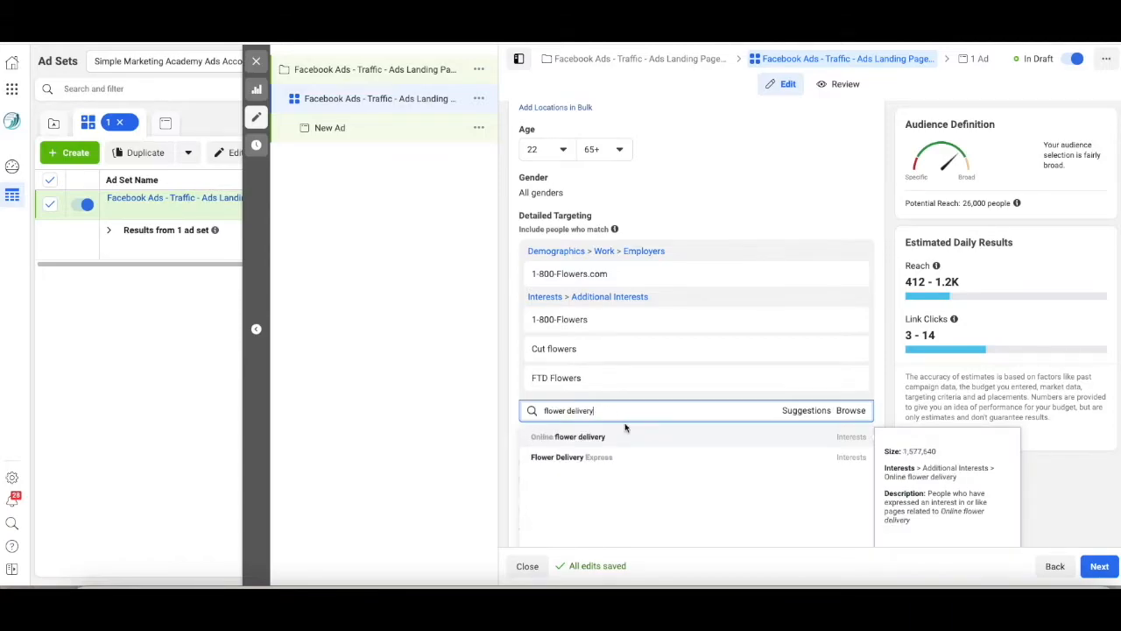
{"action": "mouse_move", "coordinate": [558, 457]}
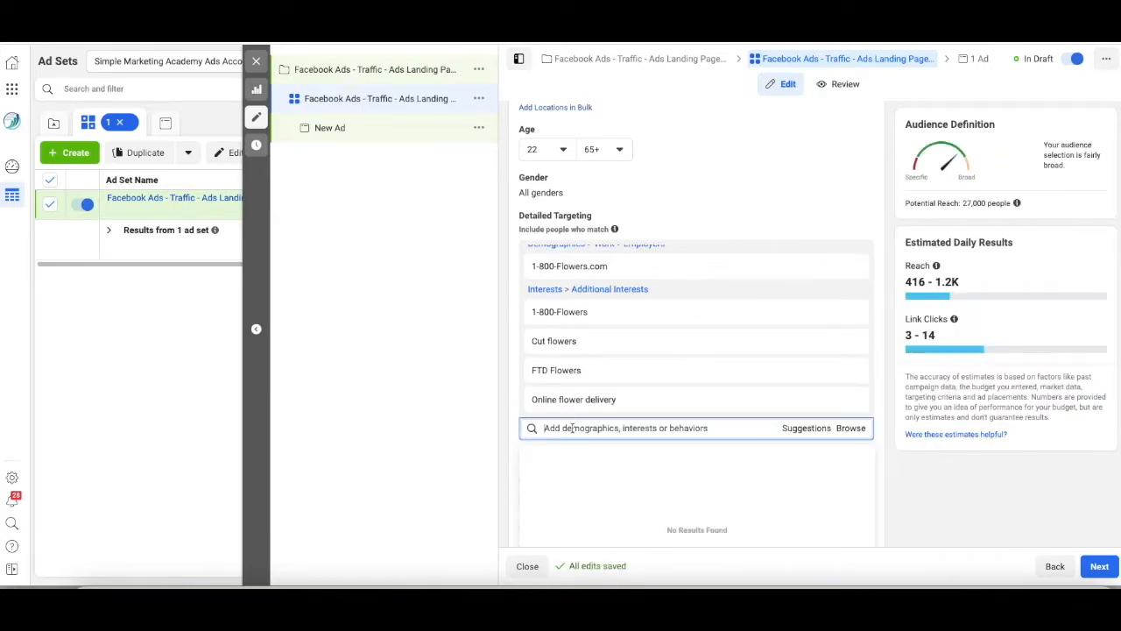
{"action": "type", "text": "flower delivery"}
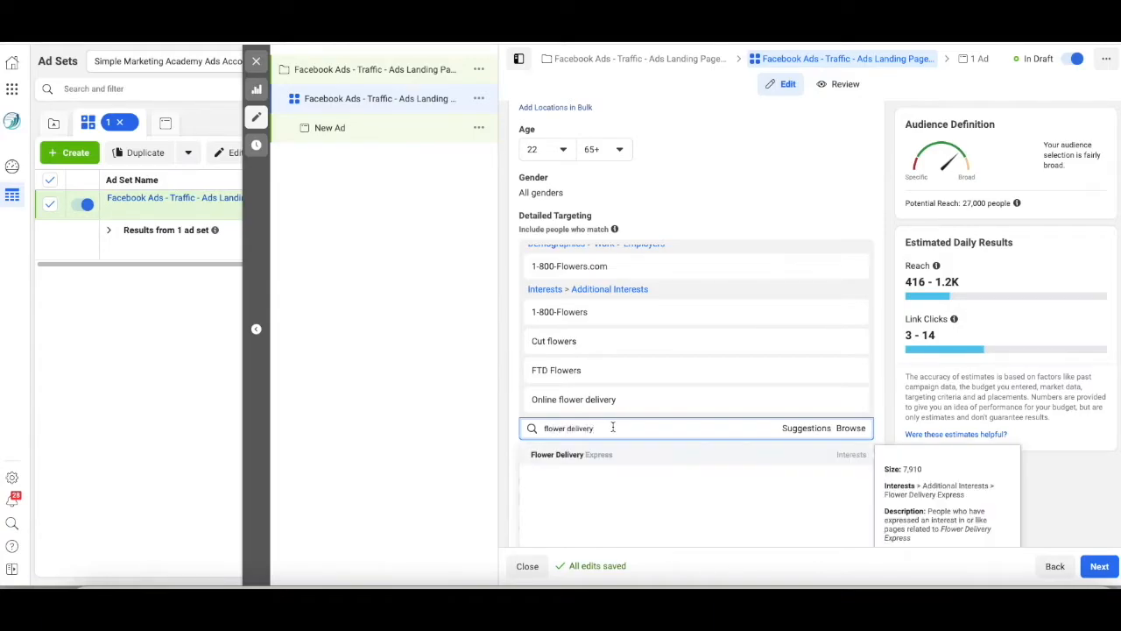
{"action": "left_click", "coordinate": [571, 454]}
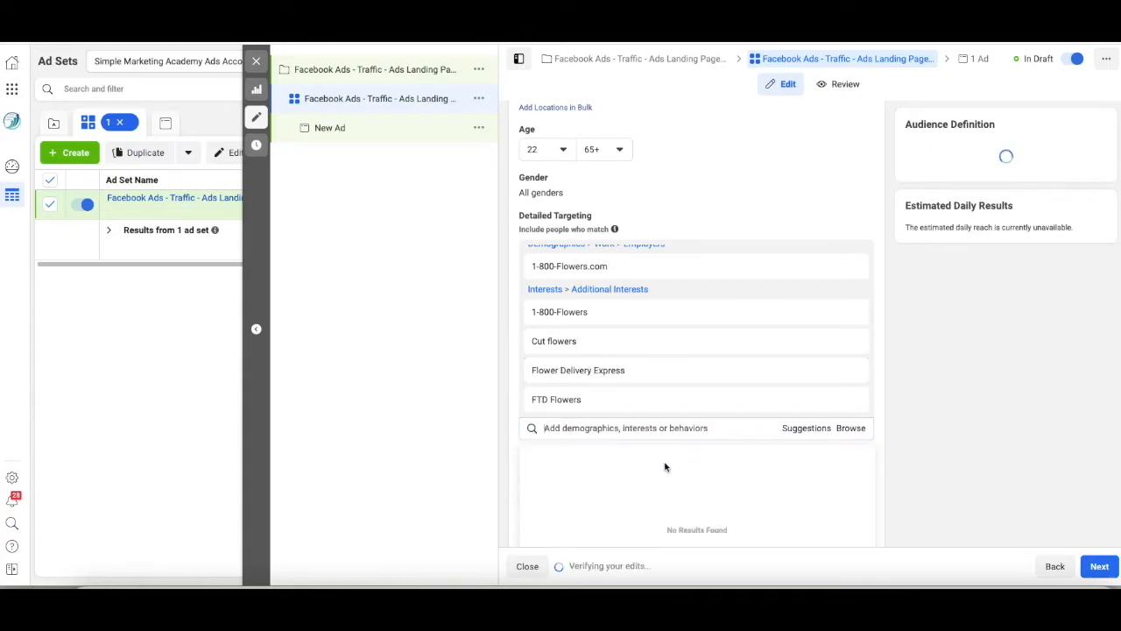
{"action": "left_click", "coordinate": [696, 427]}
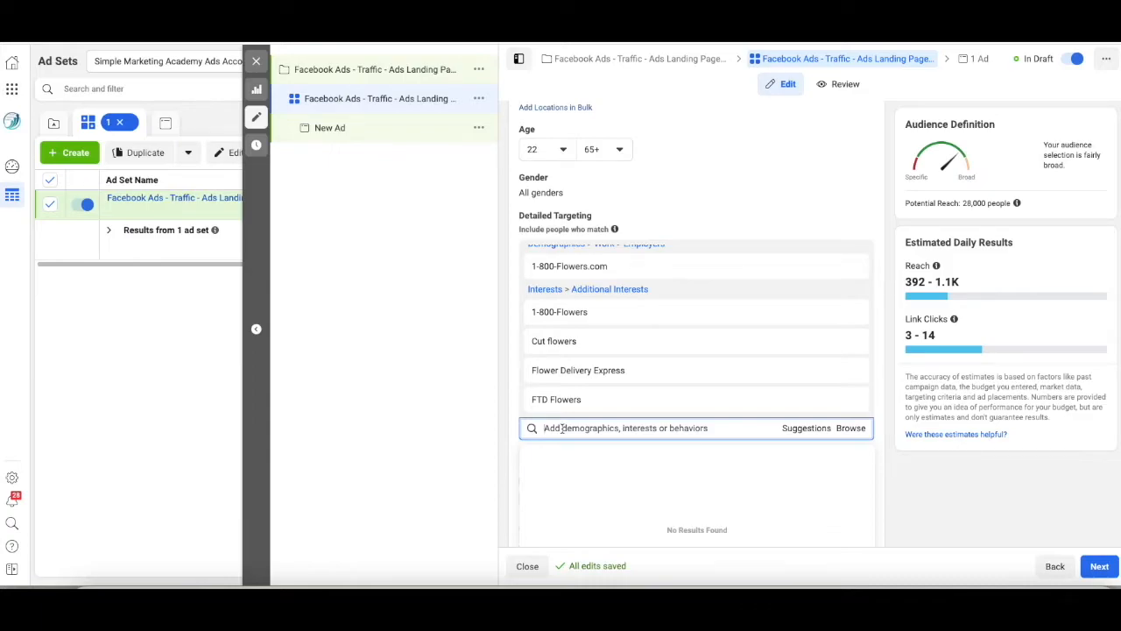
Step: Search valentine gift terms and add Anniversary within 30 days, reaching about 33,000
{"action": "type", "text": "valn"}
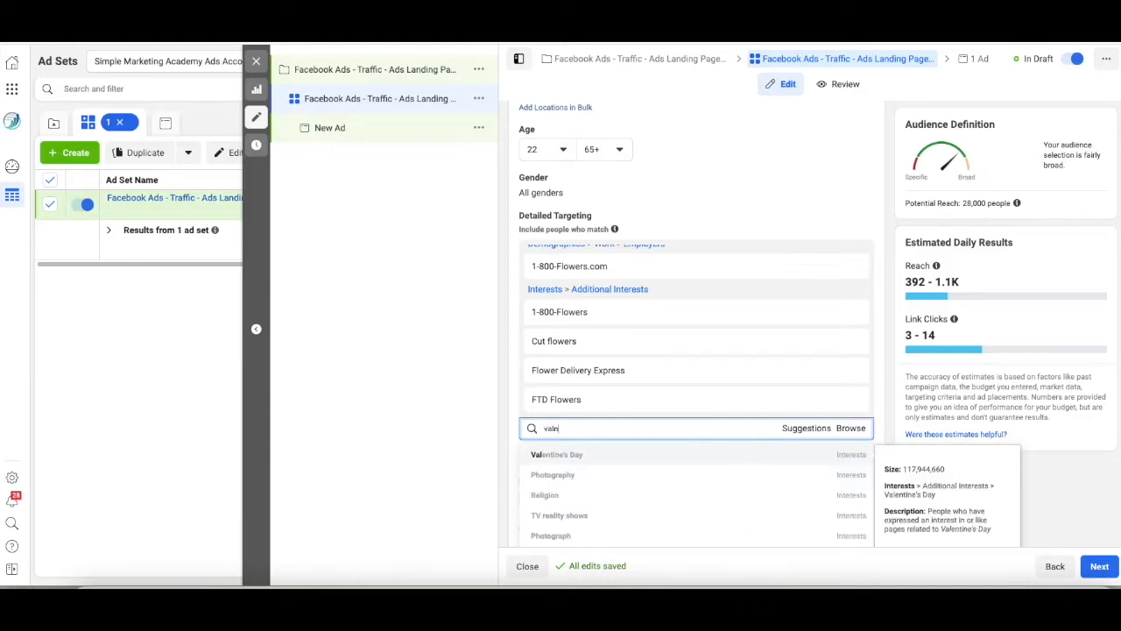
{"action": "type", "text": "valenti"}
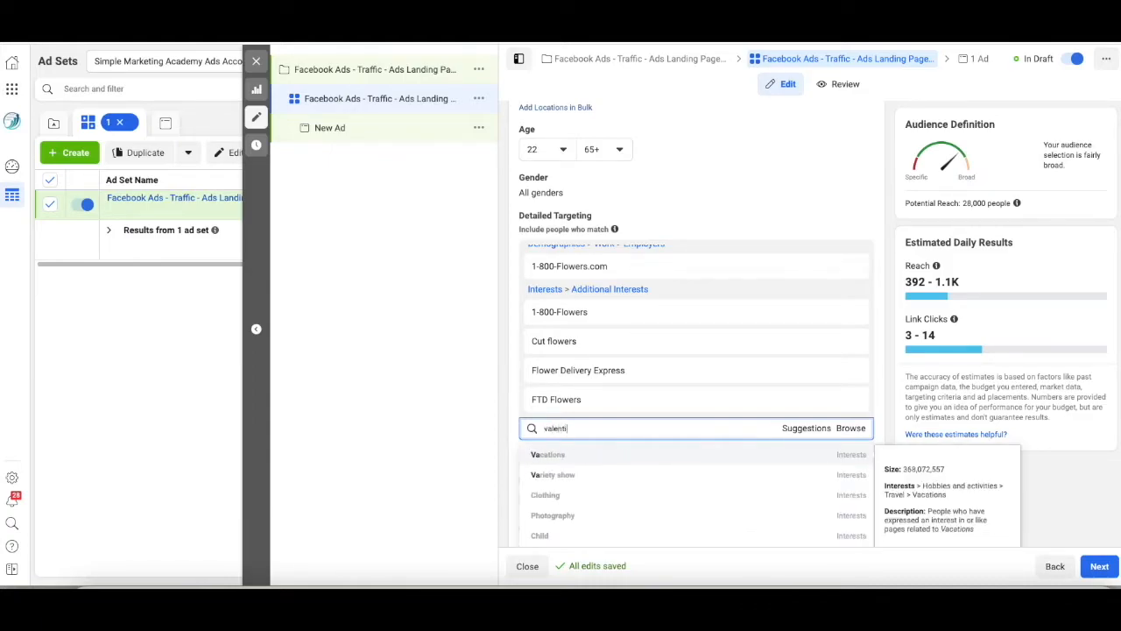
{"action": "type", "text": "valentines day gi"}
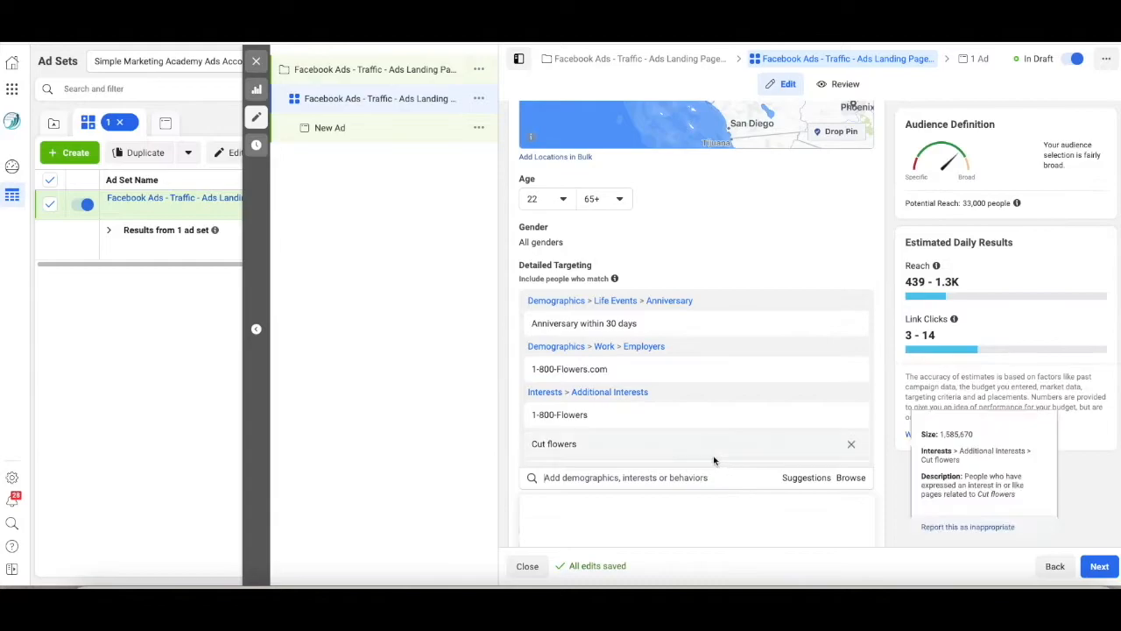
{"action": "type", "text": "gl"}
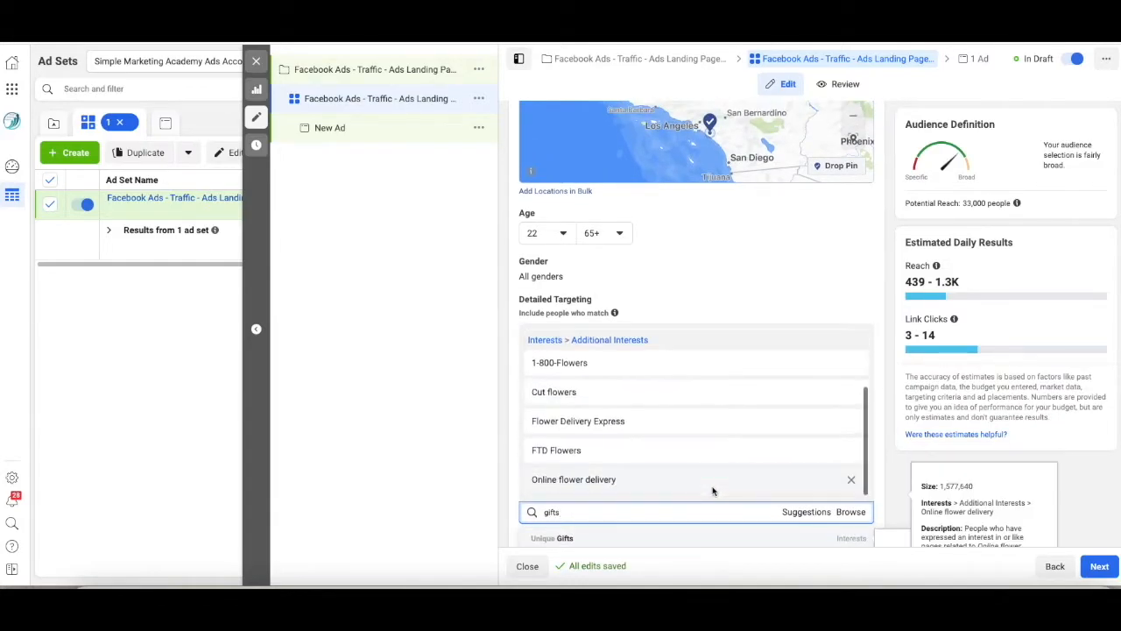
Step: Add Birthday Gifts, Love Gifts and Valentine gifts interests, raising reach to about 43,000
{"action": "scroll", "scroll_direction": "down", "scroll_amount": 3}
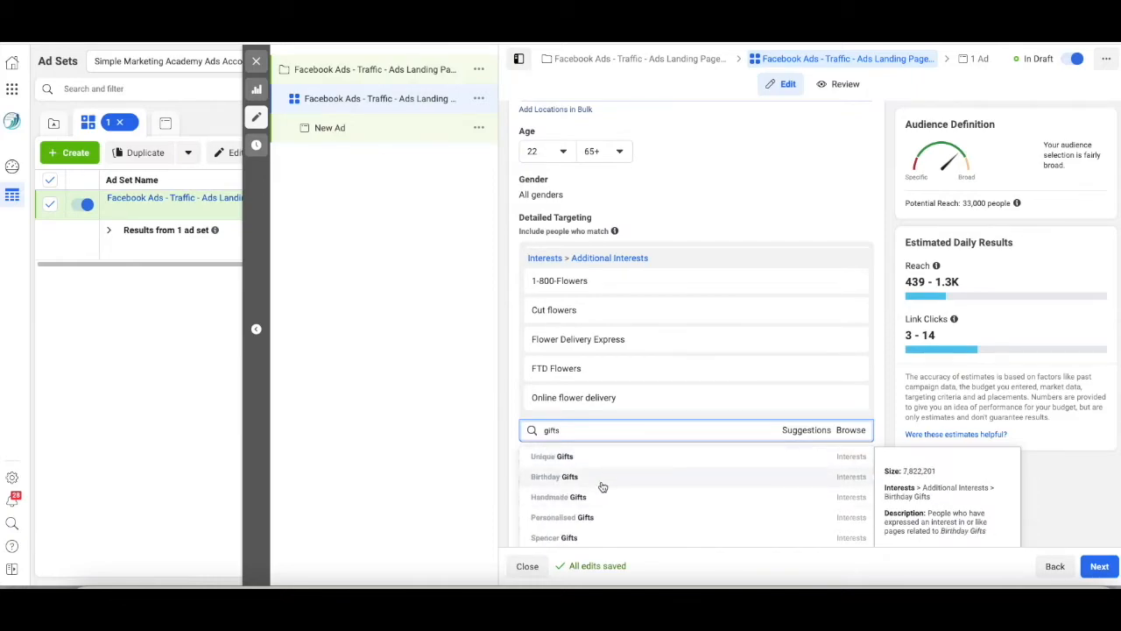
{"action": "left_click", "coordinate": [554, 476]}
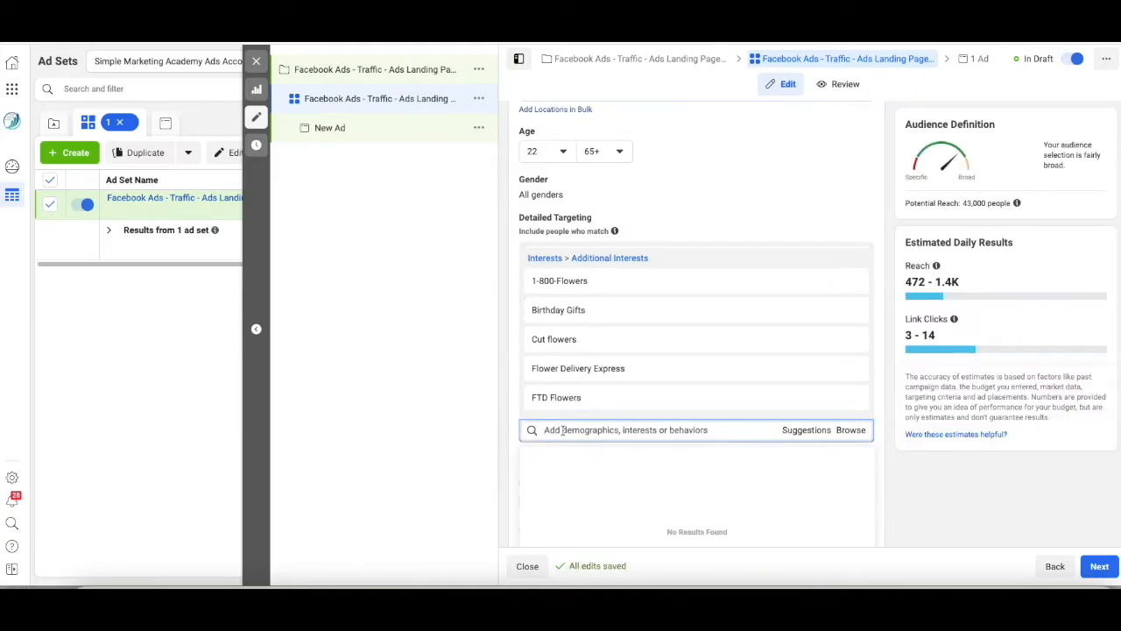
{"action": "type", "text": "holiday"}
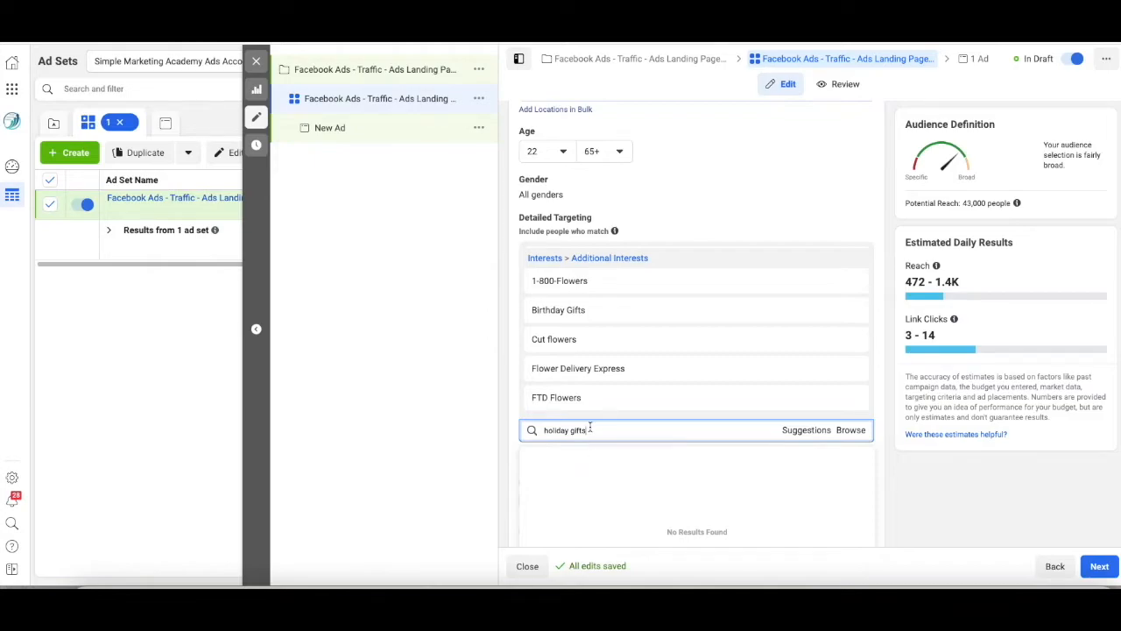
{"action": "type", "text": "gifts"}
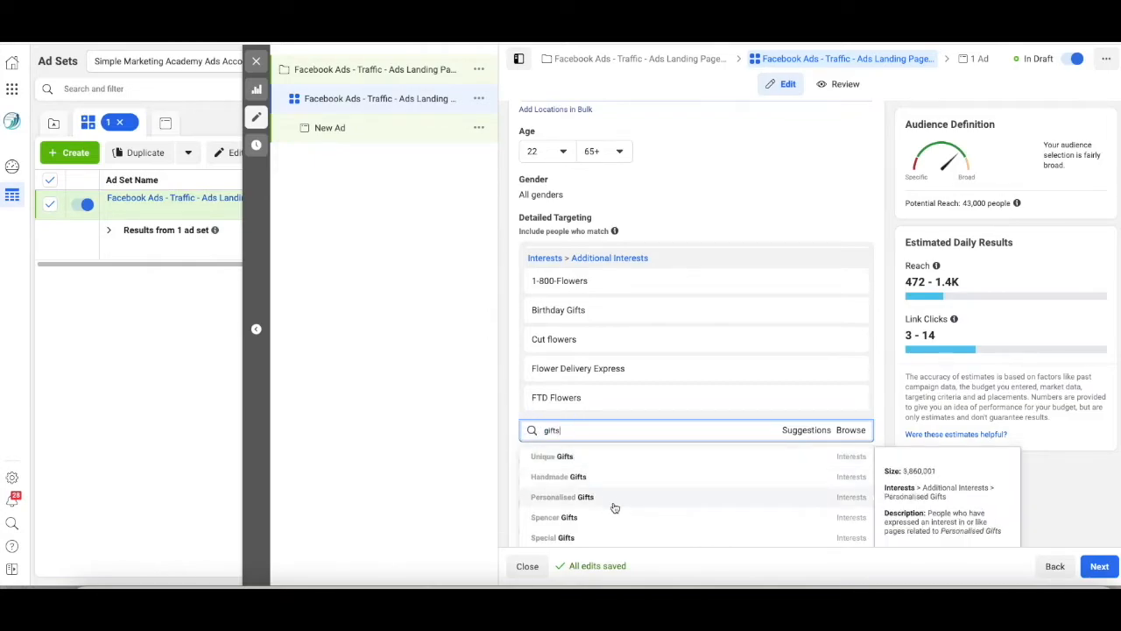
{"action": "scroll", "scroll_direction": "down", "scroll_amount": 3}
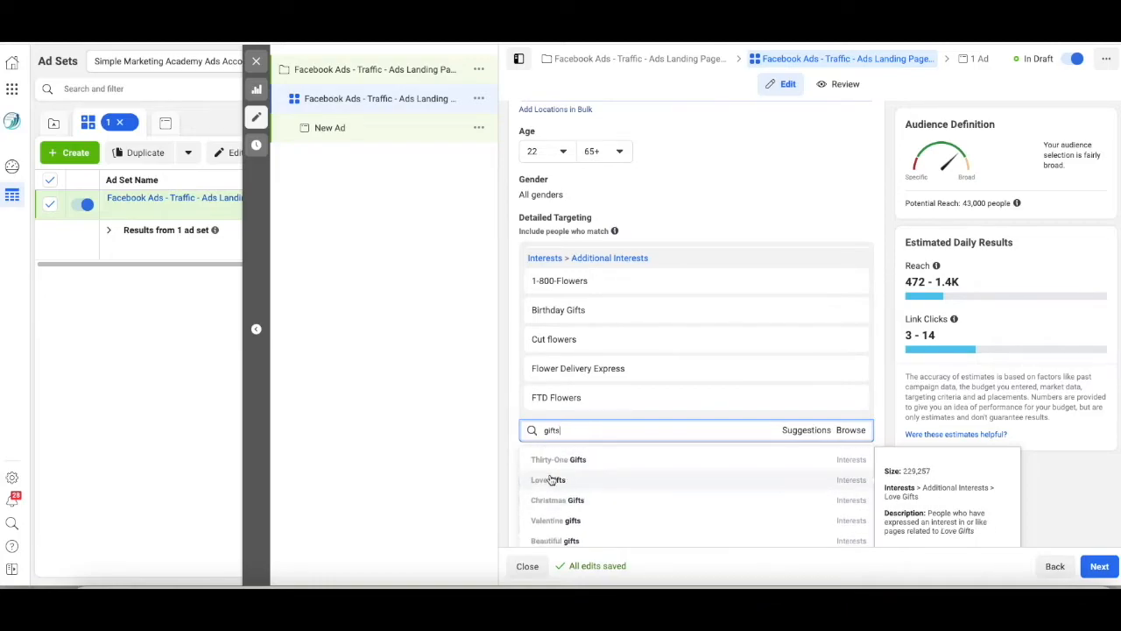
{"action": "left_click", "coordinate": [547, 480]}
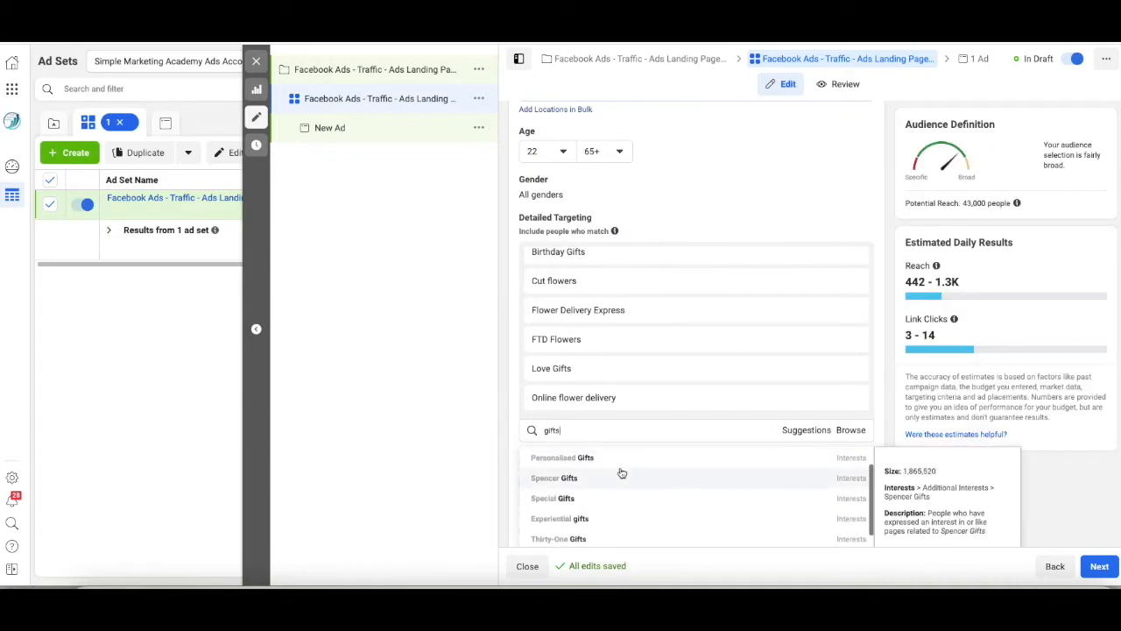
{"action": "scroll", "scroll_direction": "down", "scroll_amount": 3}
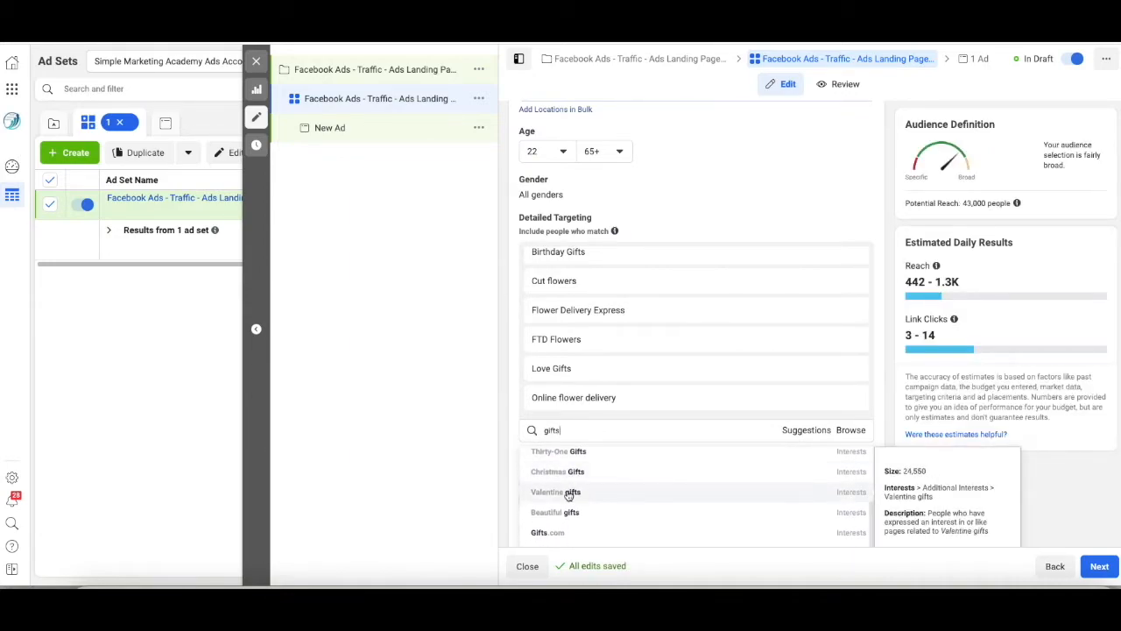
{"action": "left_click", "coordinate": [556, 491]}
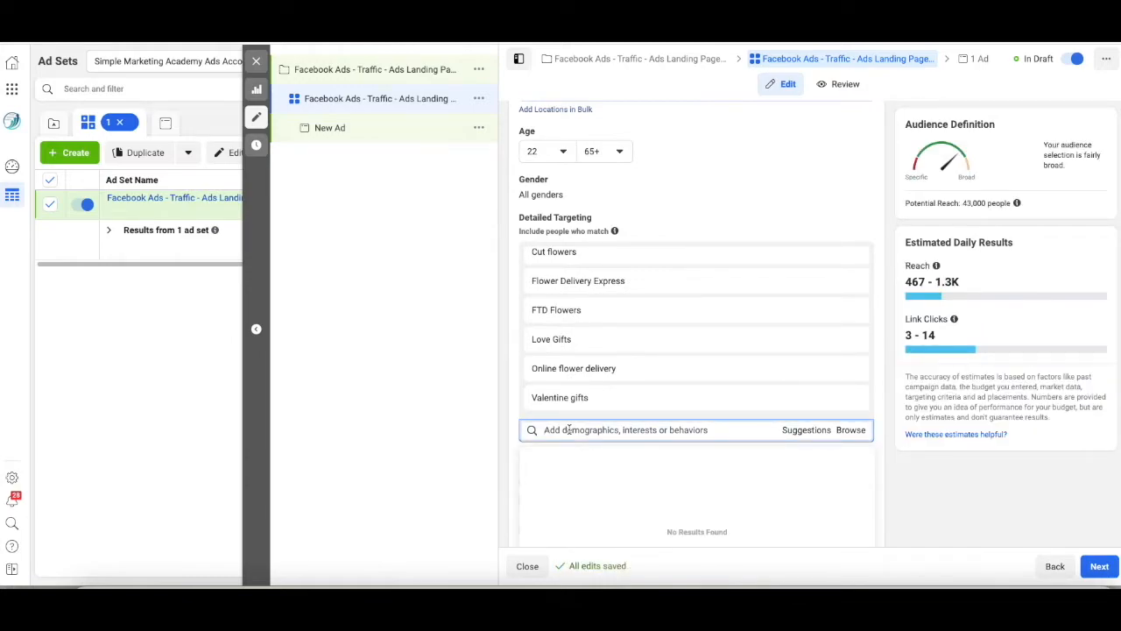
Step: Add Beautiful gifts and Prom to detailed targeting, search corsage and boutonniere, then add Flower bouquet
{"action": "type", "text": "beautiful"}
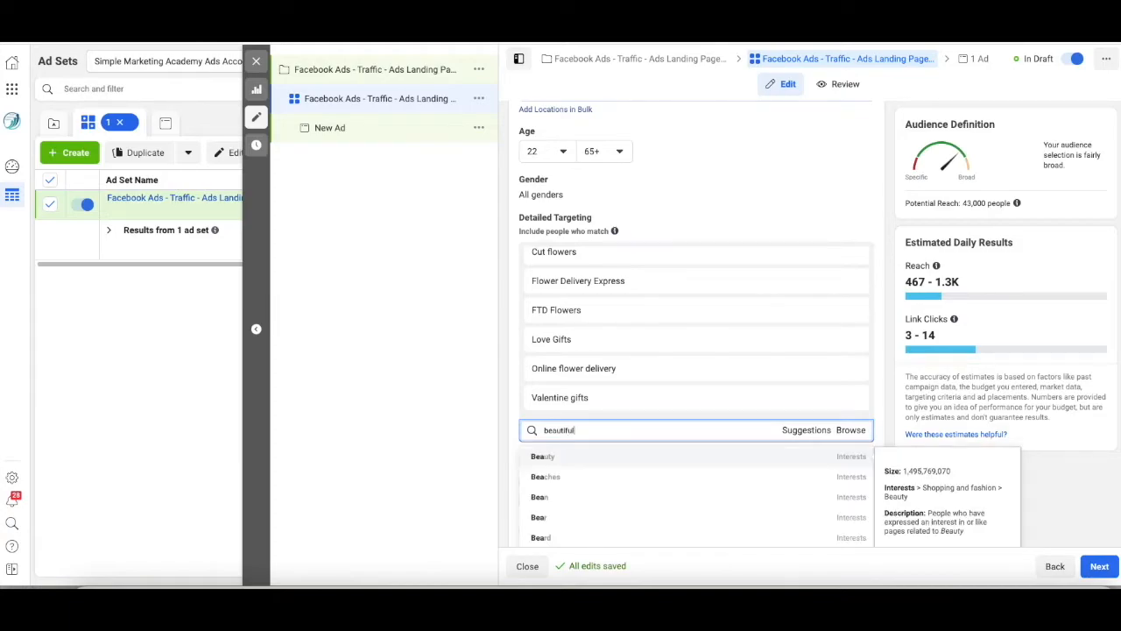
{"action": "type", "text": "gifts"}
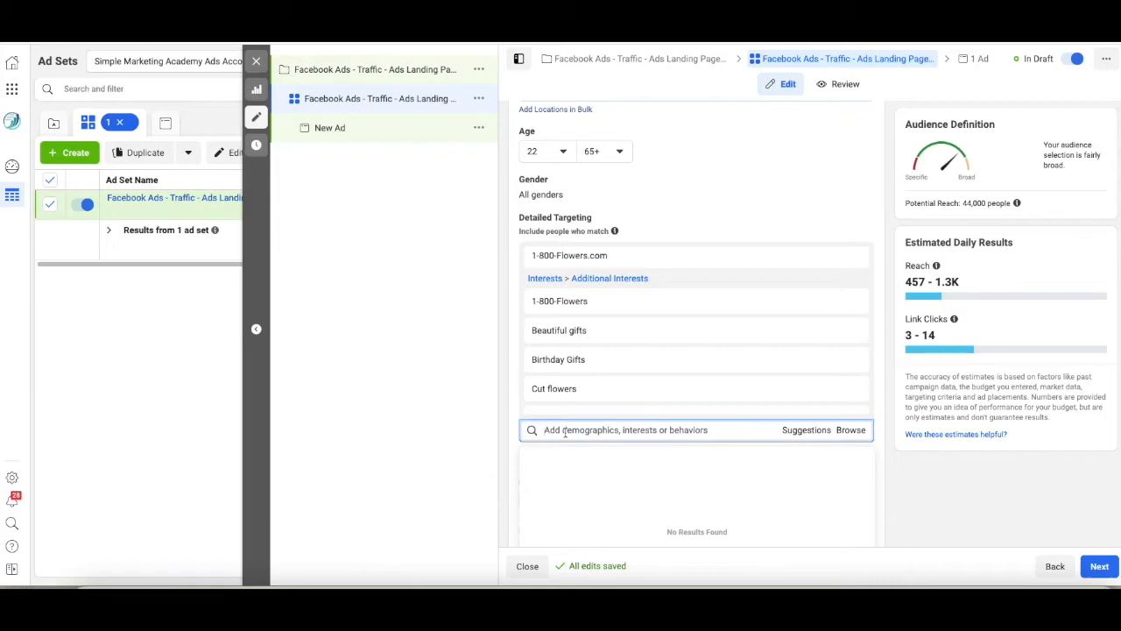
{"action": "type", "text": "prom"}
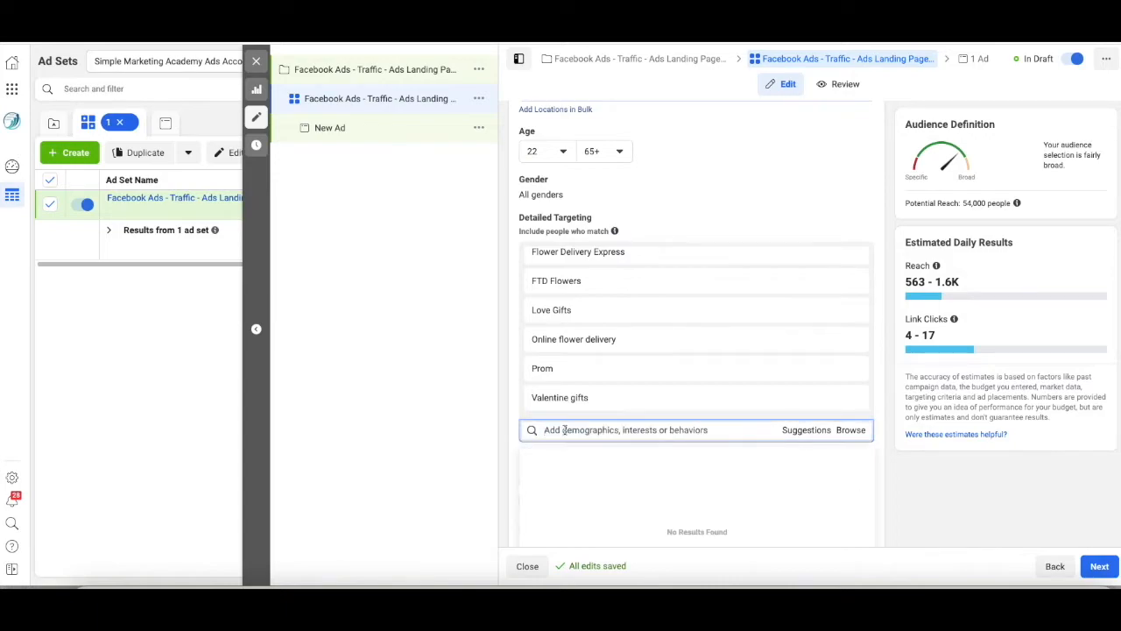
{"action": "type", "text": "cordsage"}
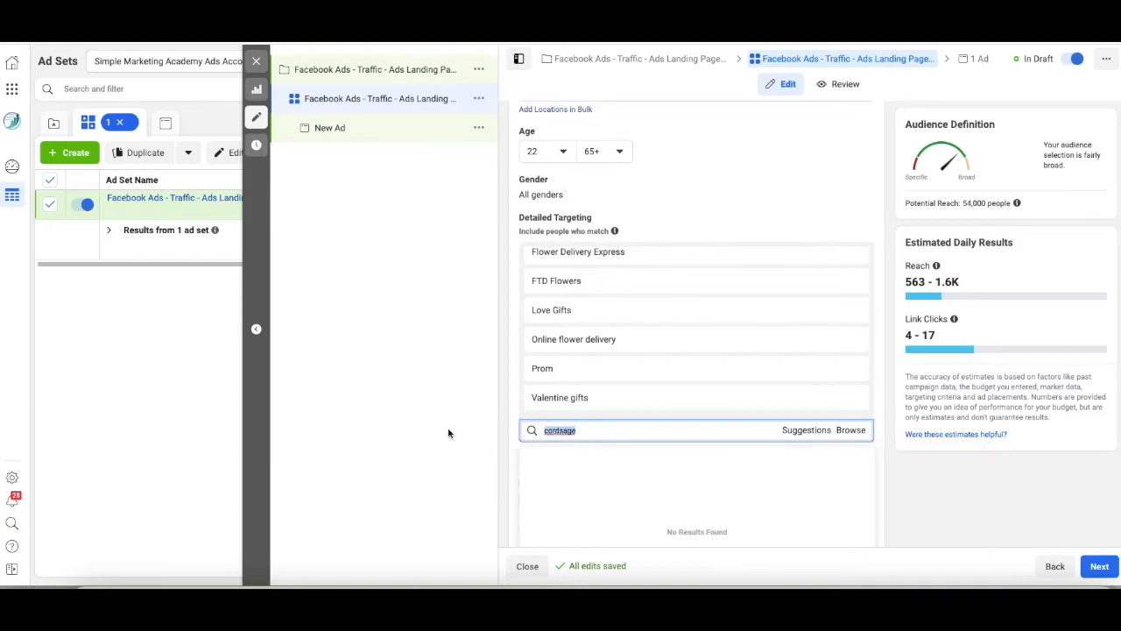
{"action": "type", "text": "corsage"}
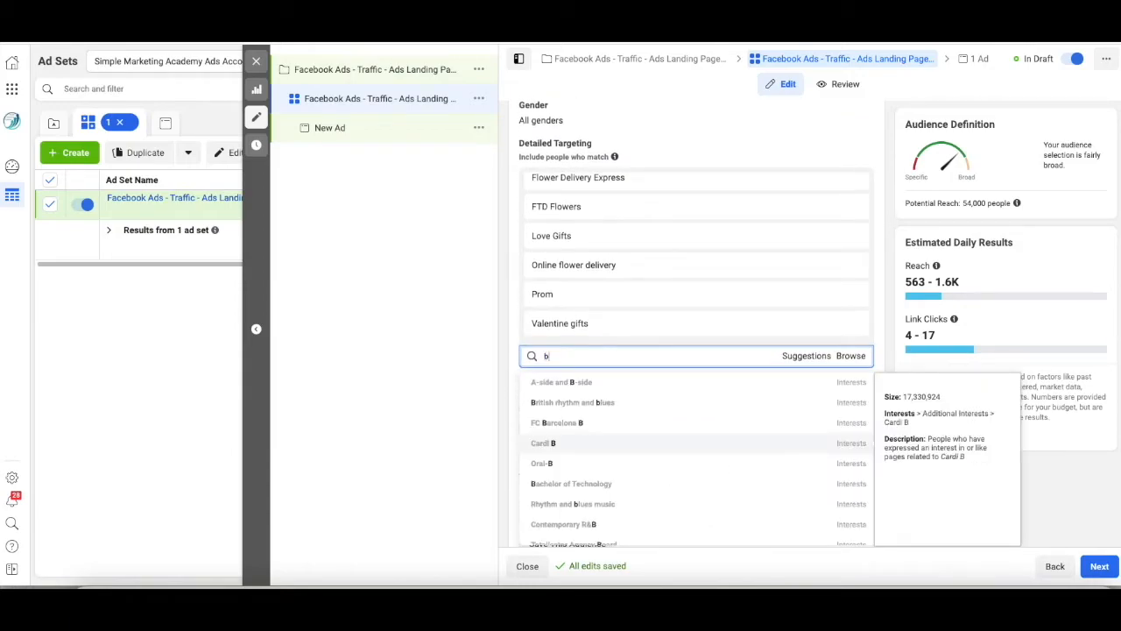
{"action": "type", "text": "outineer"}
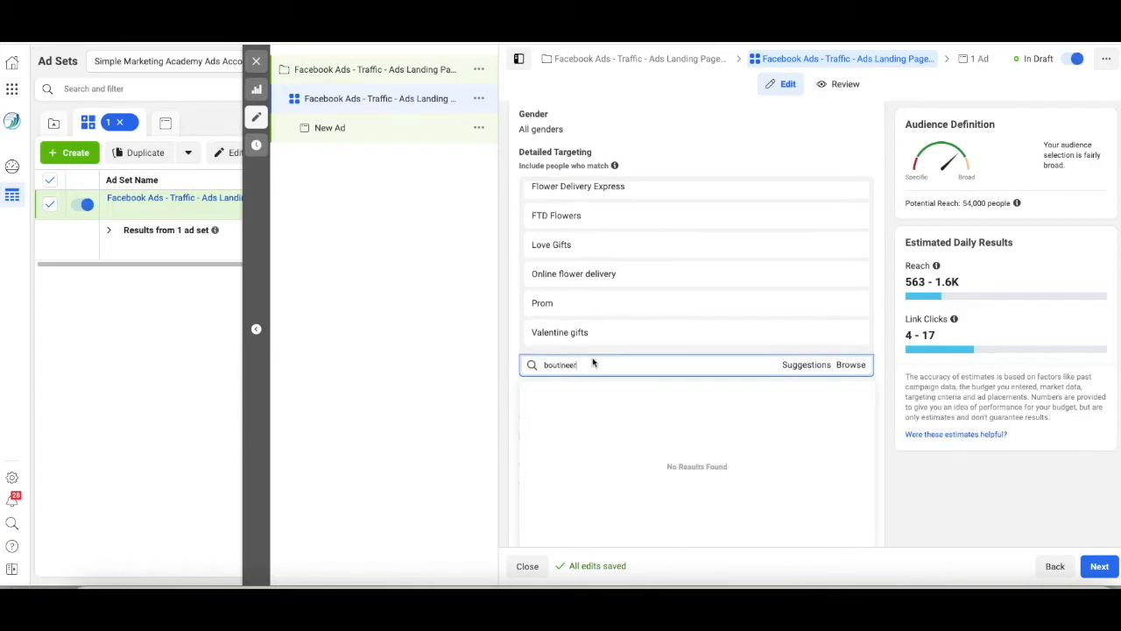
{"action": "key", "text": "Backspace"}
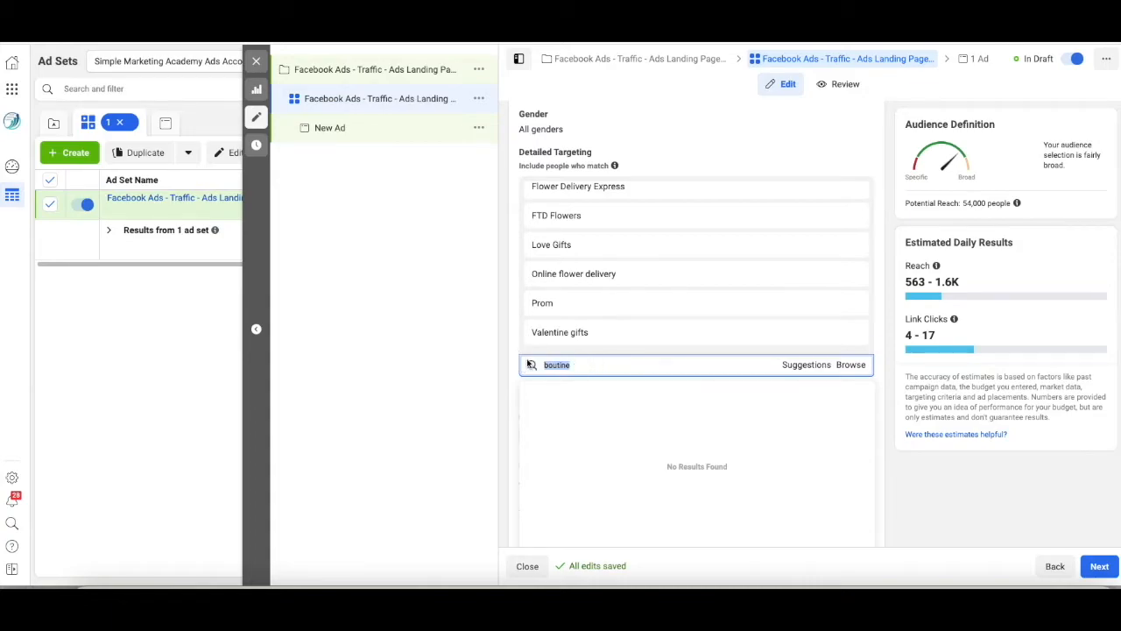
{"action": "type", "text": "bouquet"}
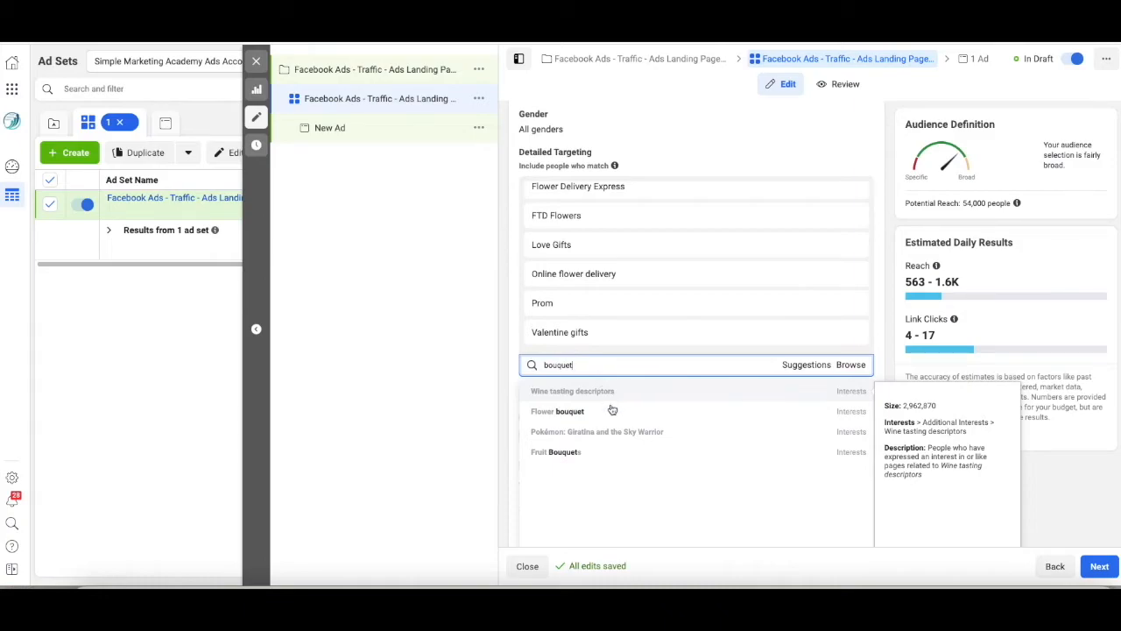
{"action": "left_click", "coordinate": [558, 411]}
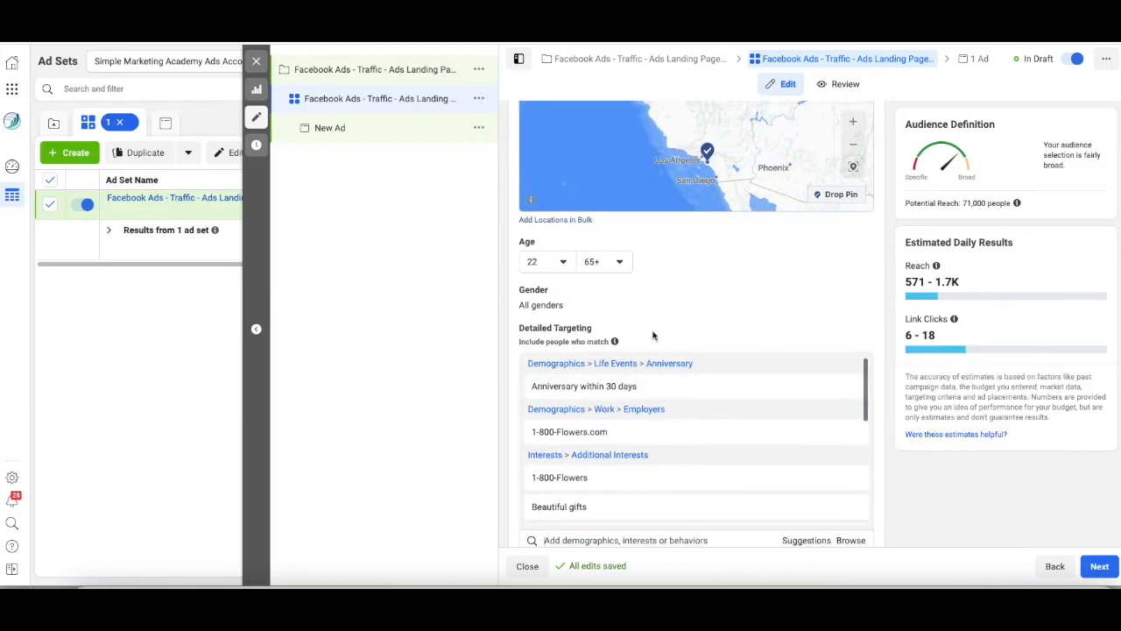
{"action": "mouse_move", "coordinate": [695, 408]}
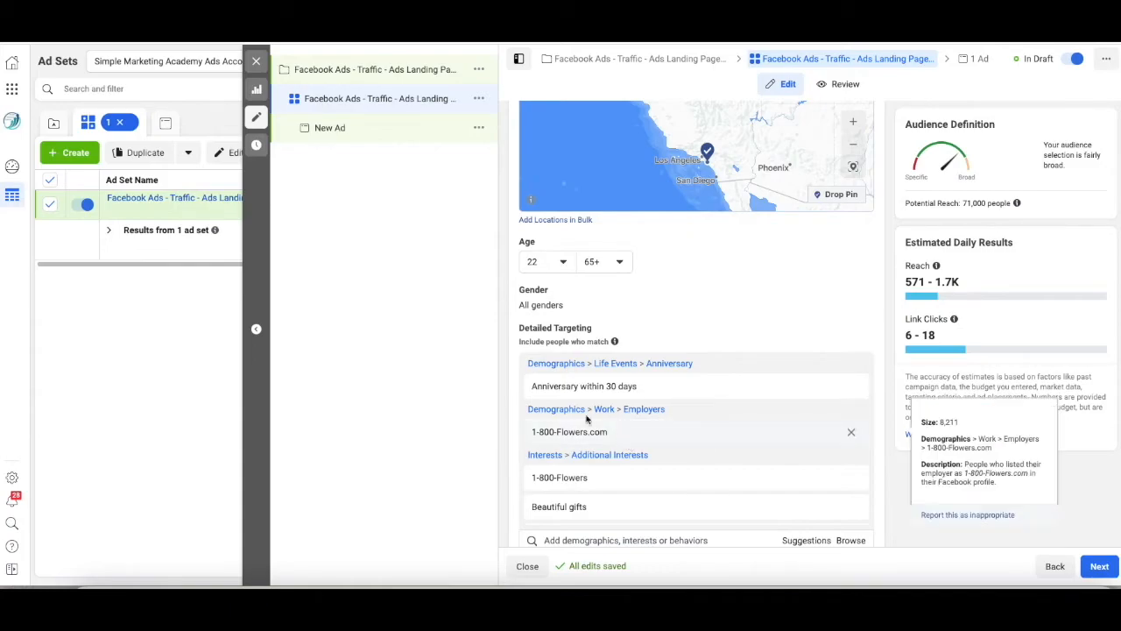
{"action": "mouse_move", "coordinate": [551, 421]}
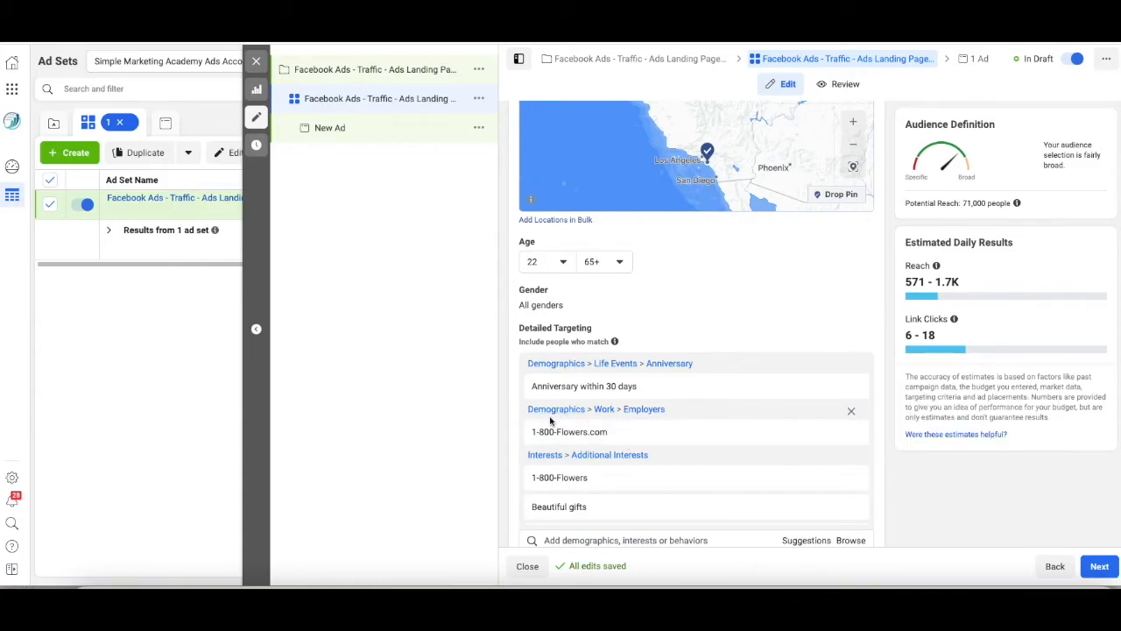
{"action": "mouse_move", "coordinate": [569, 431]}
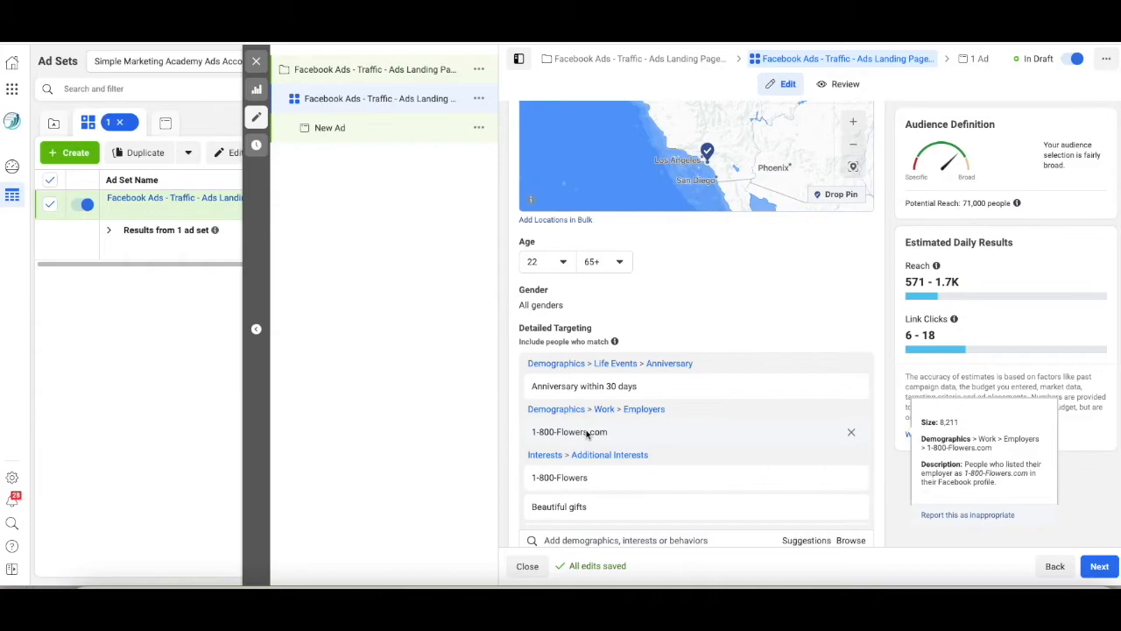
{"action": "mouse_move", "coordinate": [650, 412]}
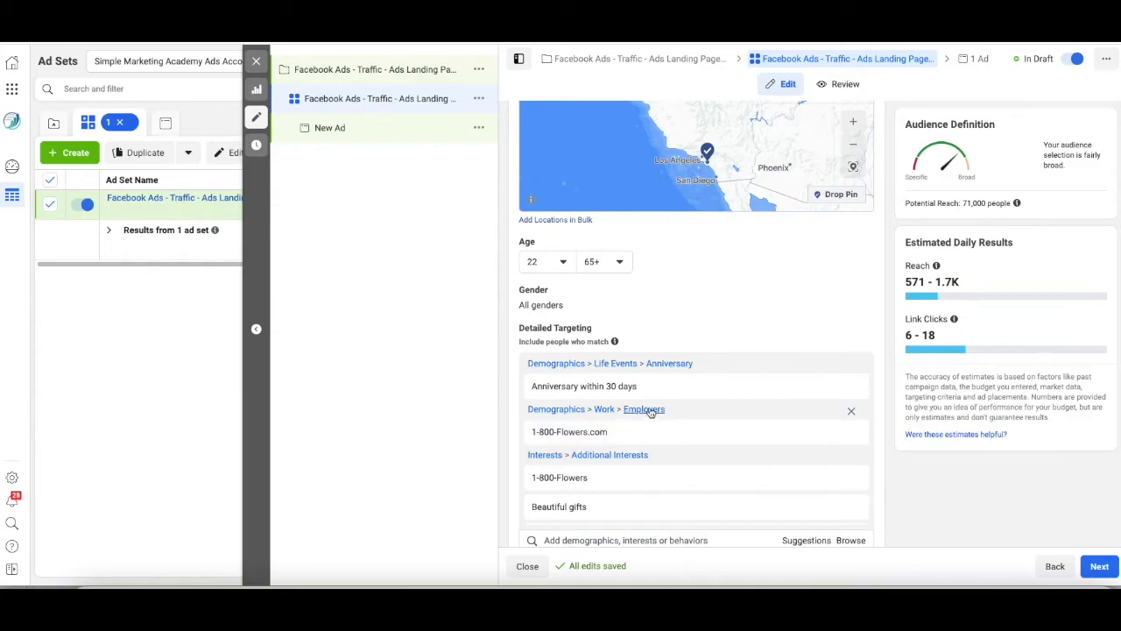
{"action": "mouse_move", "coordinate": [714, 430]}
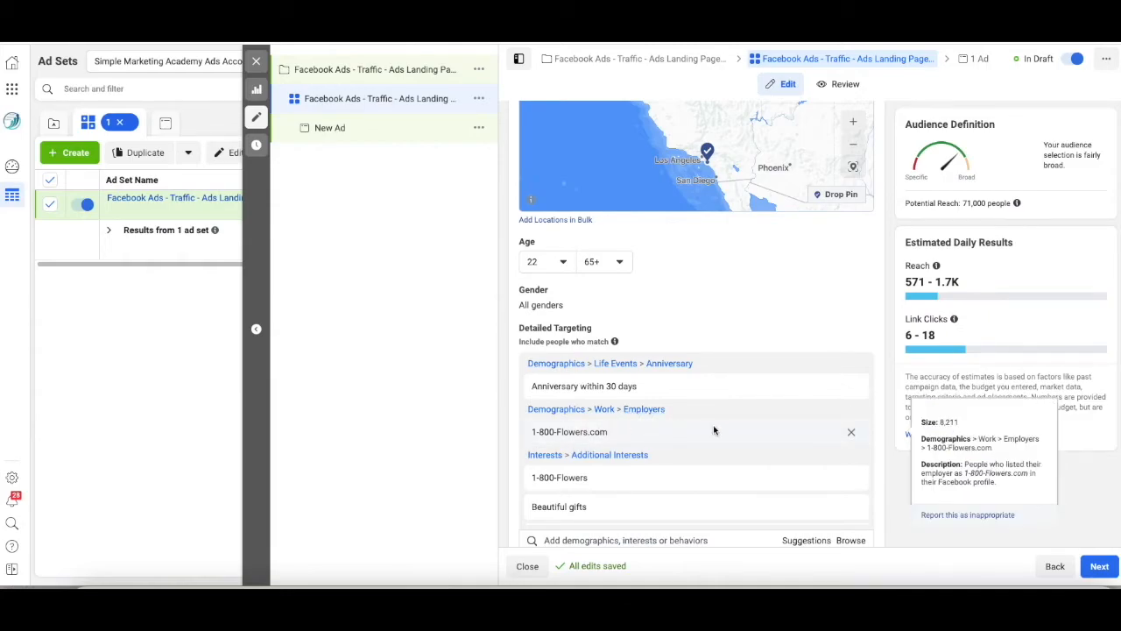
Step: Delete the 1-800-Flowers.com employer entry from the detailed targeting list
{"action": "left_click", "coordinate": [851, 432]}
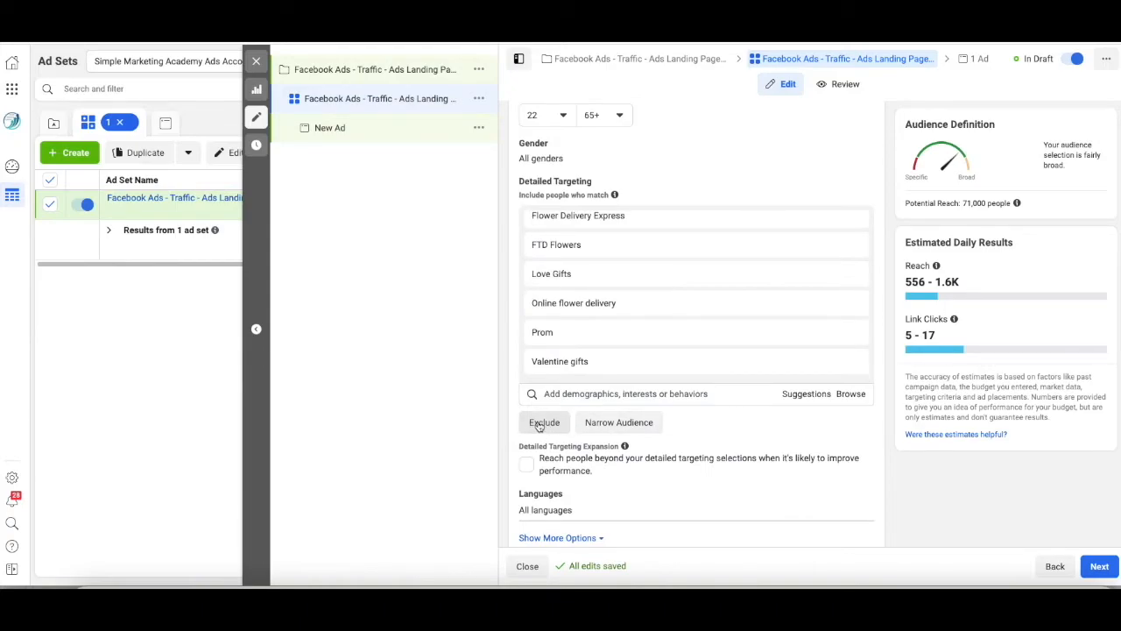
Step: Exclude Florist Designer and Florist Manager job titles, adding then dropping Online flower delivery
{"action": "left_click", "coordinate": [544, 422]}
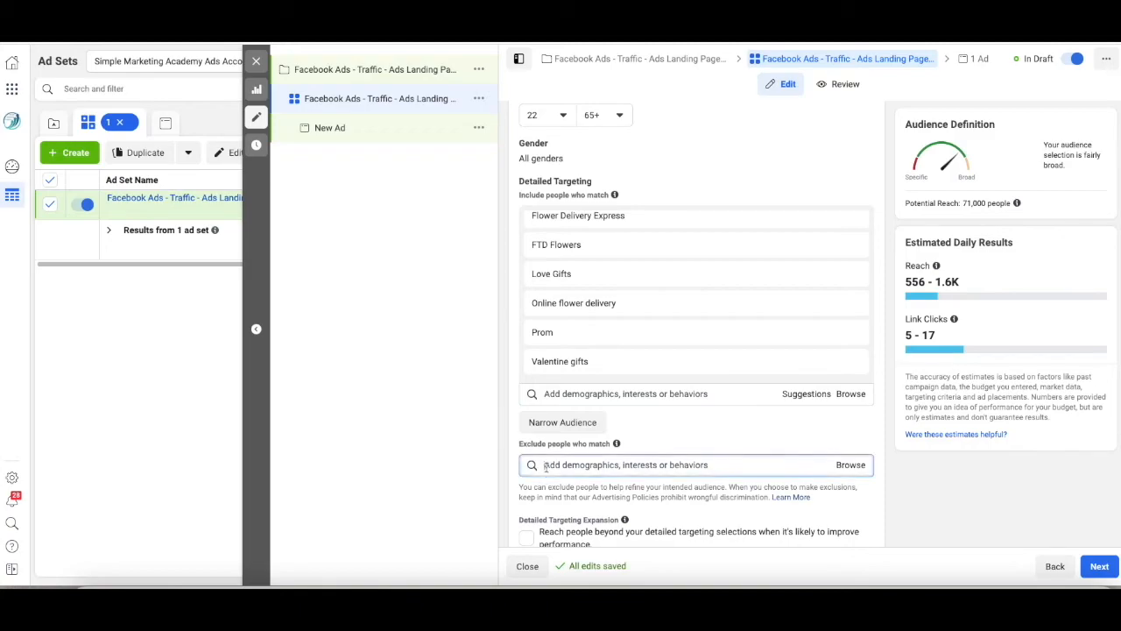
{"action": "type", "text": "florist"}
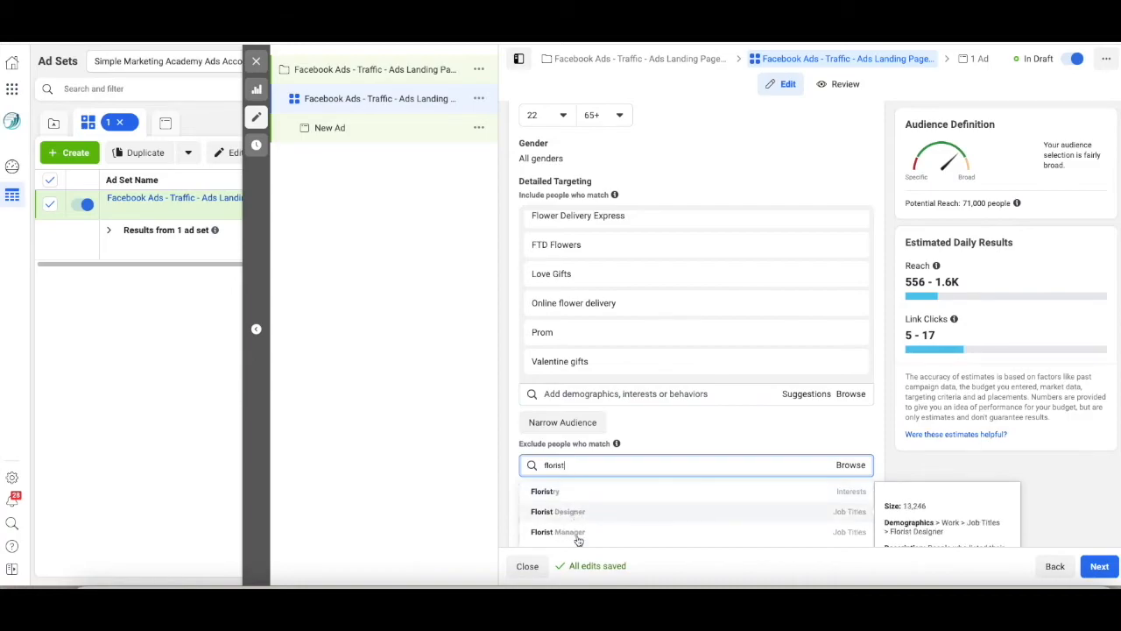
{"action": "left_click", "coordinate": [558, 511]}
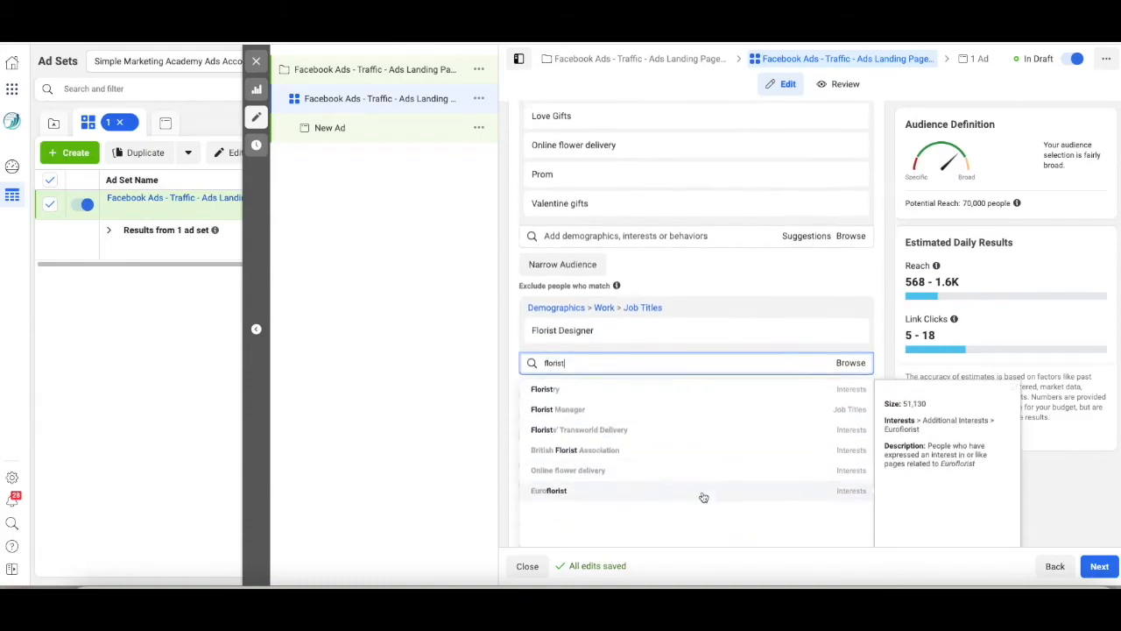
{"action": "left_click", "coordinate": [558, 409]}
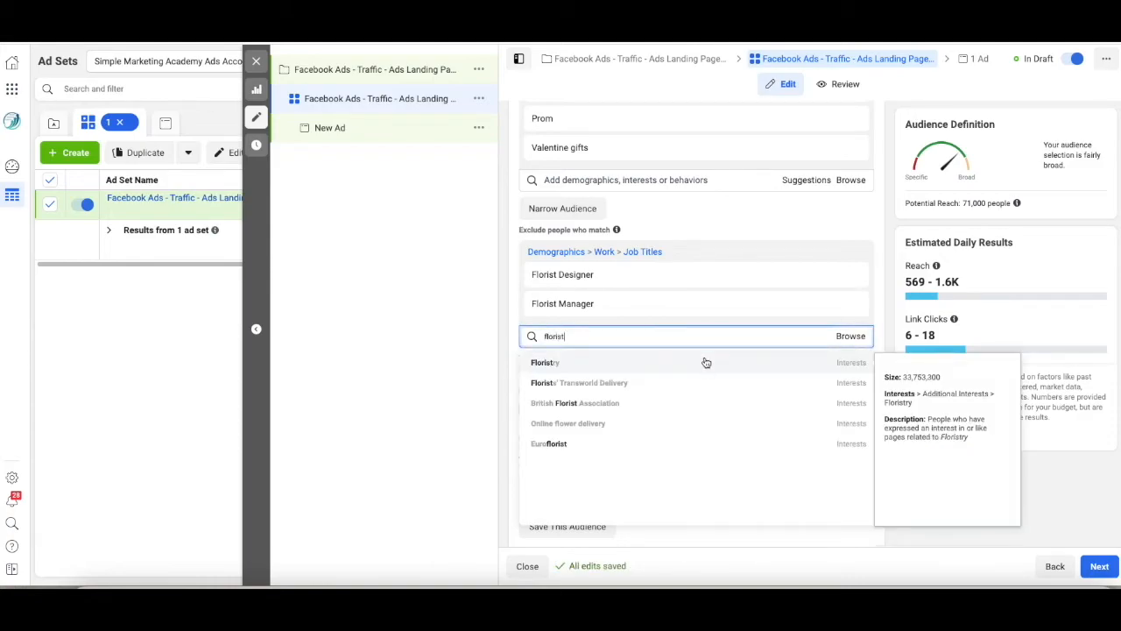
{"action": "mouse_move", "coordinate": [568, 423]}
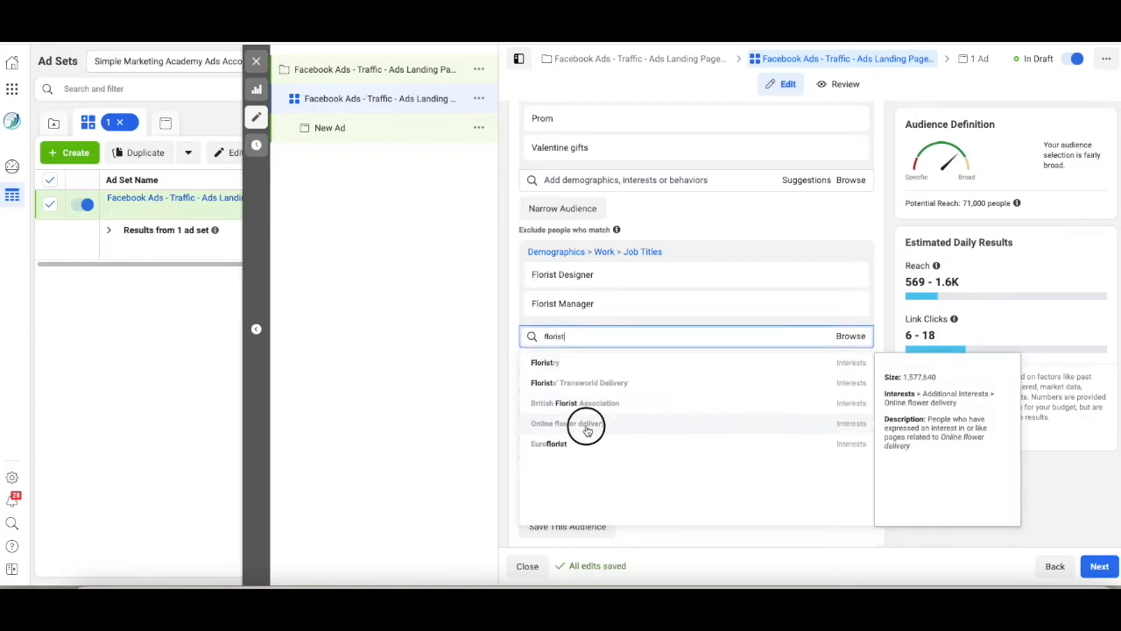
{"action": "left_click", "coordinate": [566, 423]}
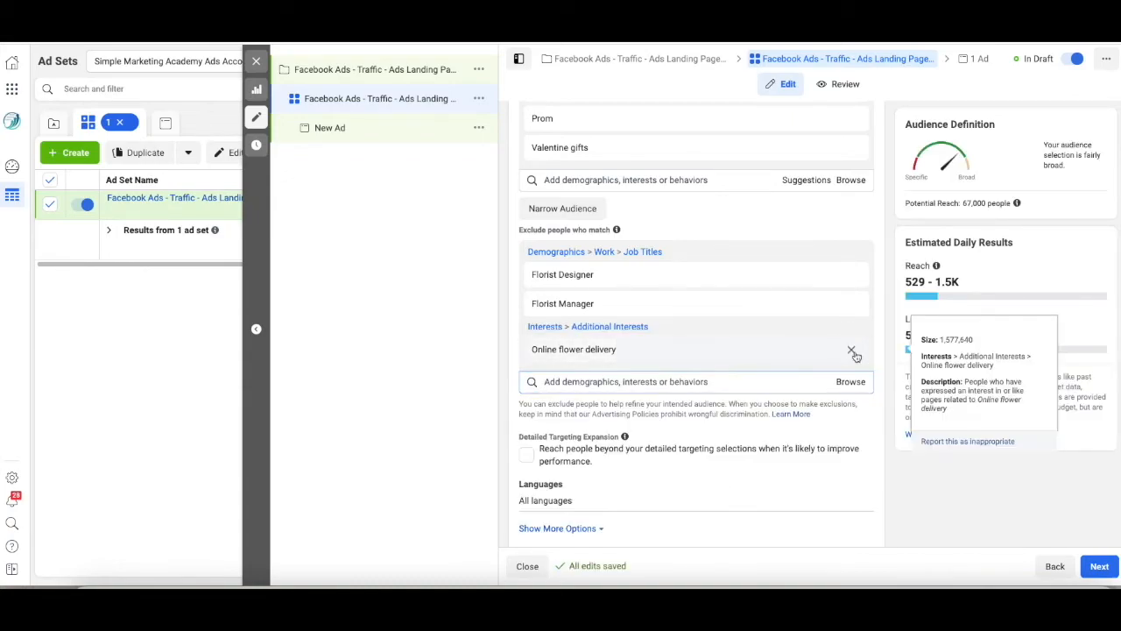
{"action": "left_click", "coordinate": [852, 355]}
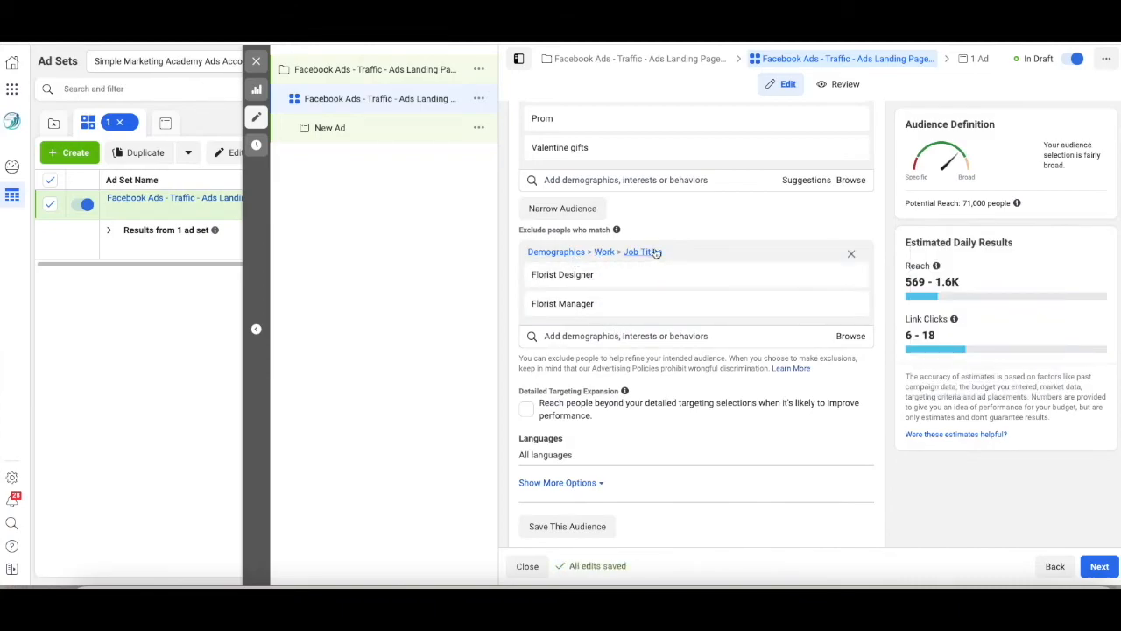
{"action": "mouse_move", "coordinate": [562, 274]}
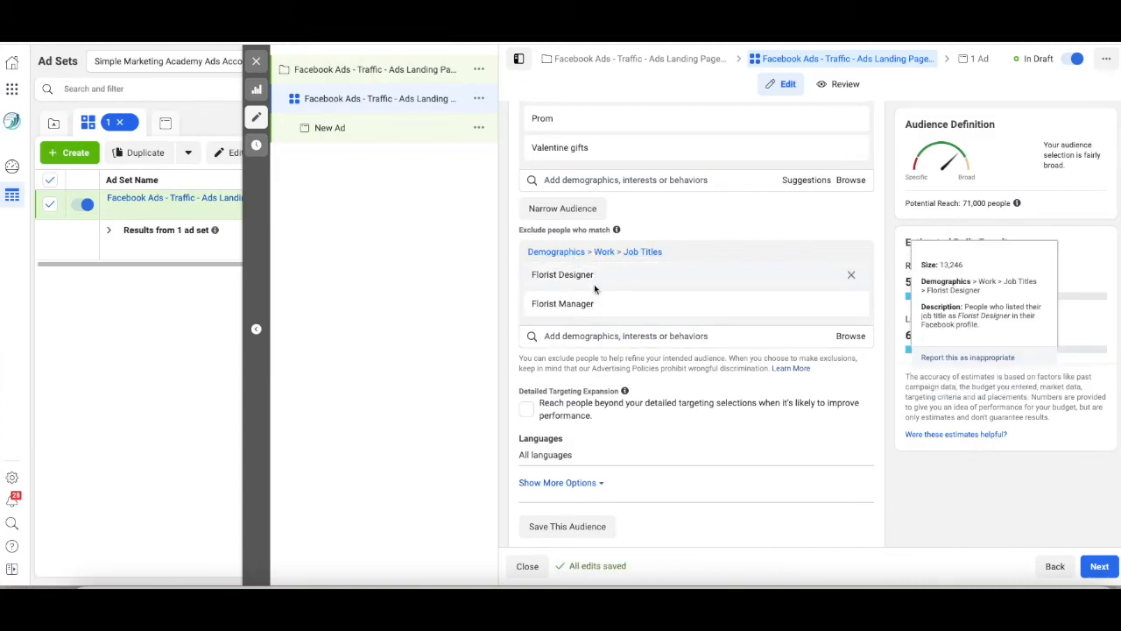
{"action": "mouse_move", "coordinate": [562, 303]}
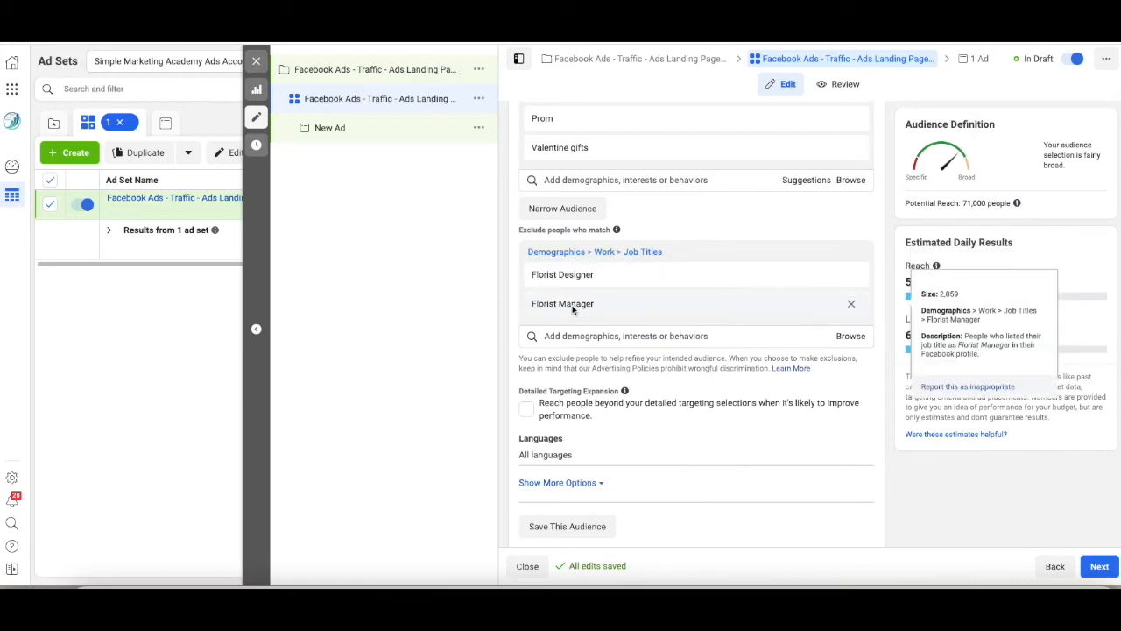
{"action": "mouse_move", "coordinate": [648, 329]}
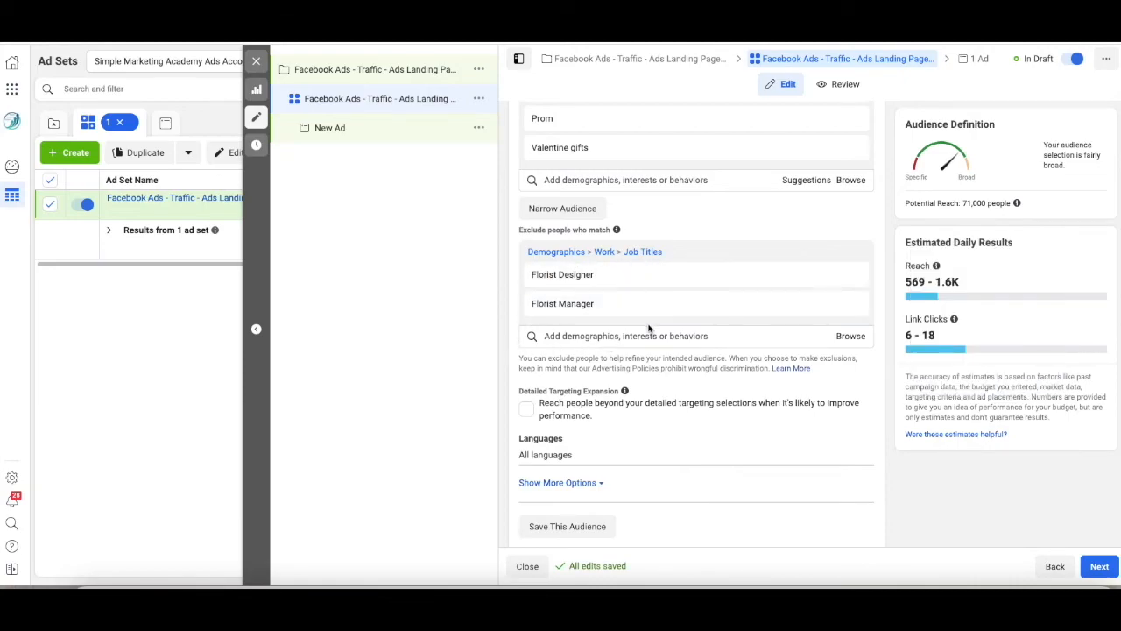
{"action": "scroll", "scroll_direction": "down", "scroll_amount": 3}
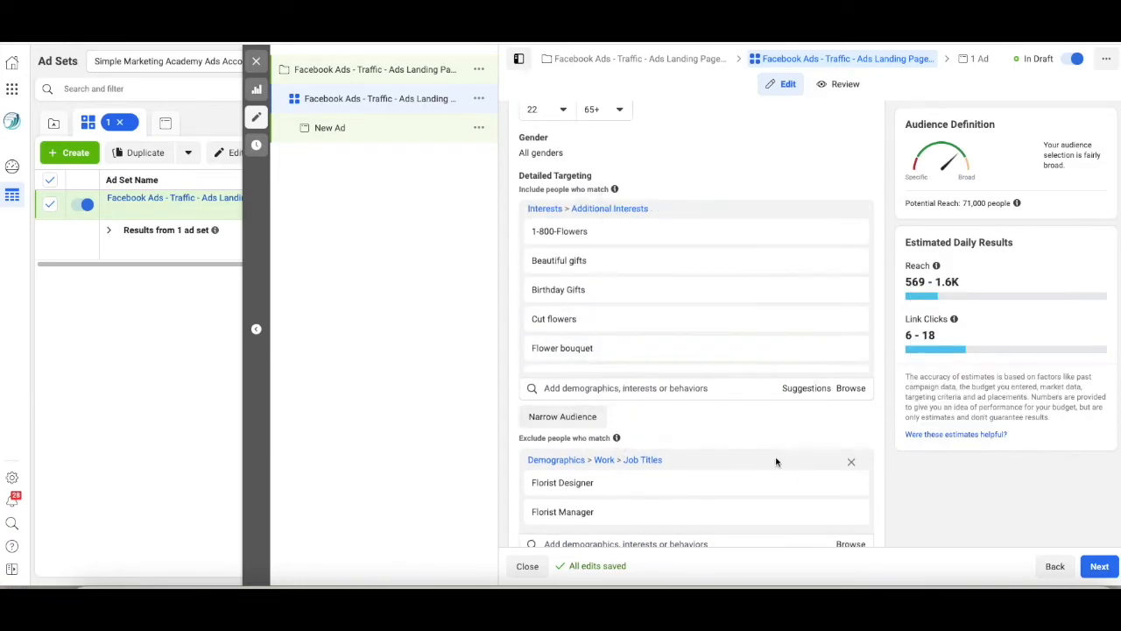
{"action": "scroll", "scroll_direction": "down", "scroll_amount": 3}
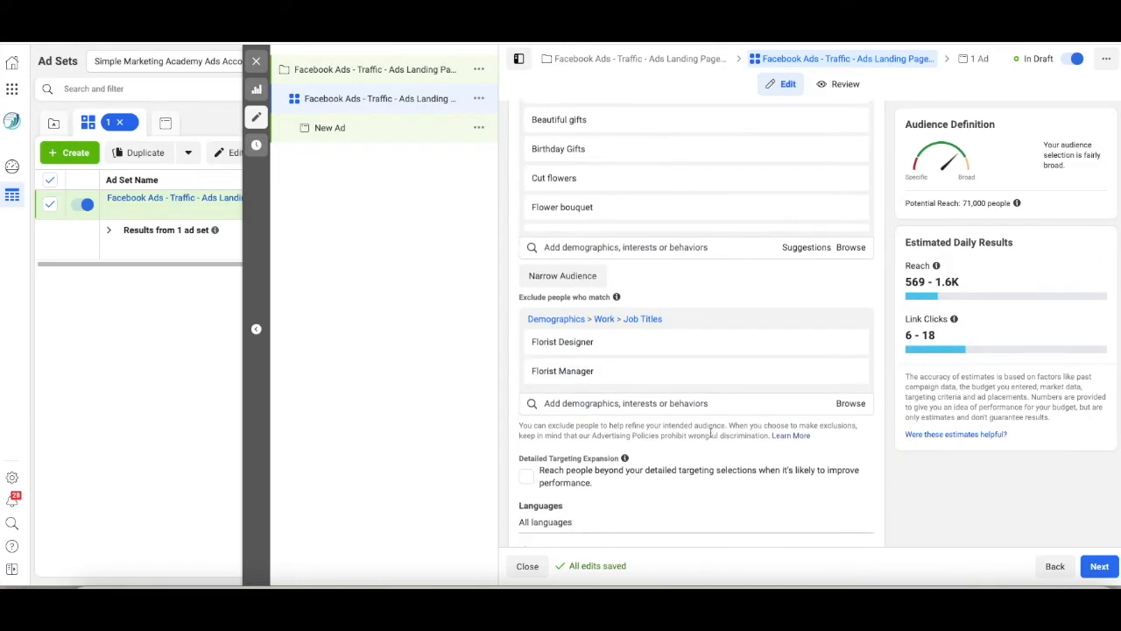
{"action": "scroll", "scroll_direction": "down", "scroll_amount": 3}
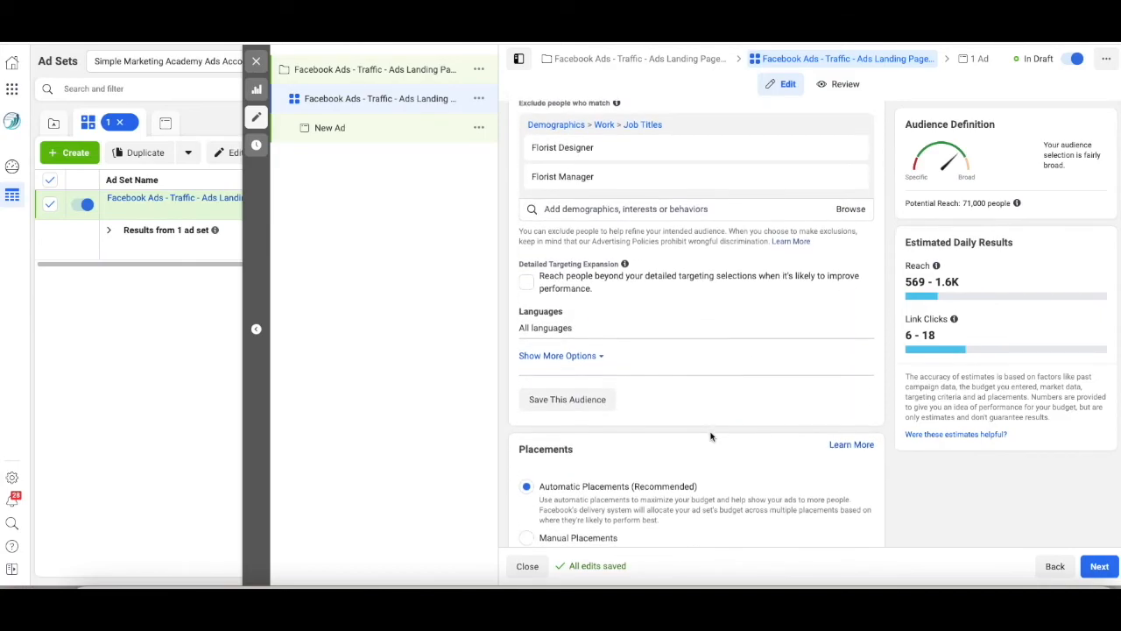
{"action": "scroll", "scroll_direction": "down", "scroll_amount": 3}
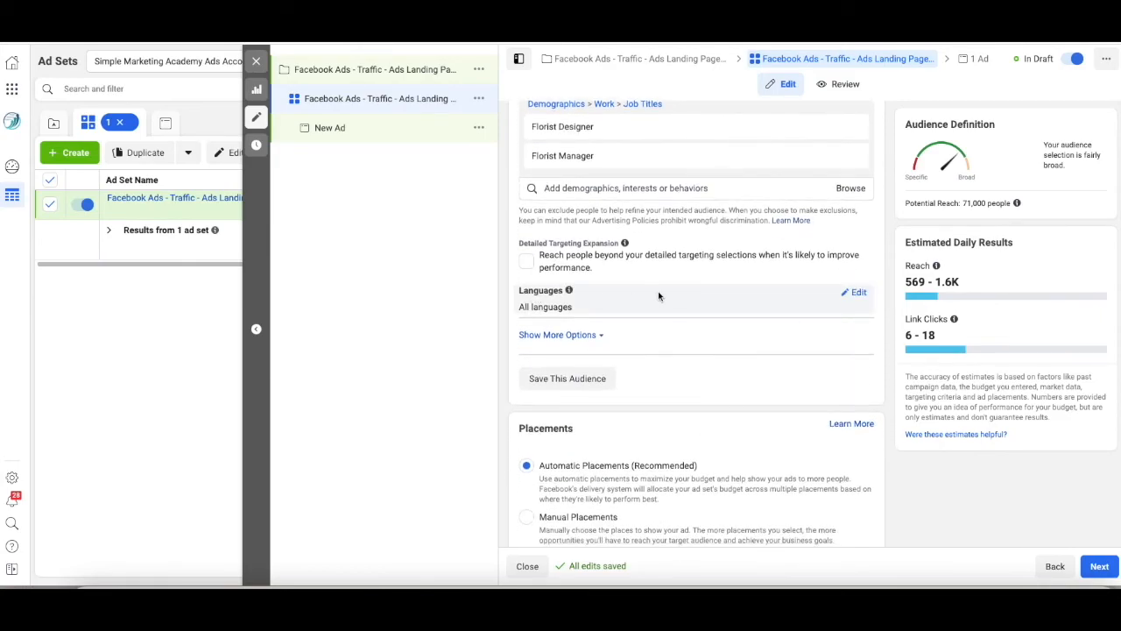
{"action": "mouse_move", "coordinate": [574, 311]}
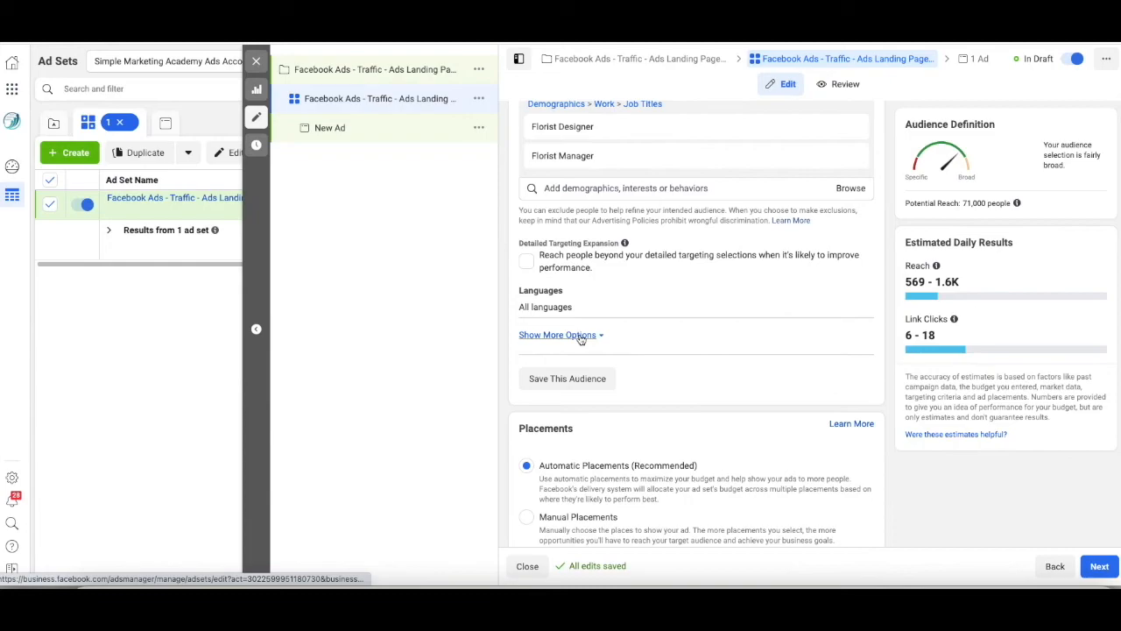
Step: Reveal more audience options showing Connections as All people, and focus the Cost Control field
{"action": "left_click", "coordinate": [557, 334]}
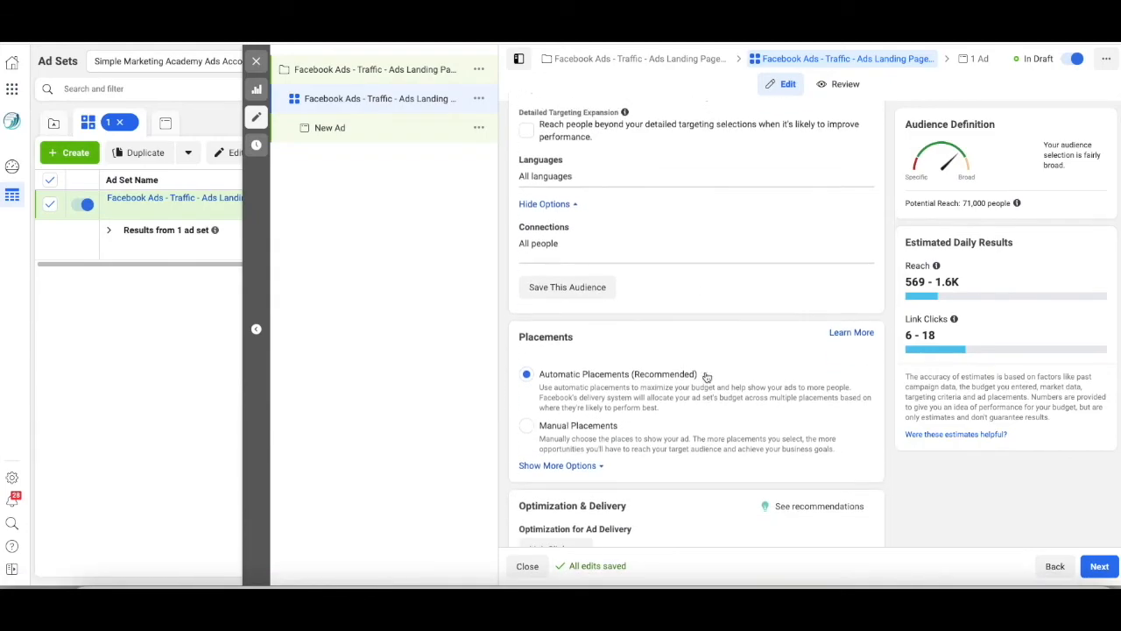
{"action": "scroll", "scroll_direction": "down", "scroll_amount": 3}
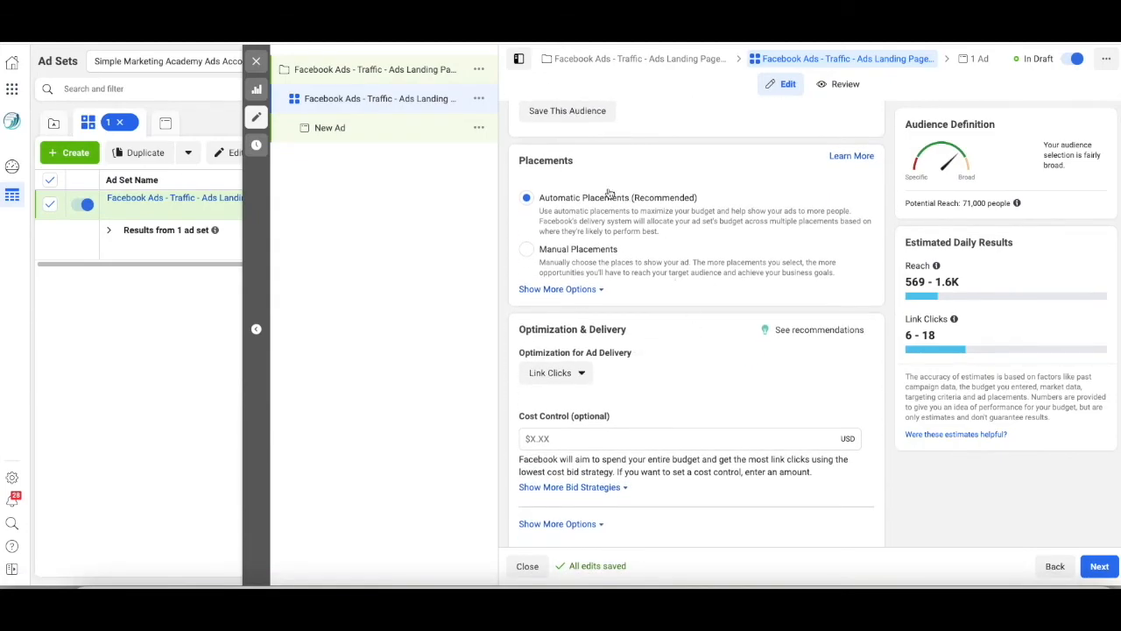
{"action": "mouse_move", "coordinate": [849, 201]}
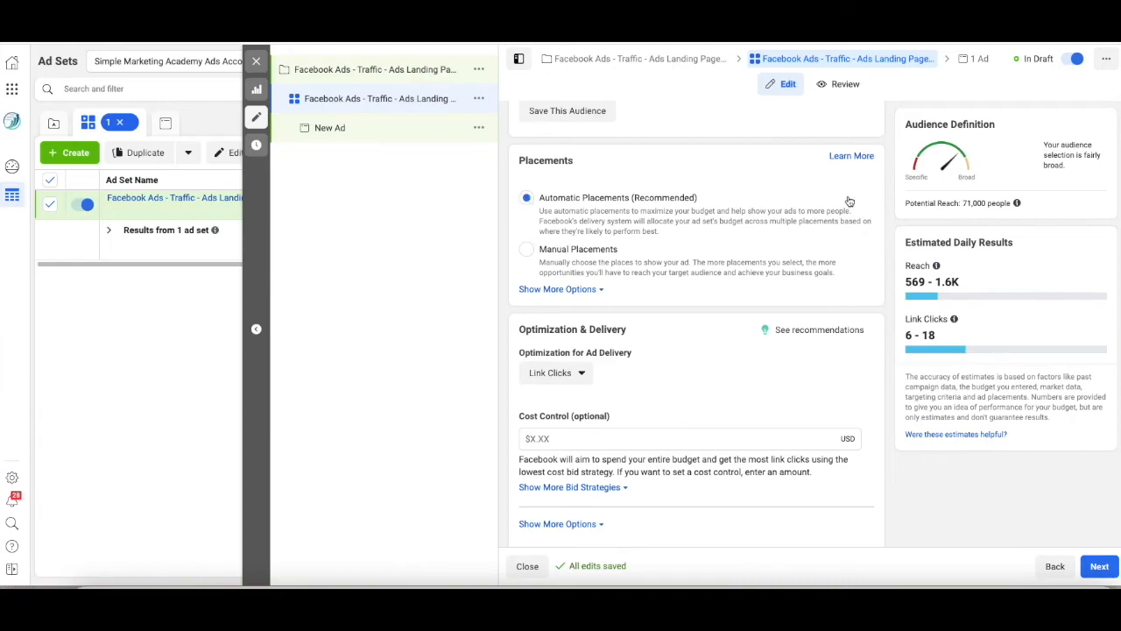
{"action": "mouse_move", "coordinate": [782, 190]}
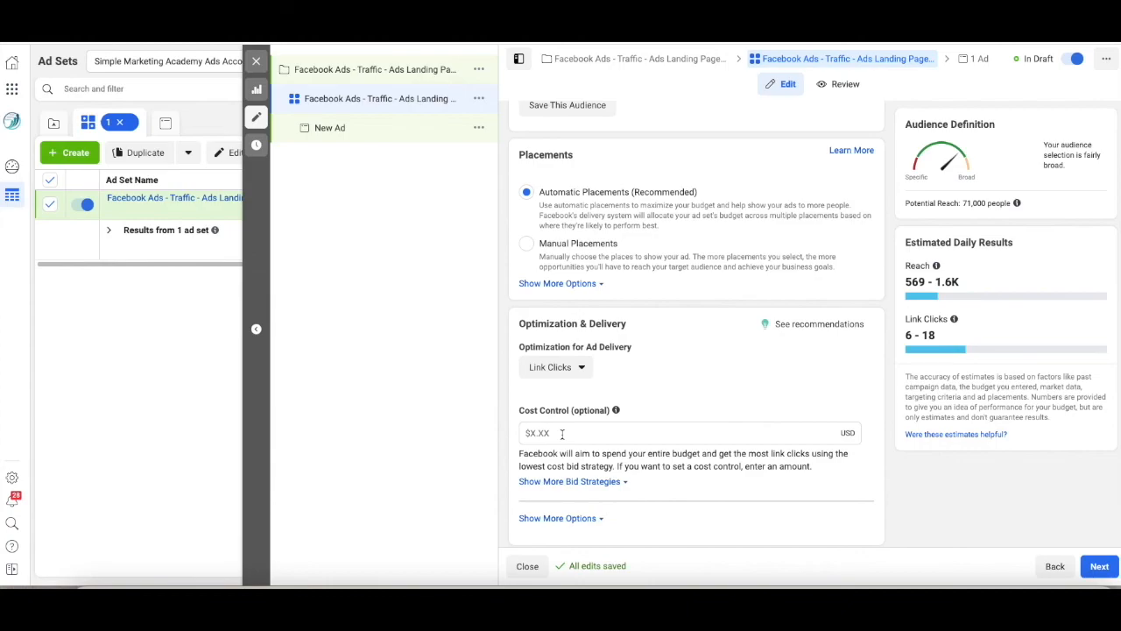
{"action": "left_click", "coordinate": [543, 432]}
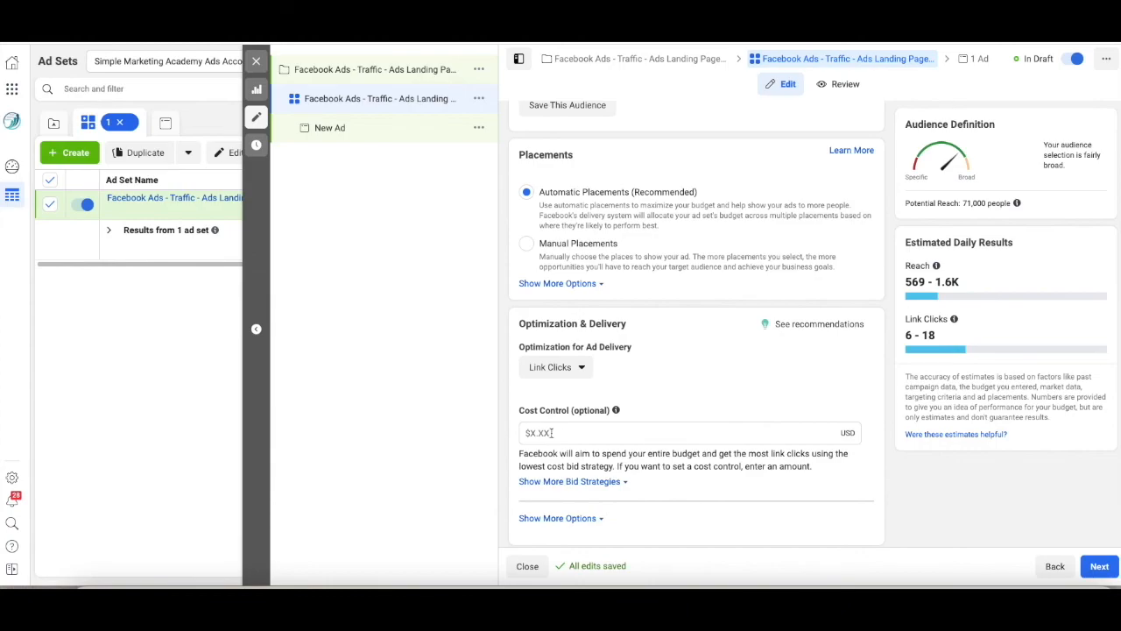